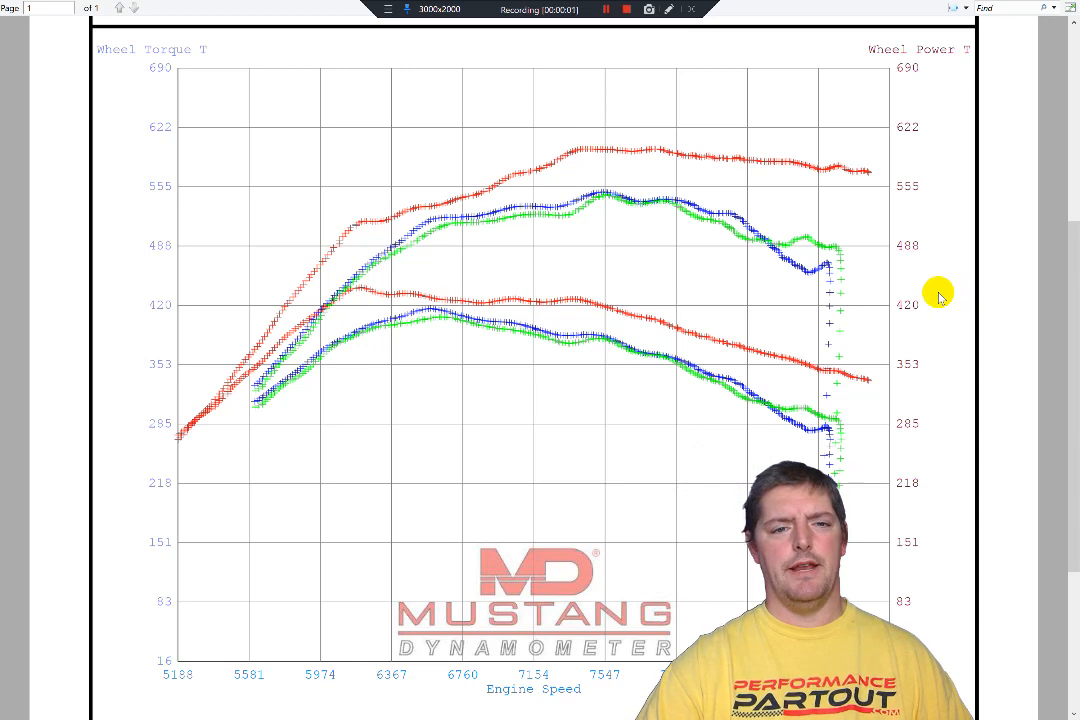
pyautogui.moveTo(779, 307)
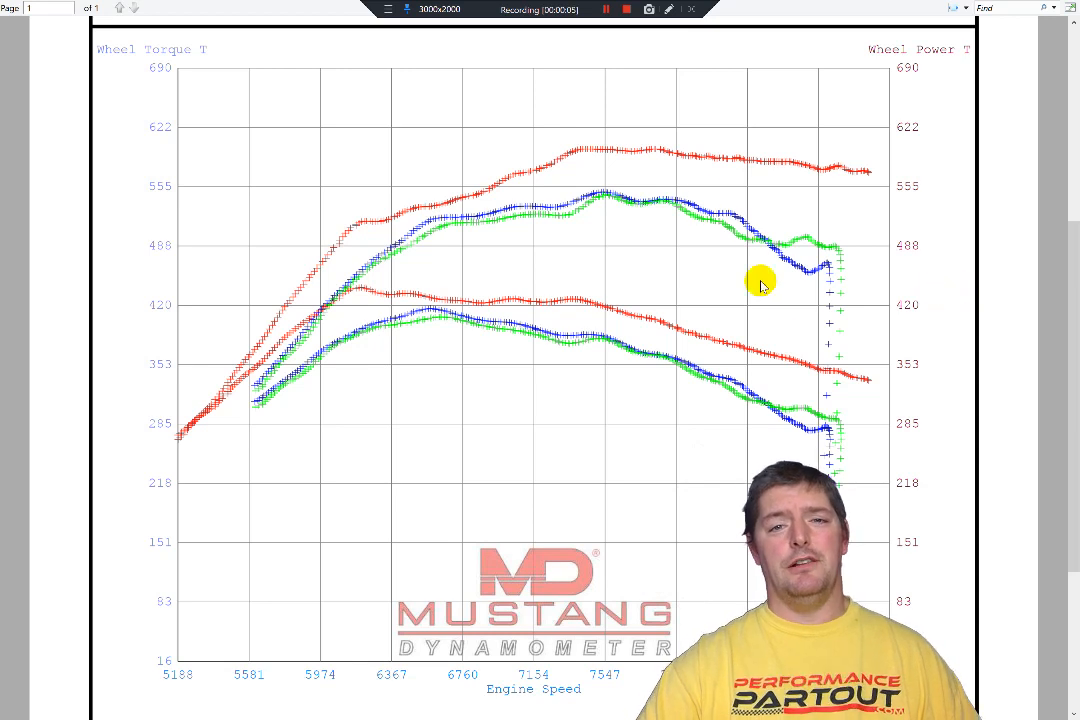
pyautogui.moveTo(696, 232)
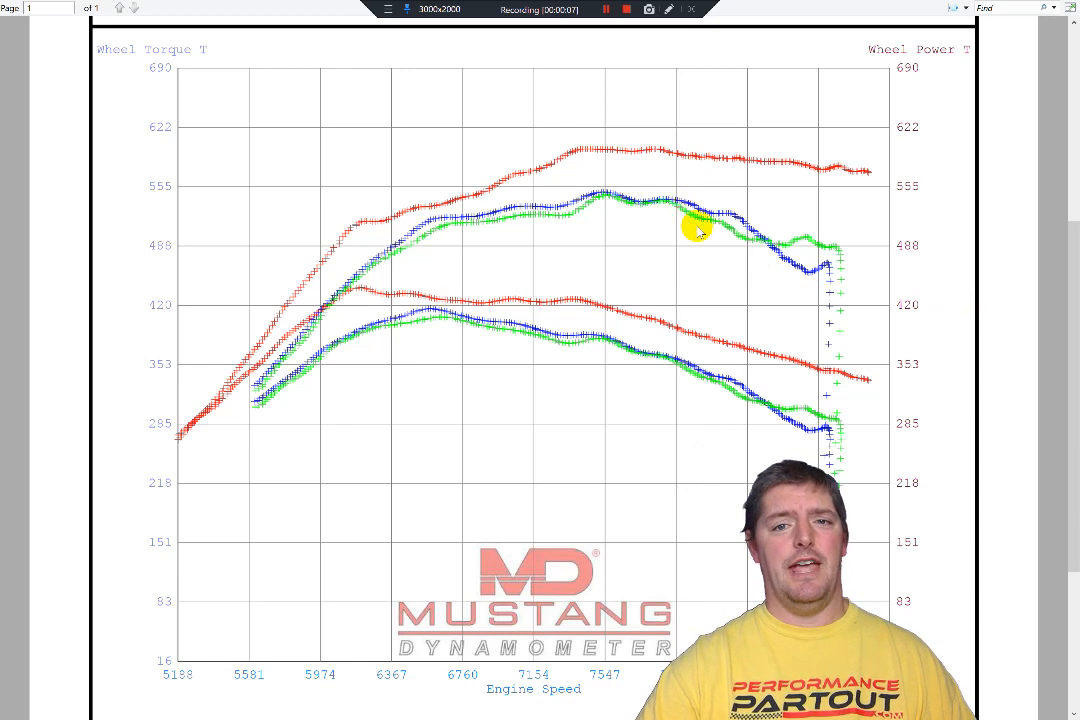
pyautogui.moveTo(350, 221)
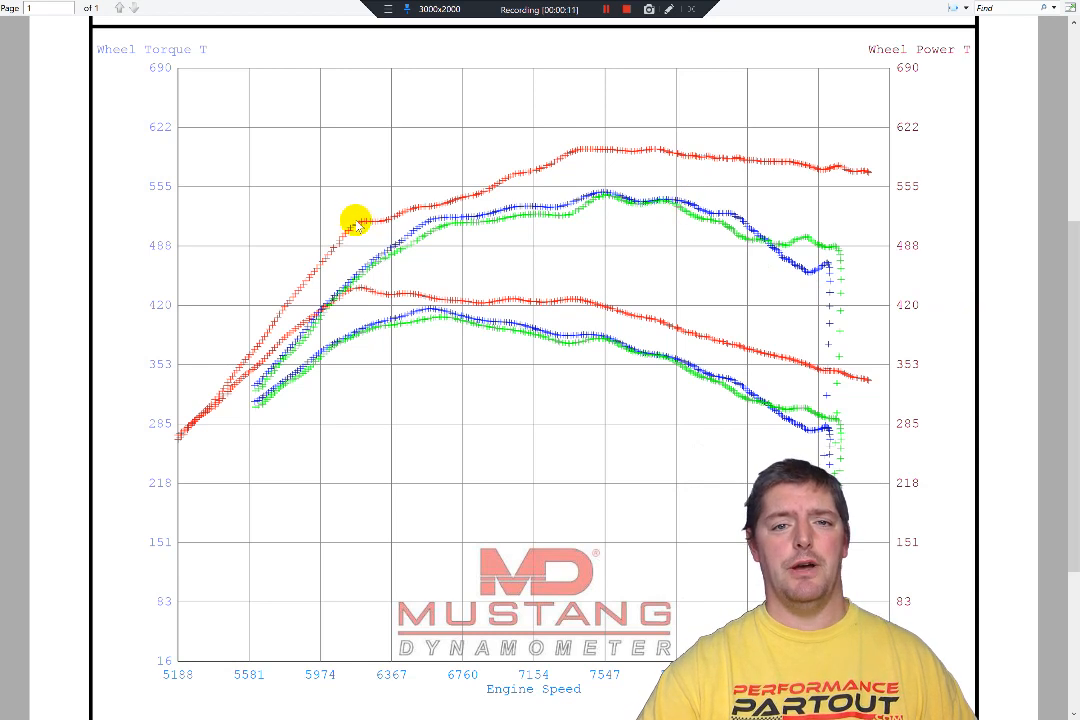
pyautogui.moveTo(364, 221)
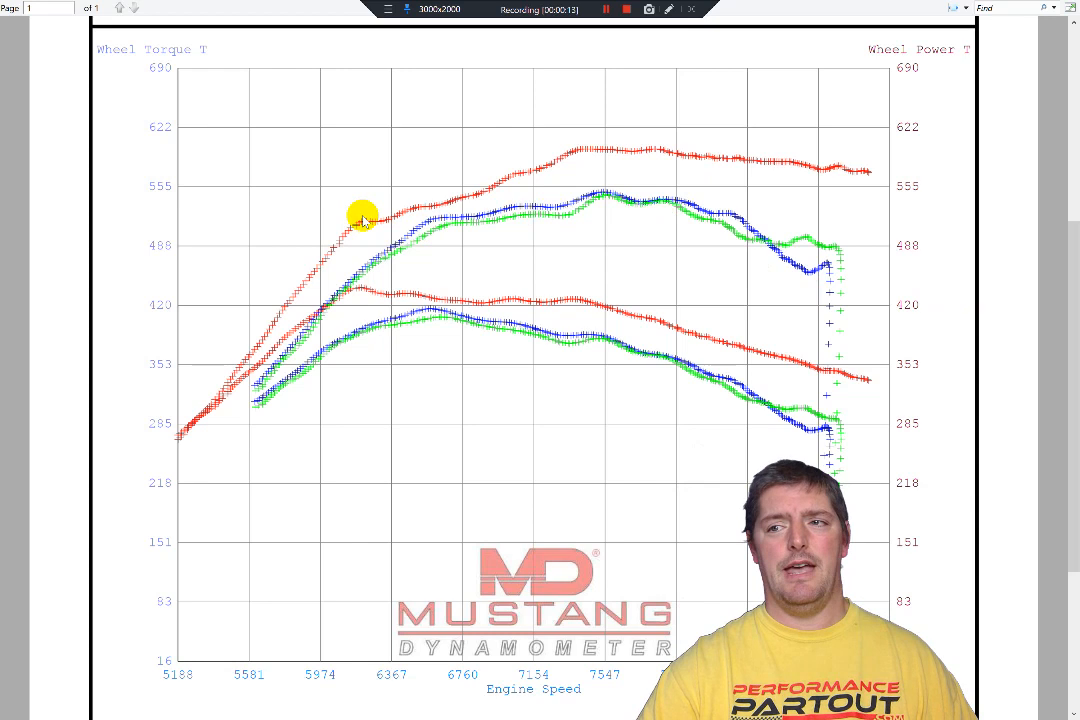
pyautogui.moveTo(363, 267)
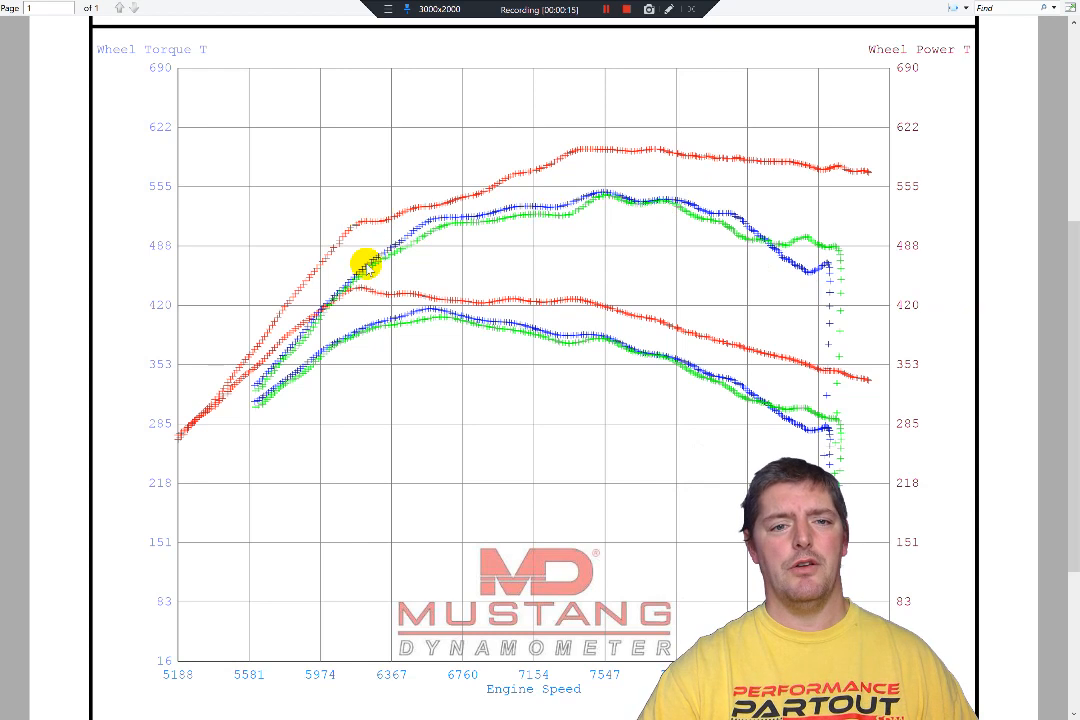
pyautogui.moveTo(355, 281)
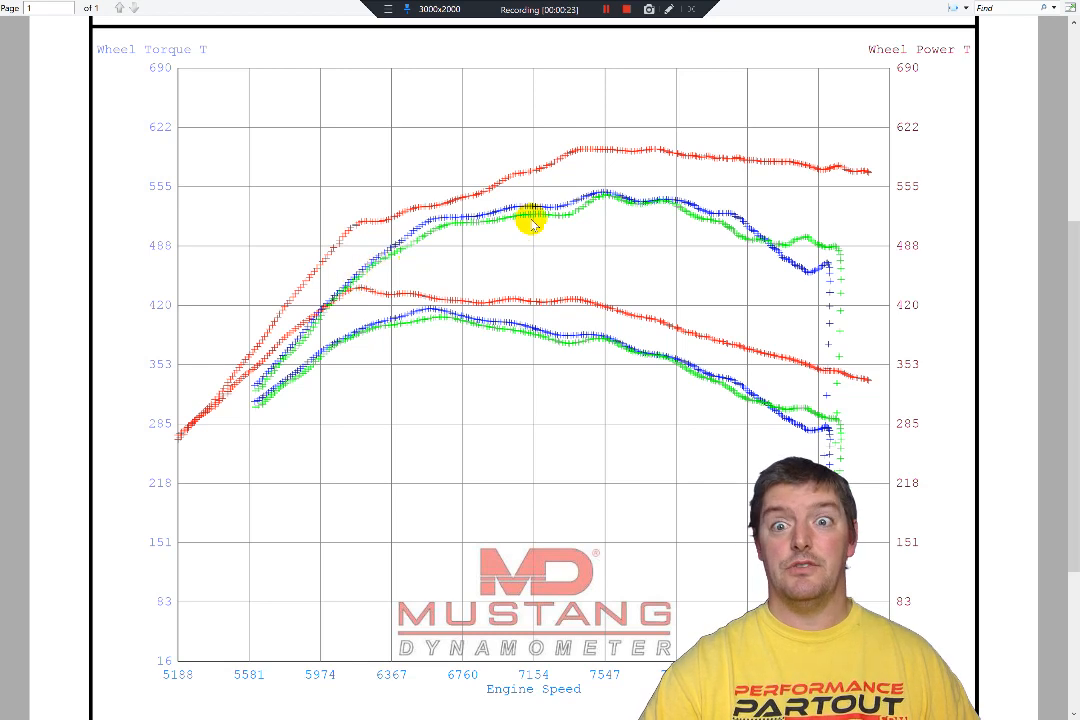
pyautogui.moveTo(590, 263)
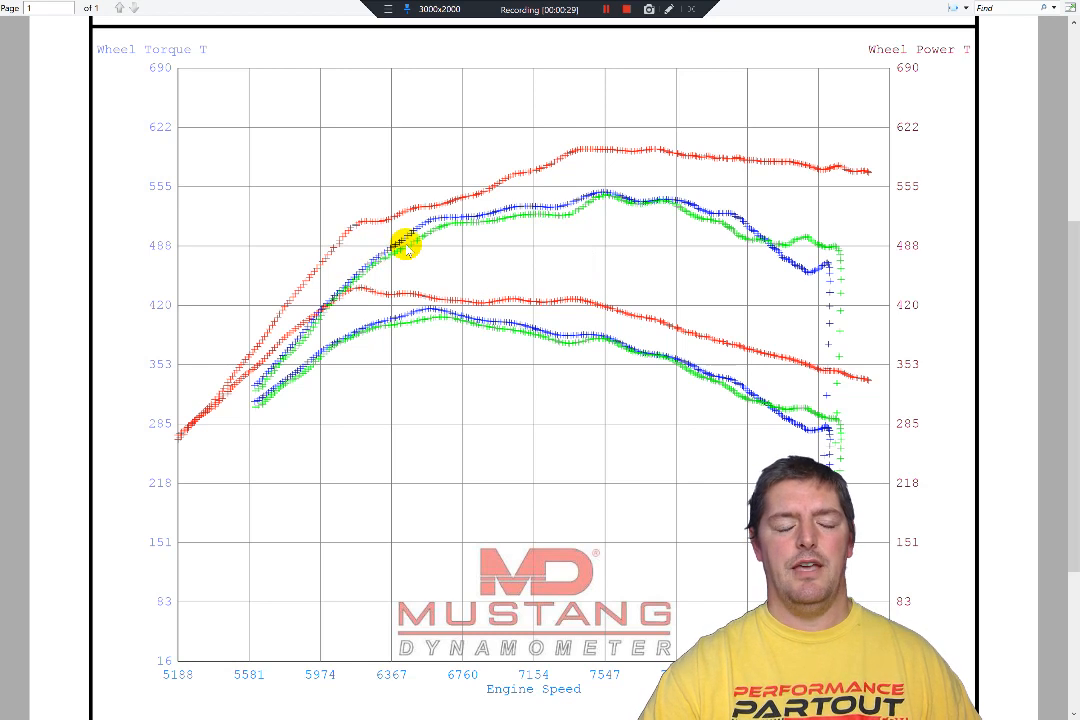
pyautogui.moveTo(440, 245)
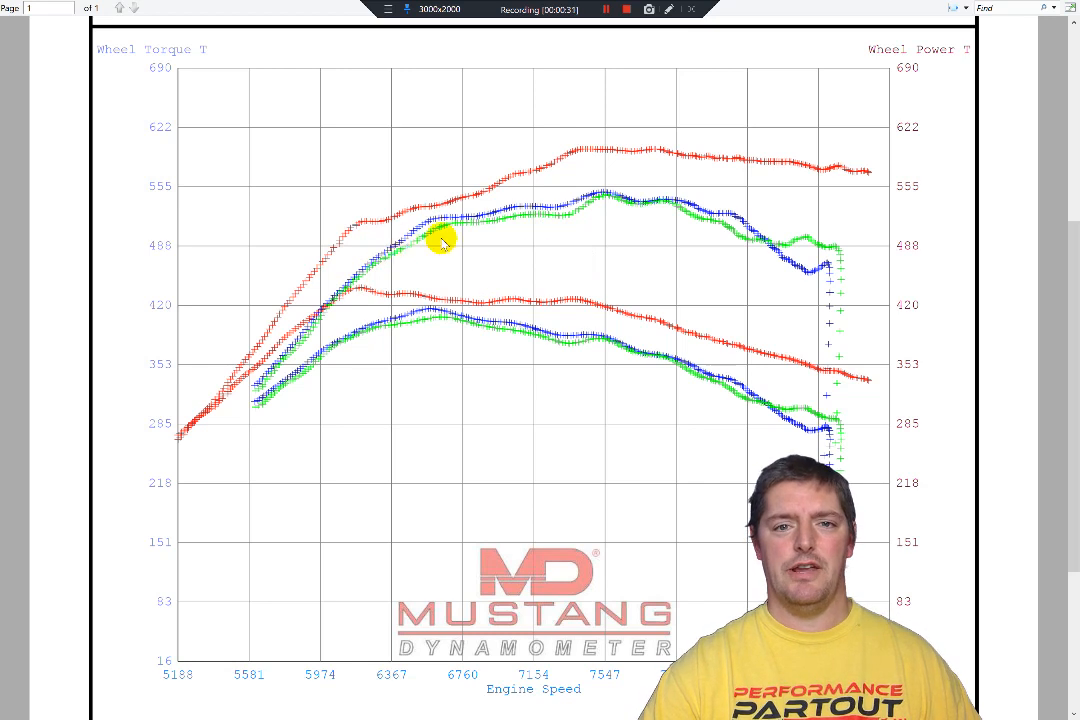
pyautogui.moveTo(585, 210)
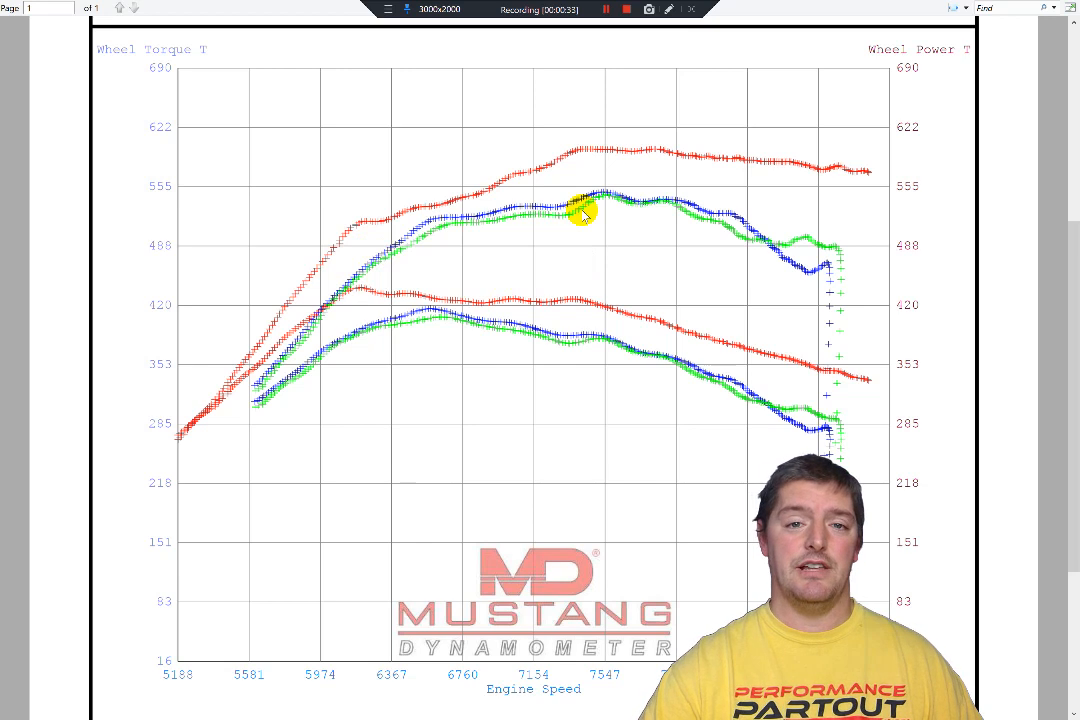
pyautogui.moveTo(542, 223)
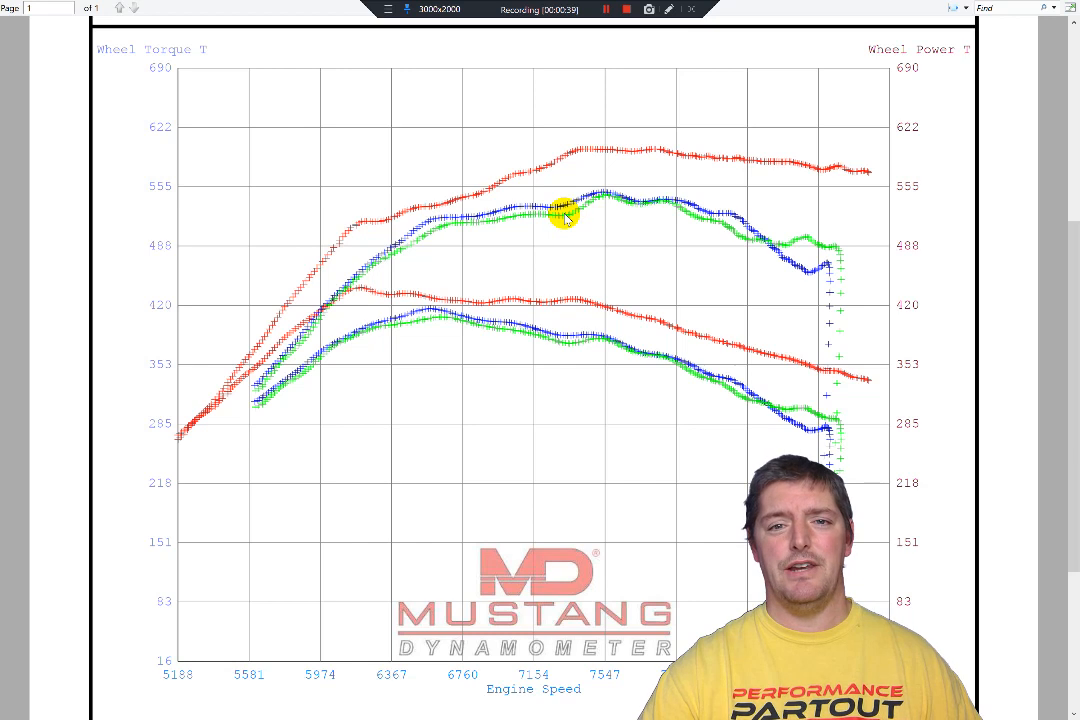
pyautogui.moveTo(576, 226)
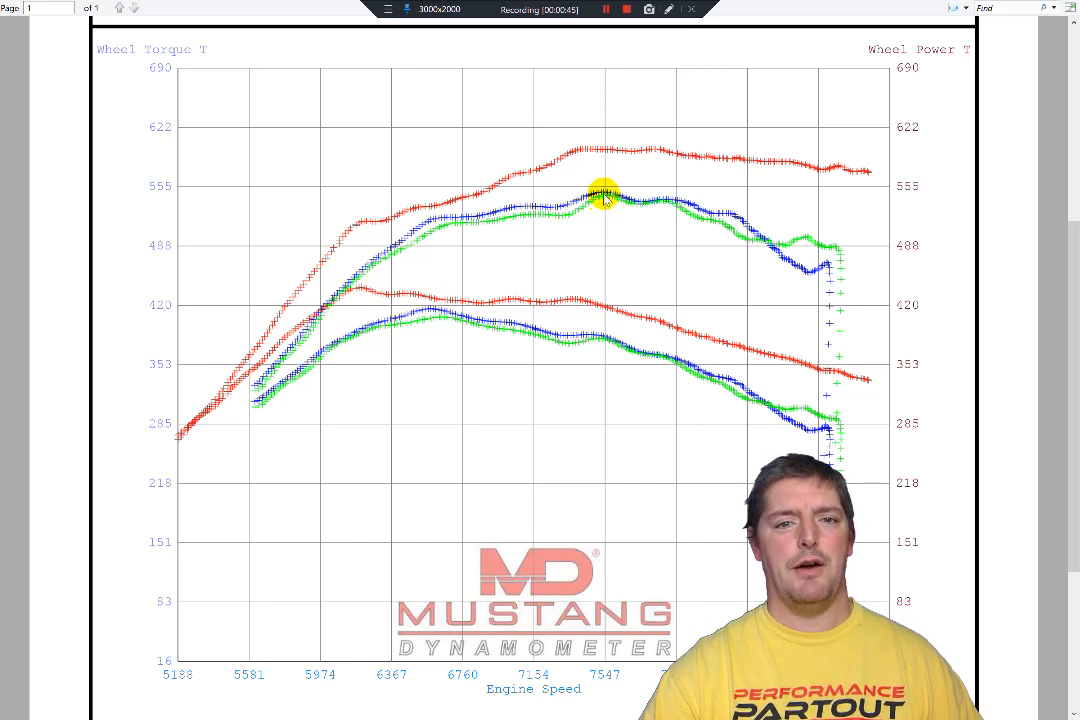
pyautogui.moveTo(575, 175)
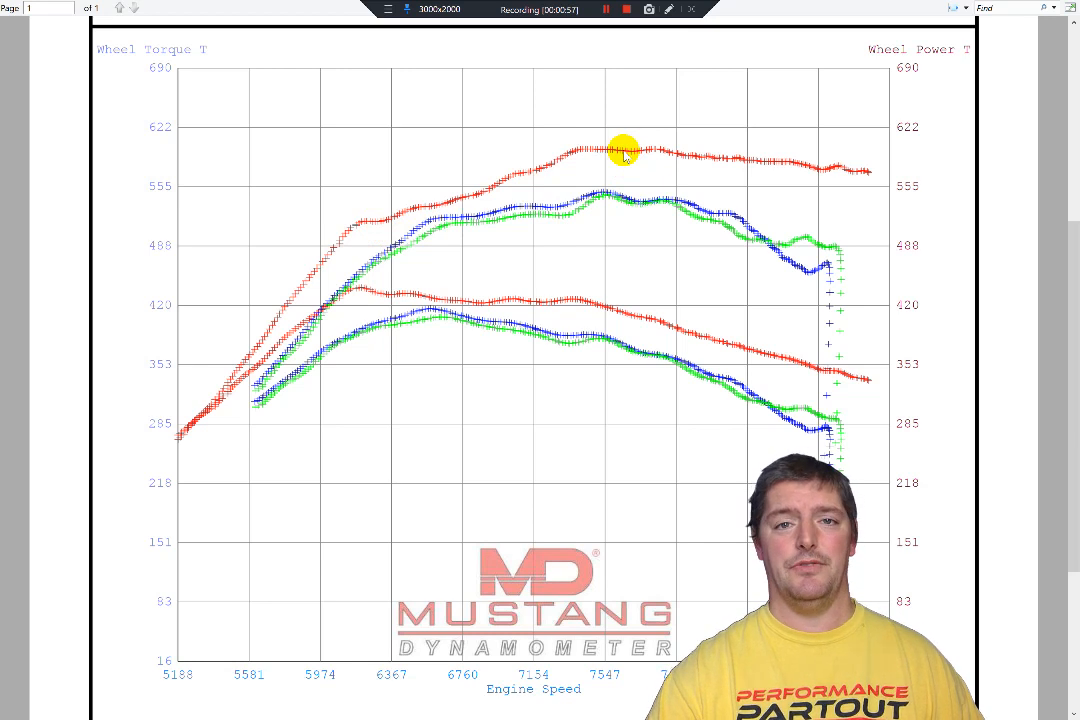
pyautogui.moveTo(622, 162)
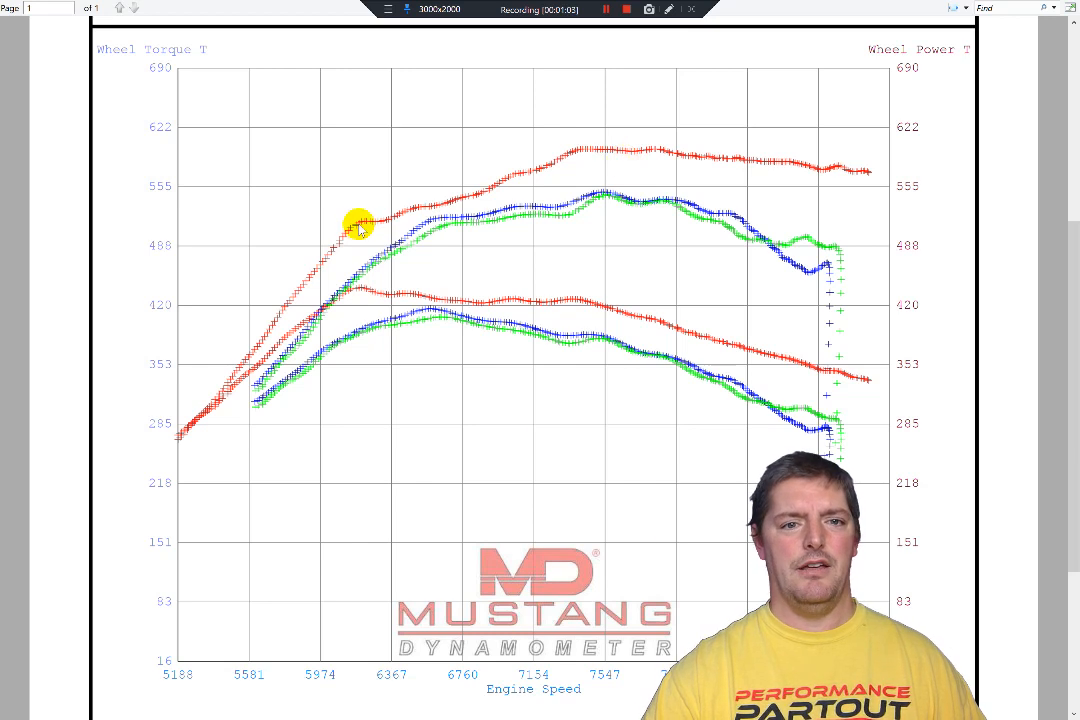
pyautogui.moveTo(393, 211)
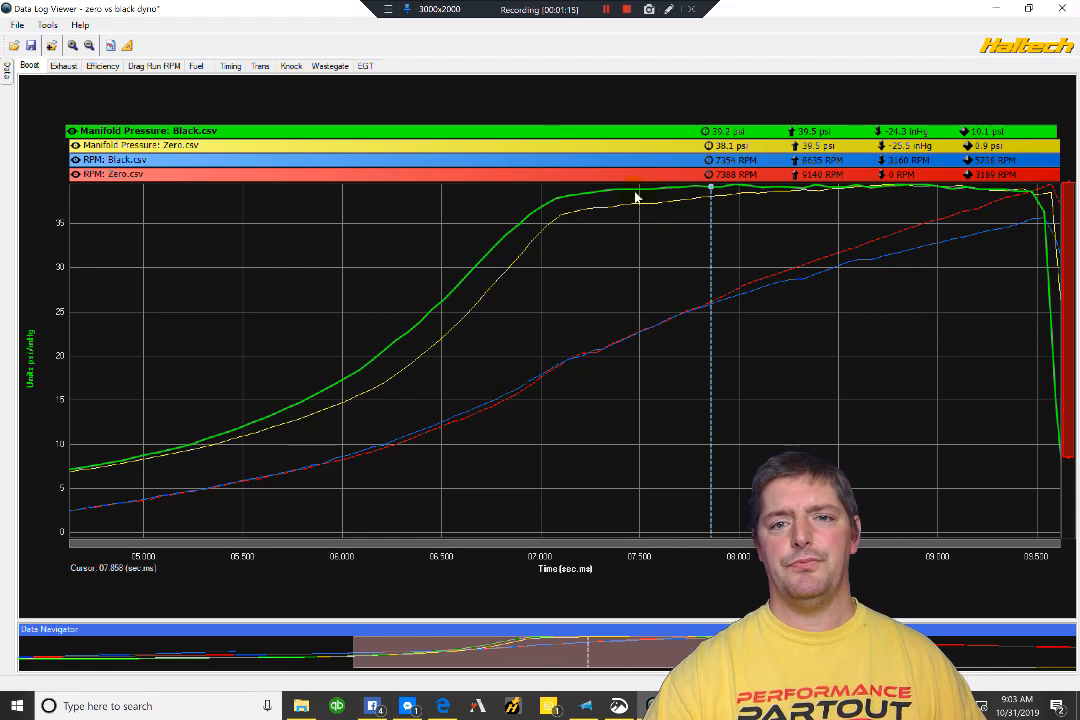
pyautogui.moveTo(522, 232)
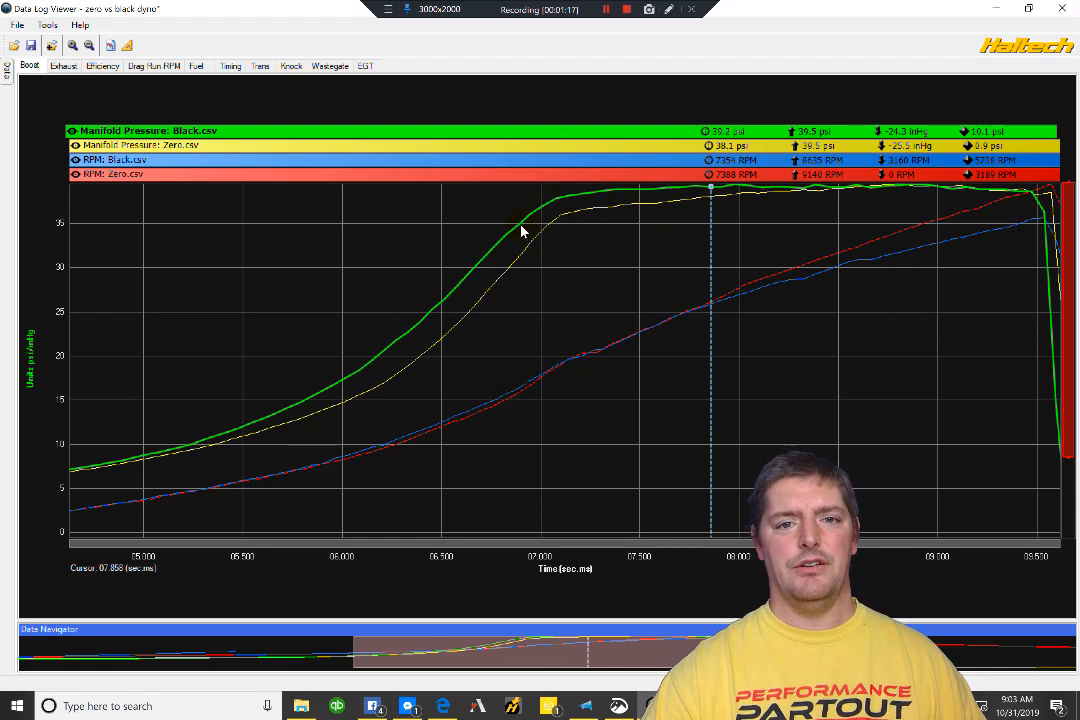
pyautogui.moveTo(415, 364)
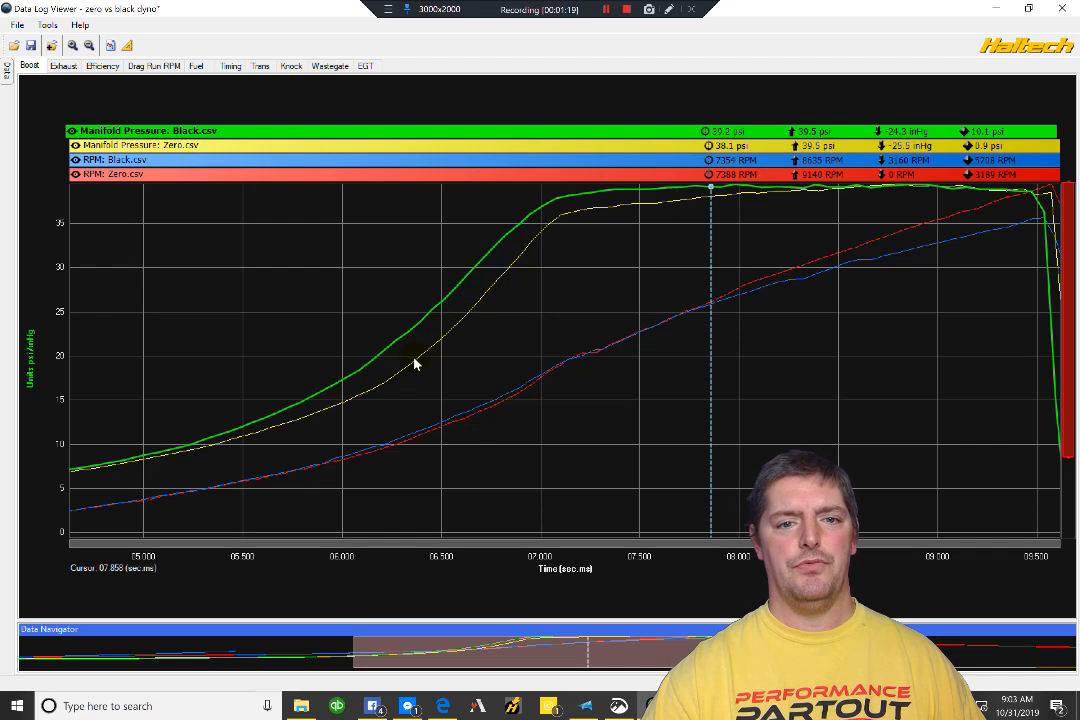
pyautogui.moveTo(561, 217)
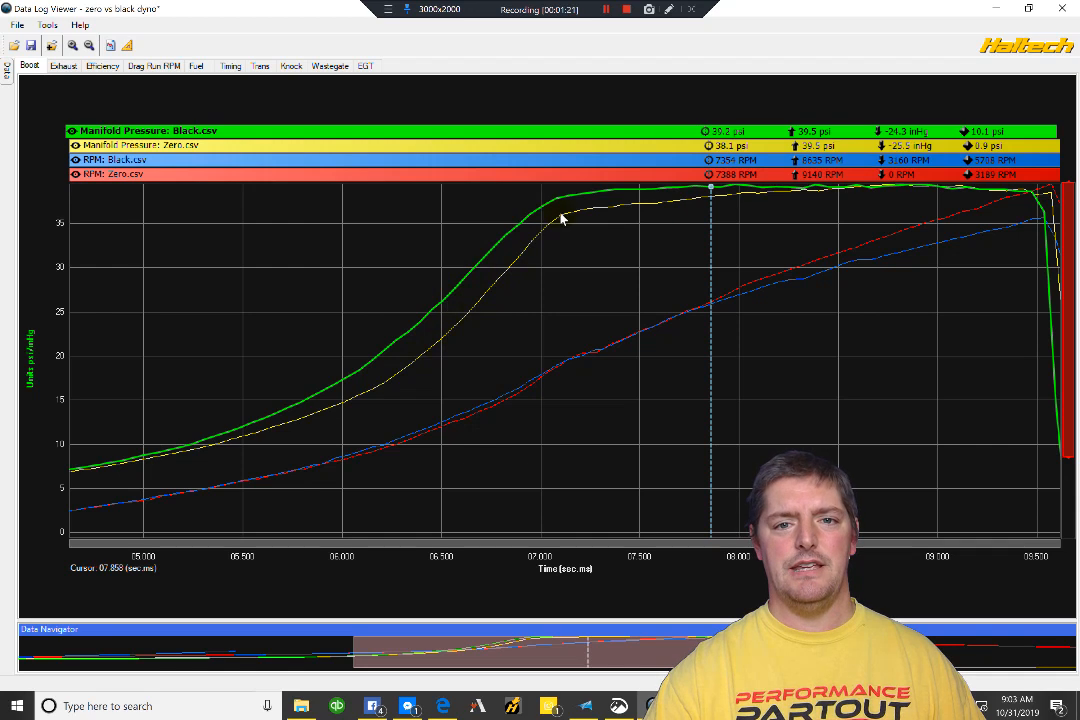
pyautogui.moveTo(530, 260)
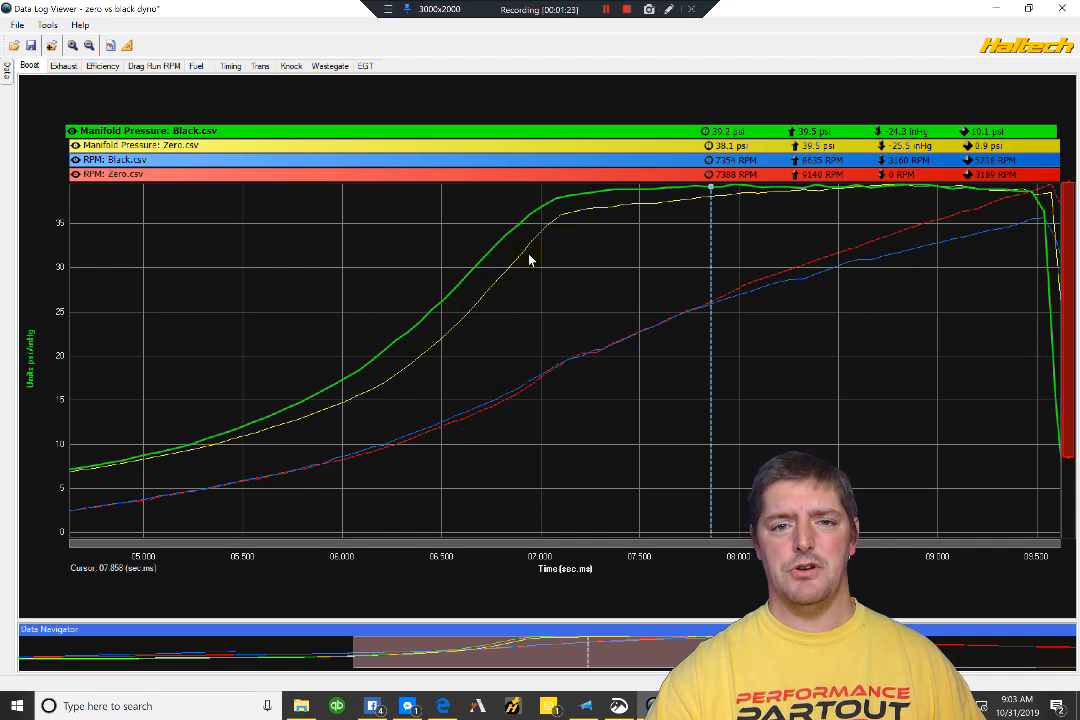
pyautogui.moveTo(475, 273)
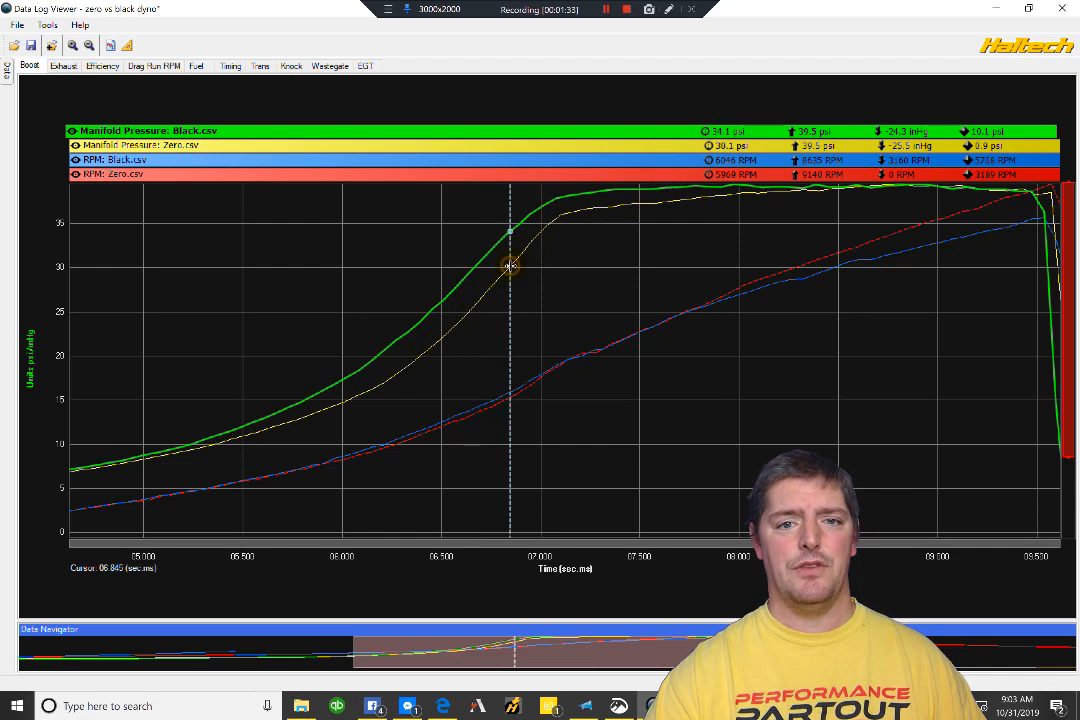
pyautogui.moveTo(724, 186)
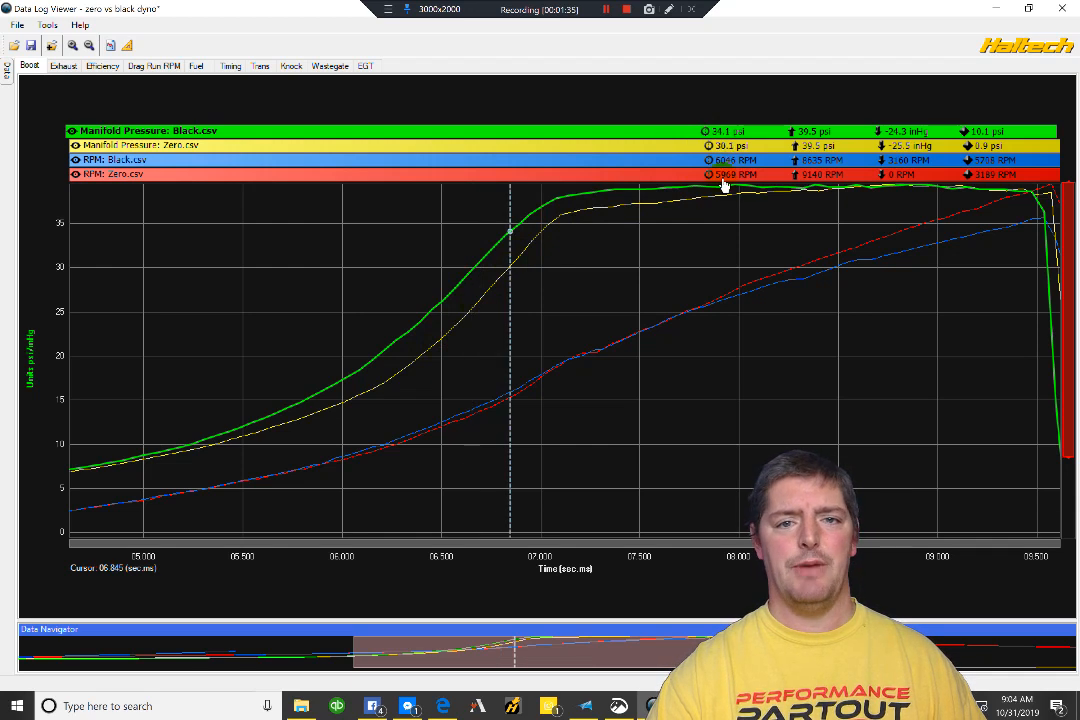
pyautogui.moveTo(505, 265)
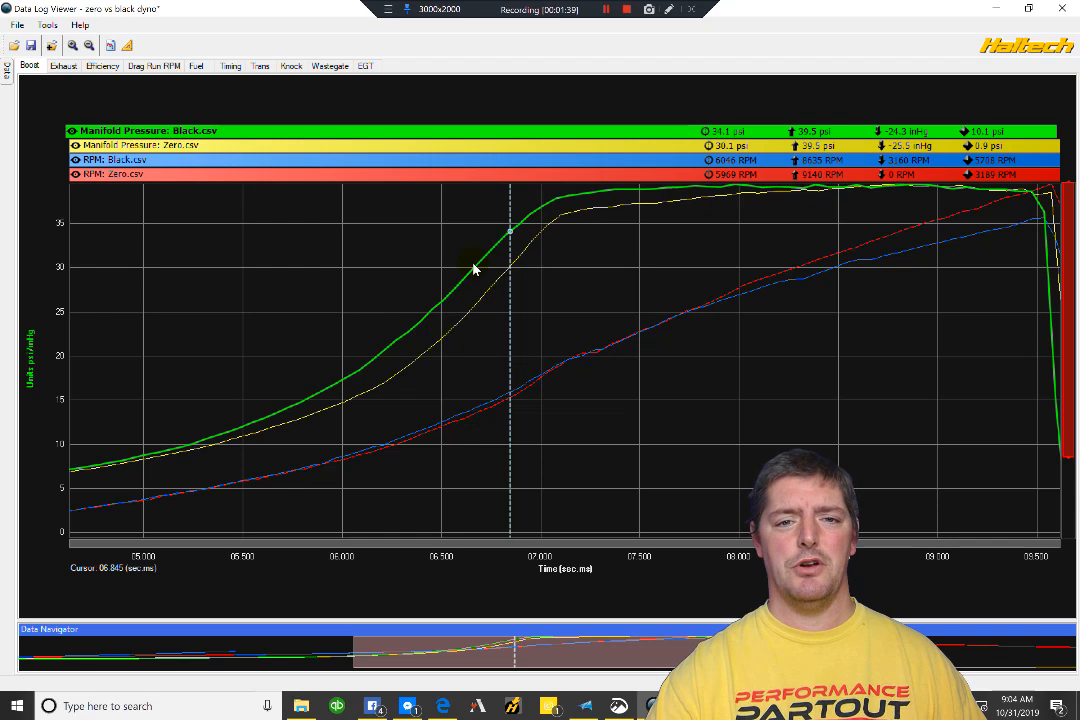
pyautogui.moveTo(479, 273)
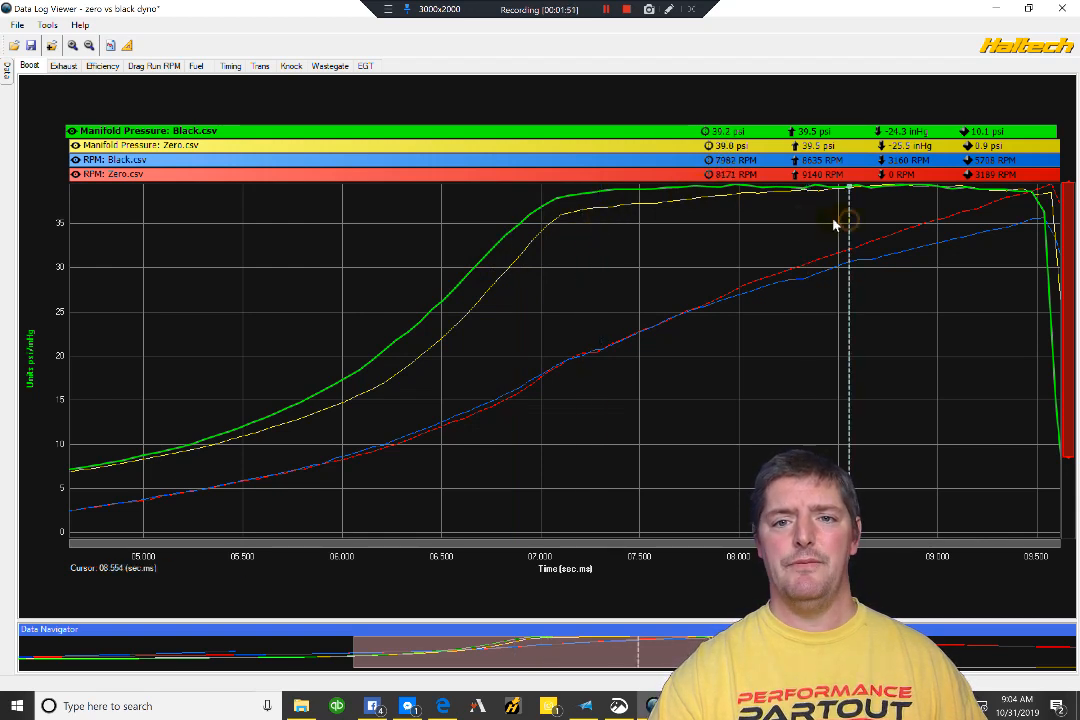
pyautogui.moveTo(848, 227)
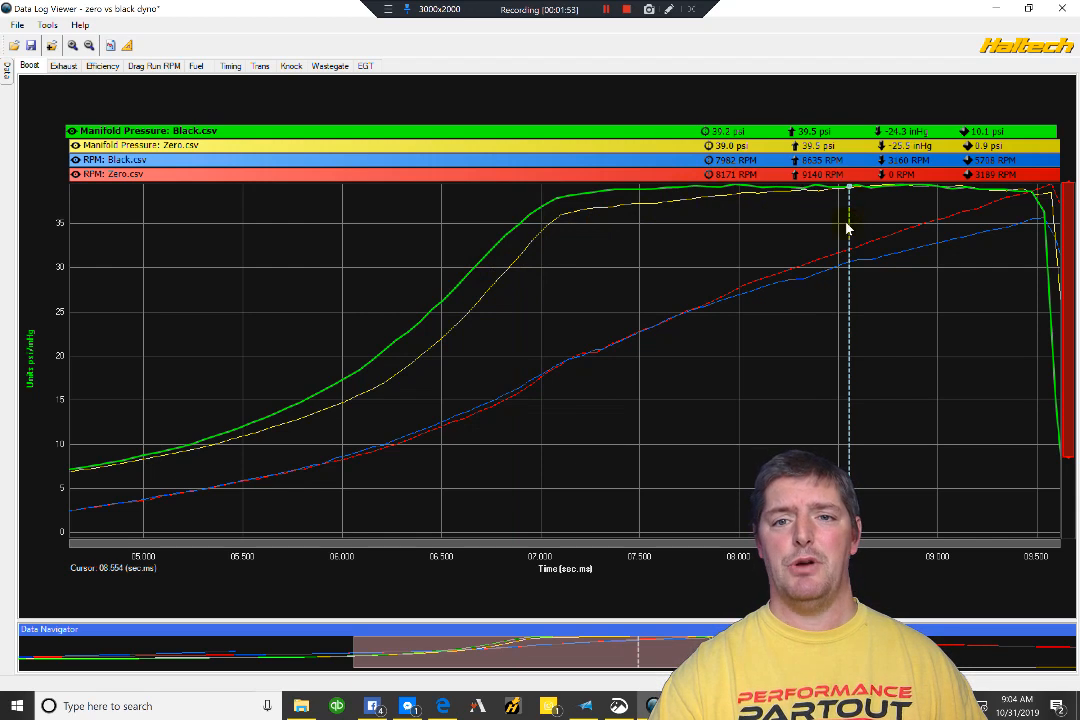
pyautogui.moveTo(607, 218)
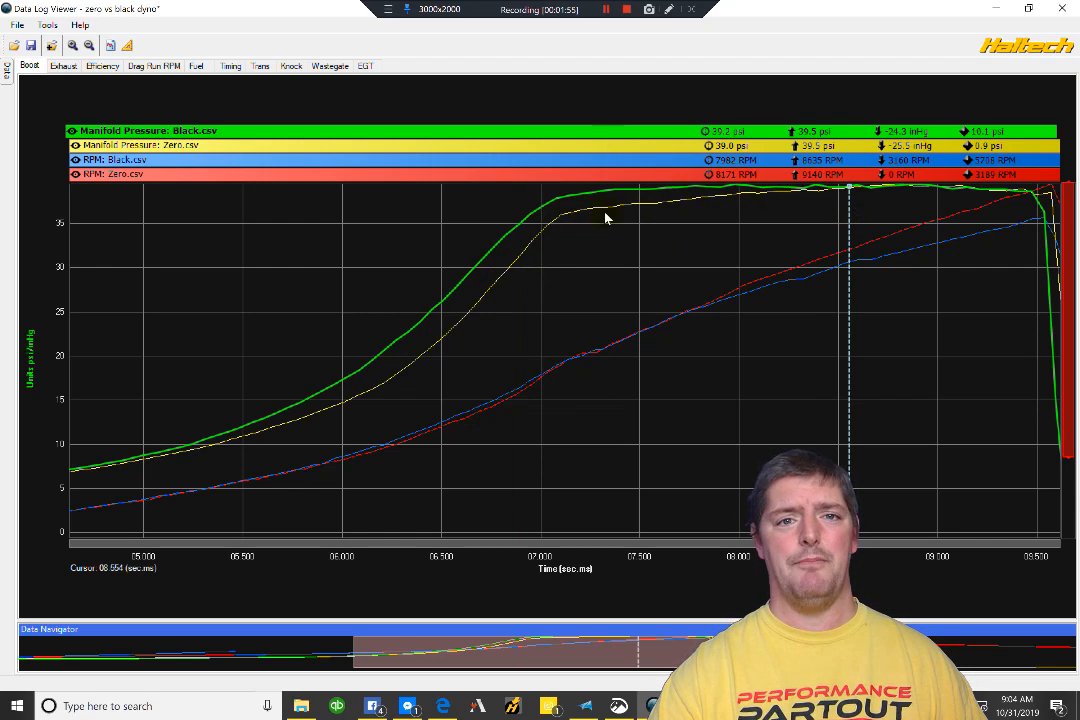
pyautogui.moveTo(575, 240)
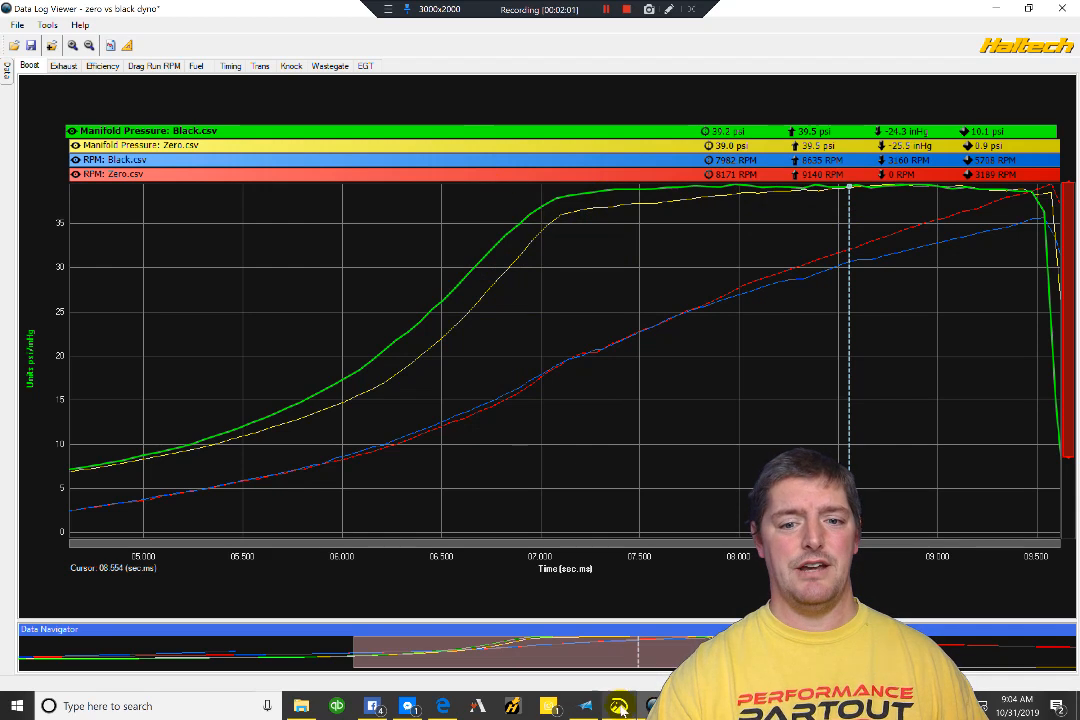
pyautogui.moveTo(620, 703)
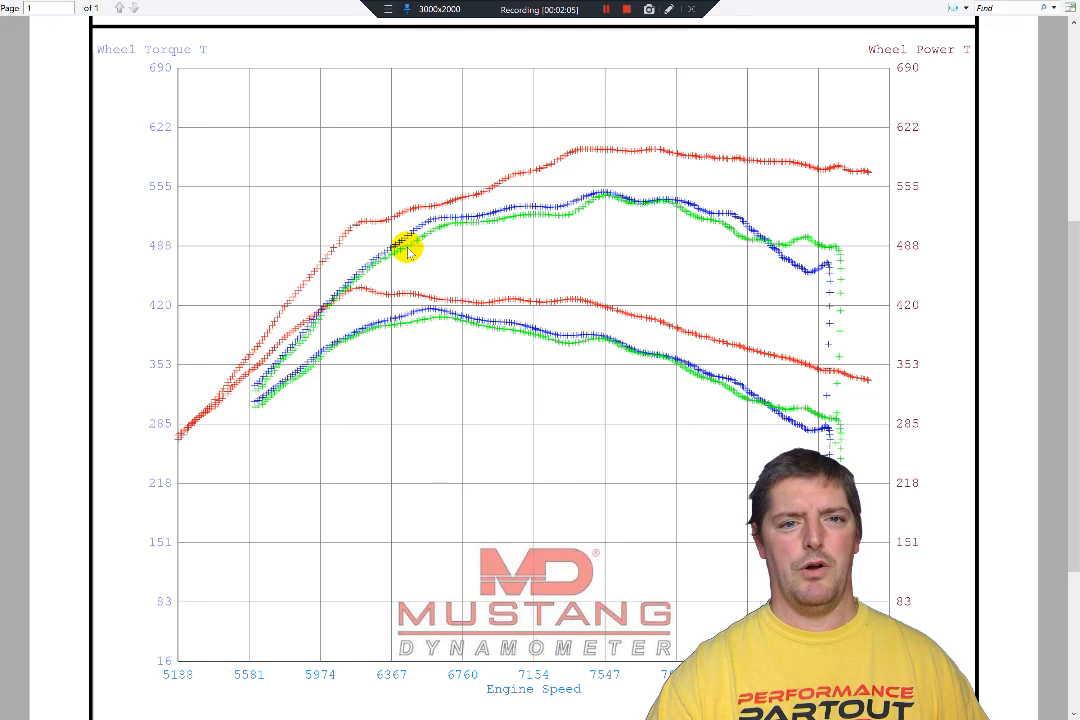
pyautogui.moveTo(648, 122)
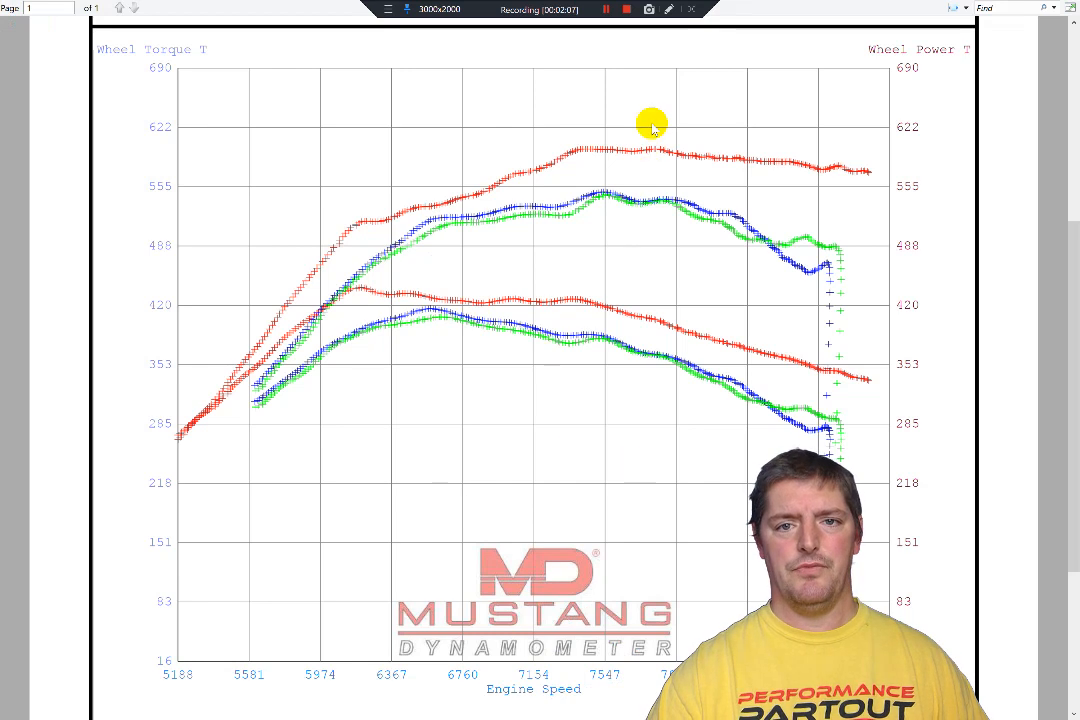
pyautogui.moveTo(448, 190)
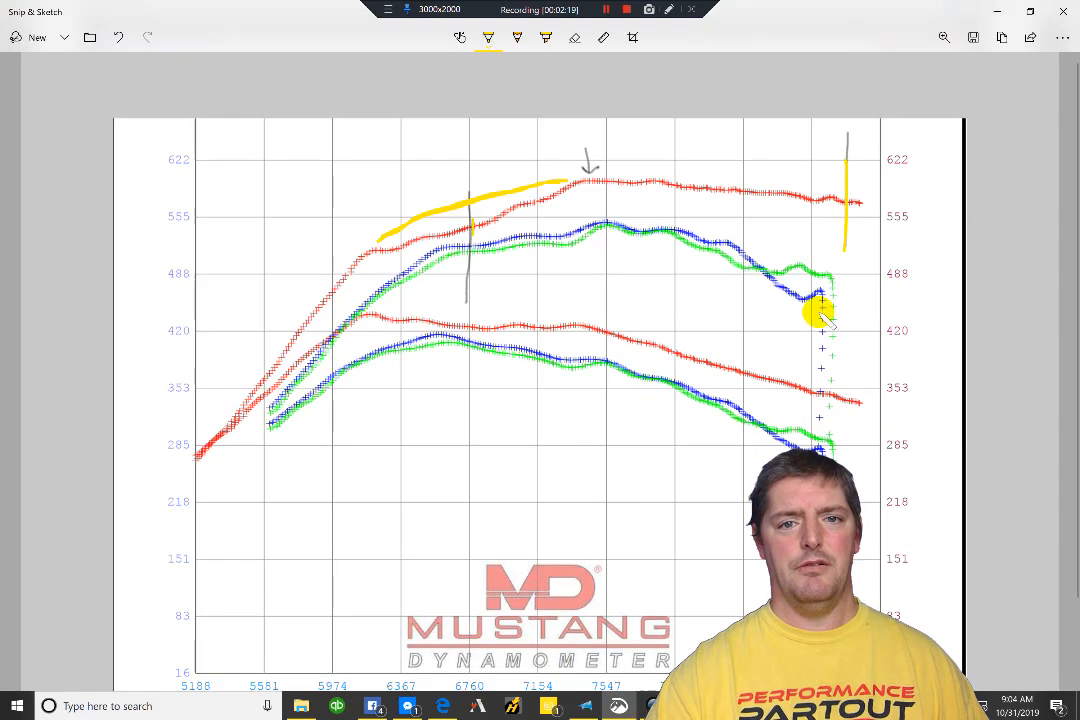
pyautogui.moveTo(402, 225)
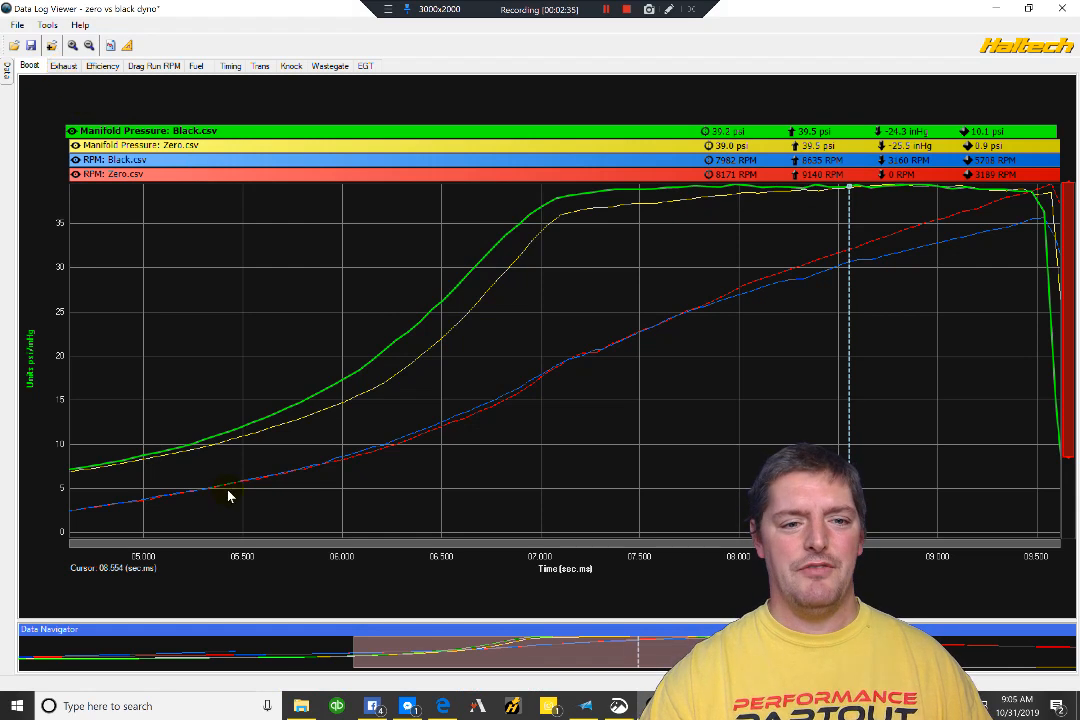
pyautogui.moveTo(545, 388)
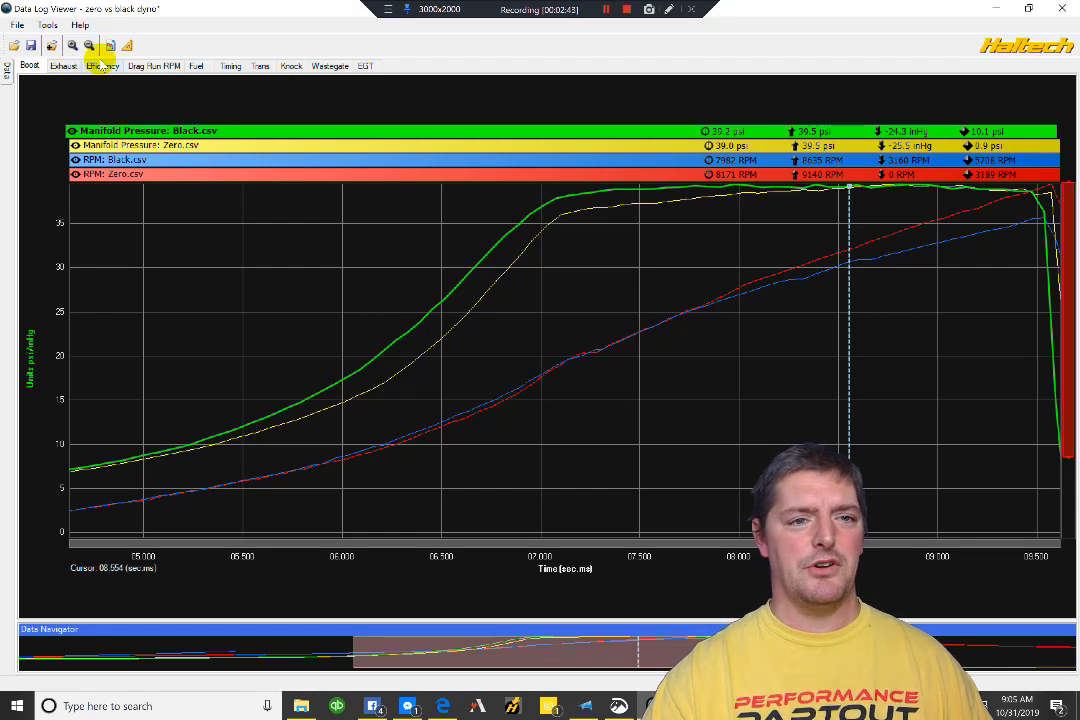
# Open the Drag Run RPM chart for run1.csv.
pyautogui.click(57, 66)
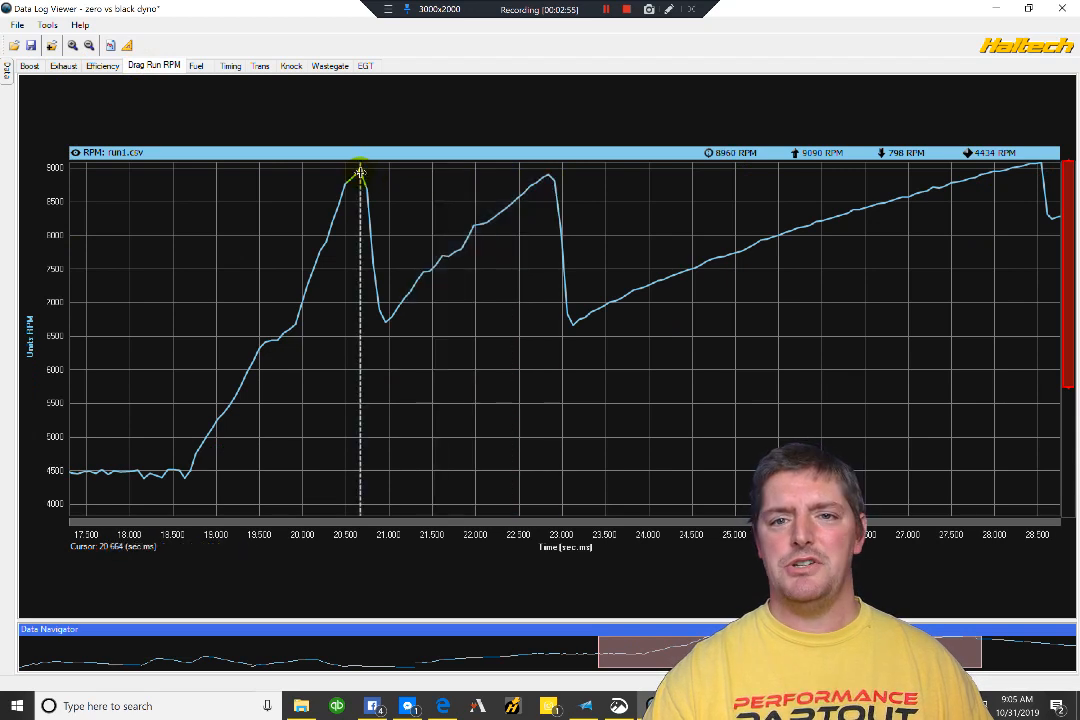
pyautogui.moveTo(1035, 181)
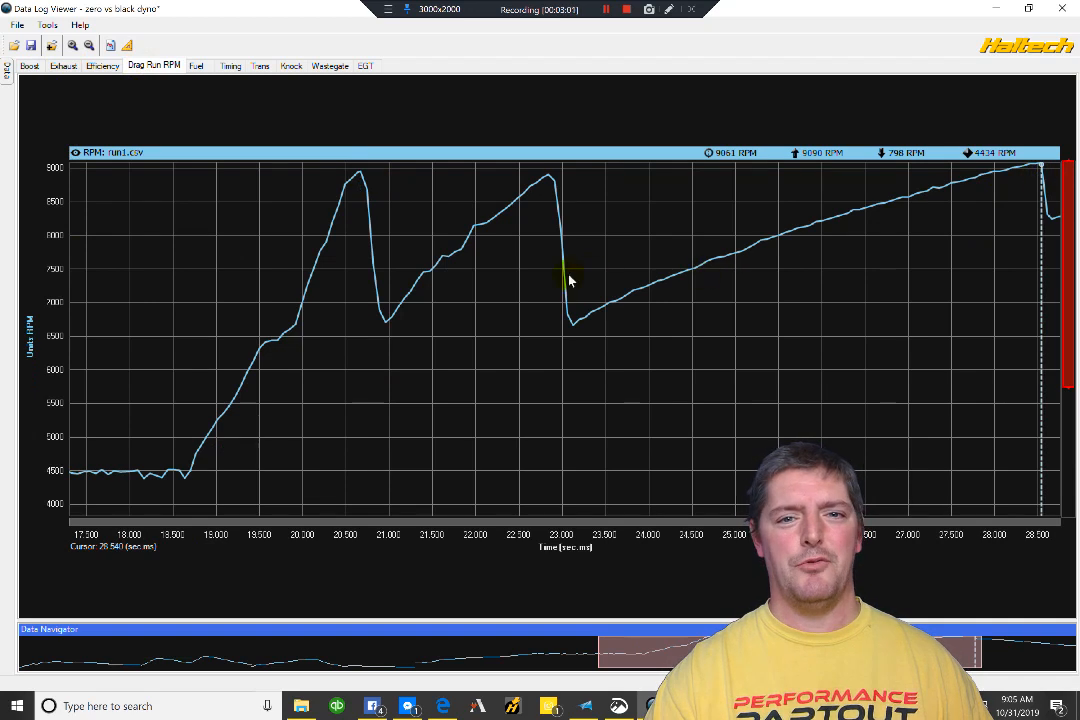
pyautogui.moveTo(571, 343)
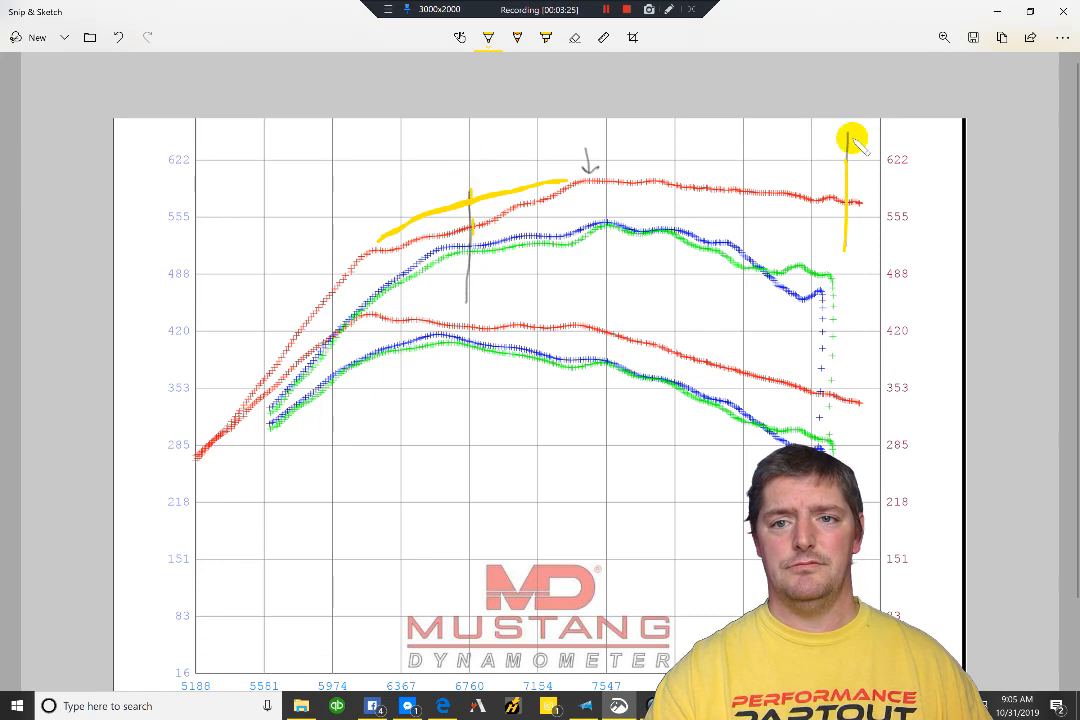
pyautogui.moveTo(198, 310)
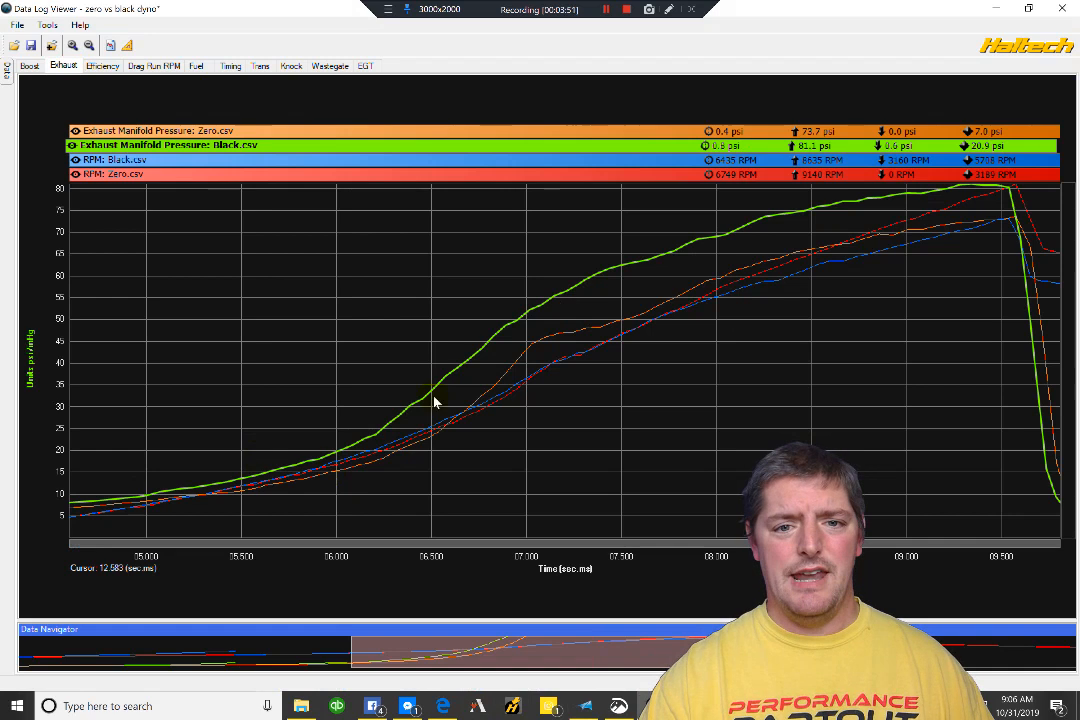
pyautogui.moveTo(728, 278)
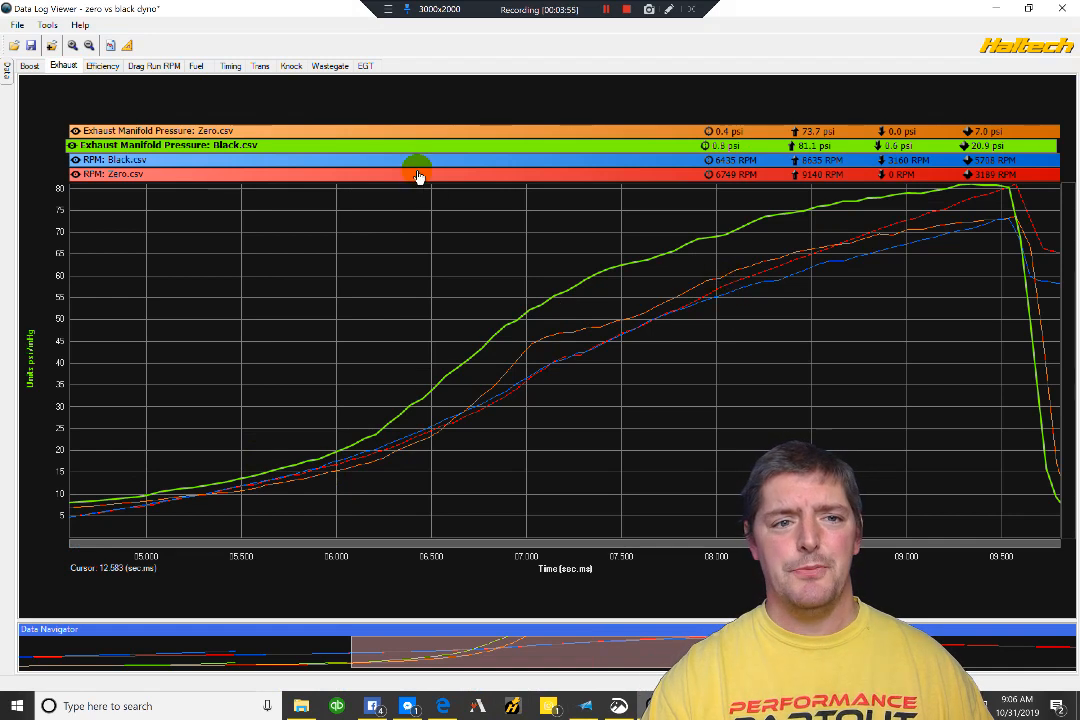
pyautogui.moveTo(400, 155)
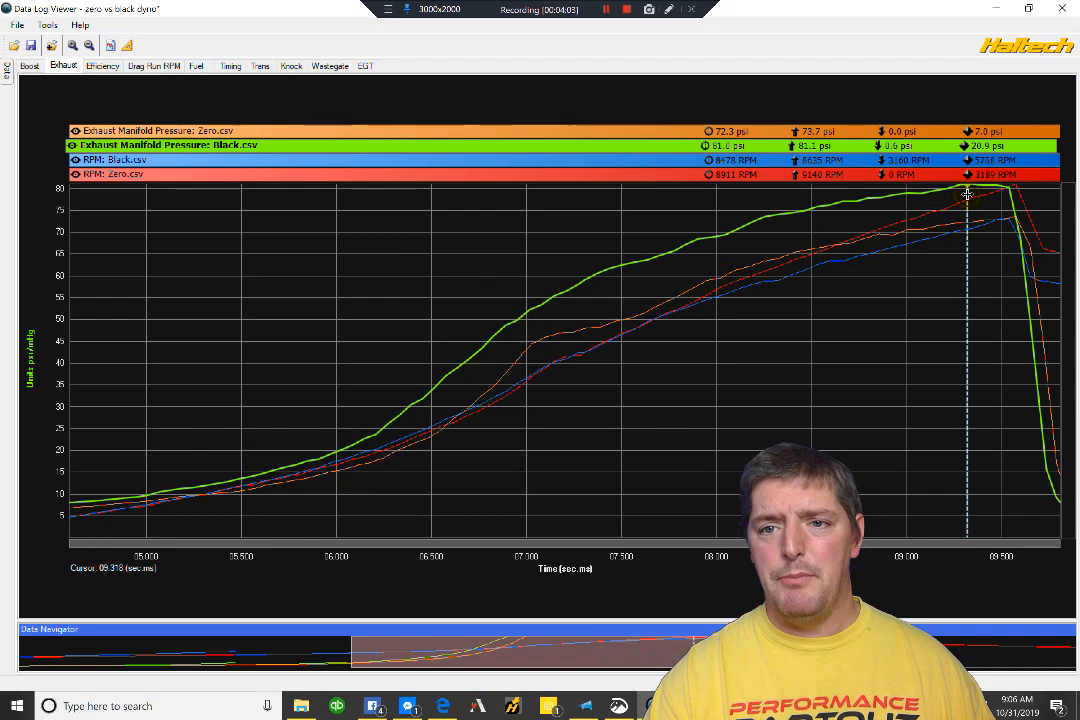
pyautogui.moveTo(970, 204)
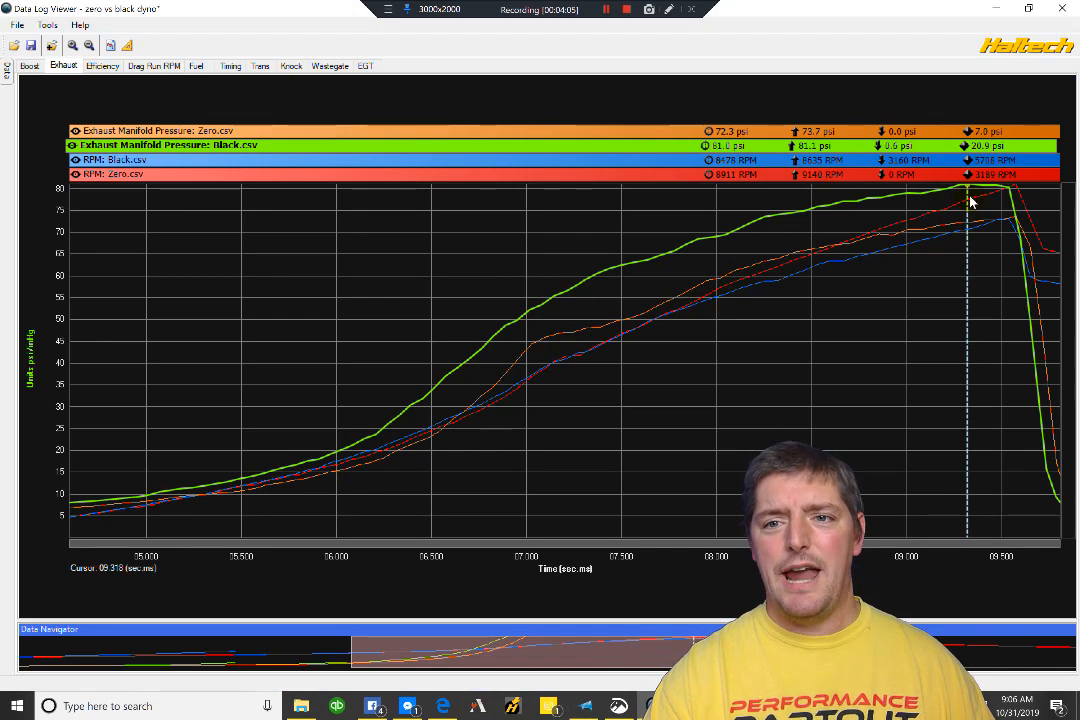
pyautogui.moveTo(780, 193)
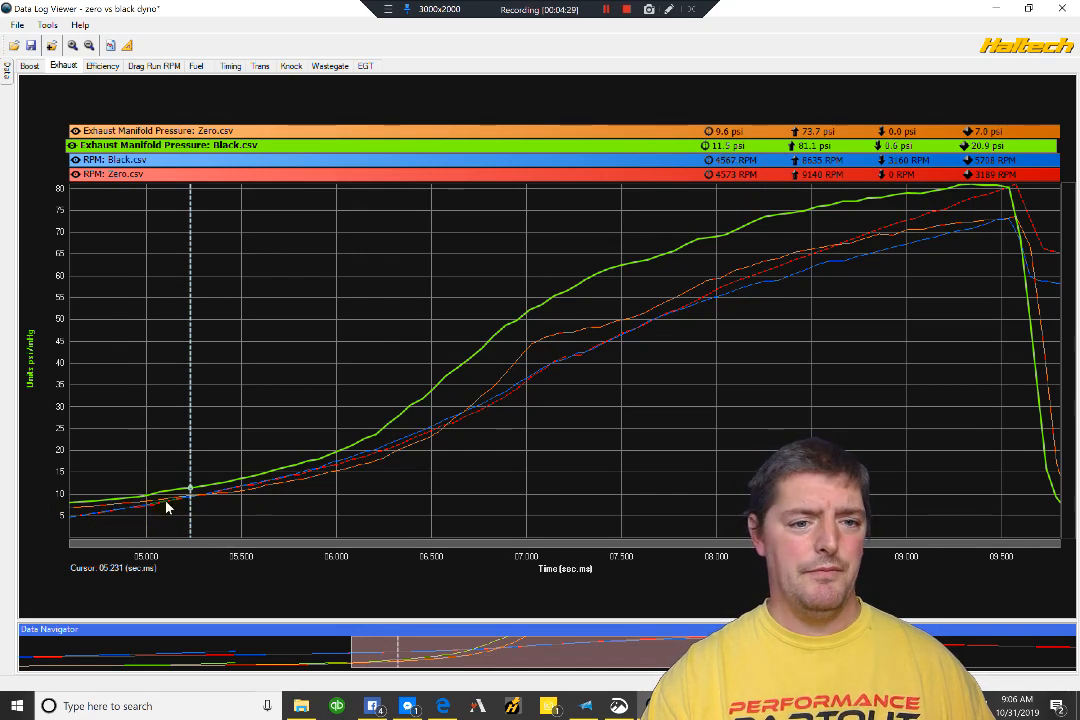
pyautogui.moveTo(522, 362)
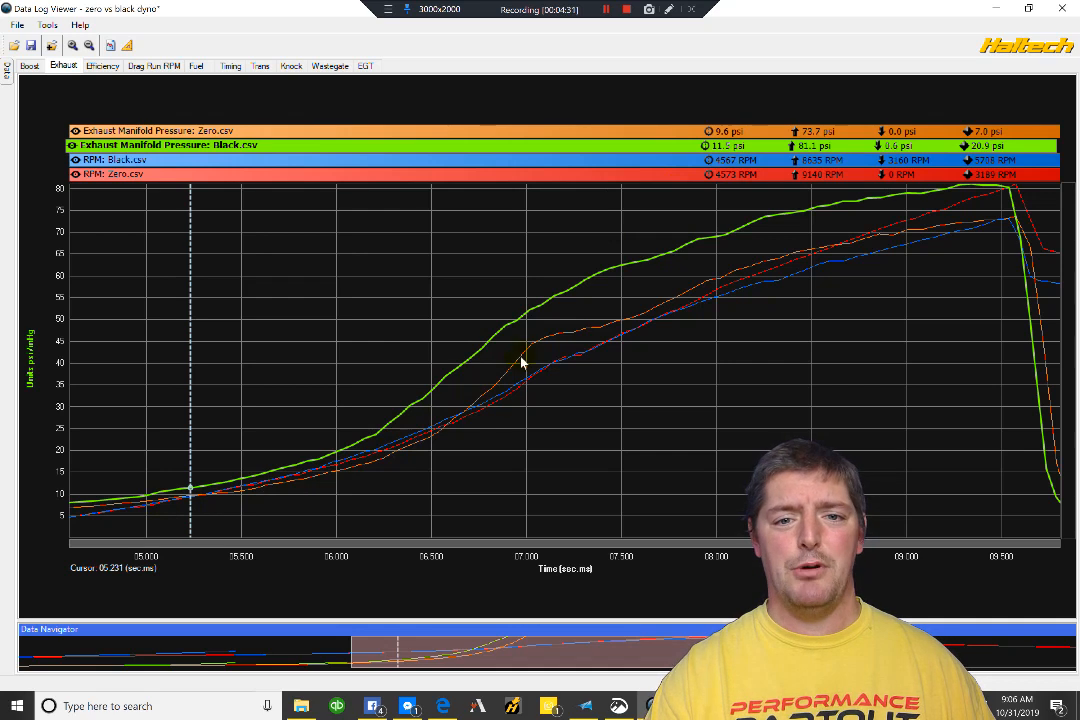
pyautogui.moveTo(725, 238)
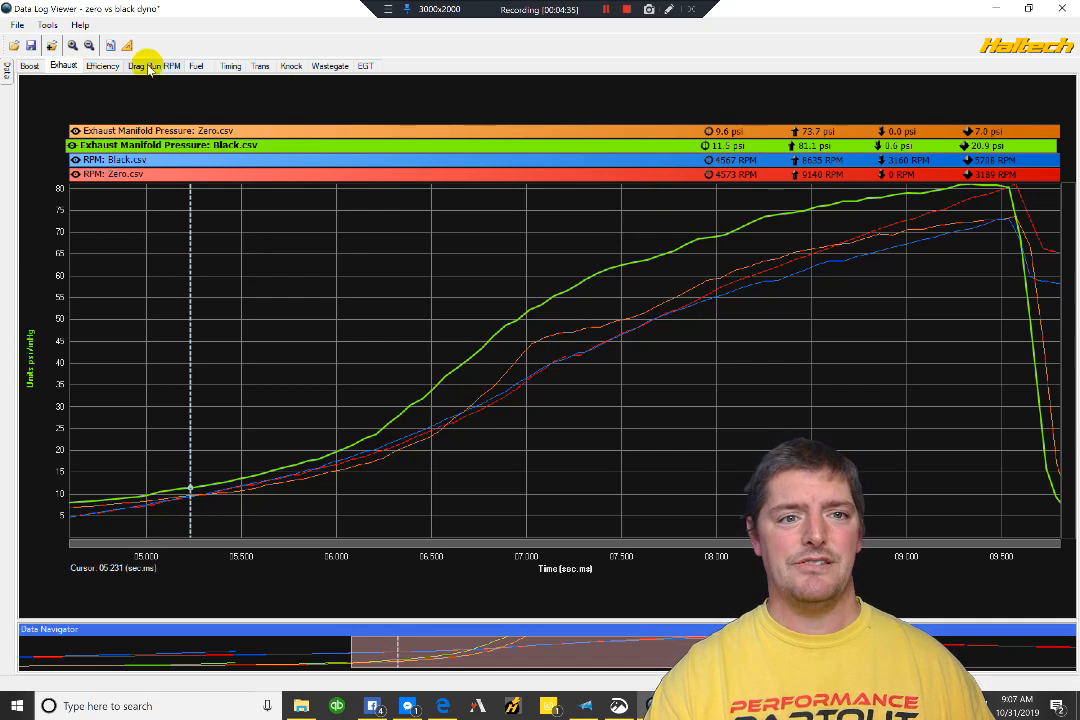
# Open the Efficiency tab and place the cursor at 7.5 seconds (about 6926 and 6942 RPM).
pyautogui.click(103, 72)
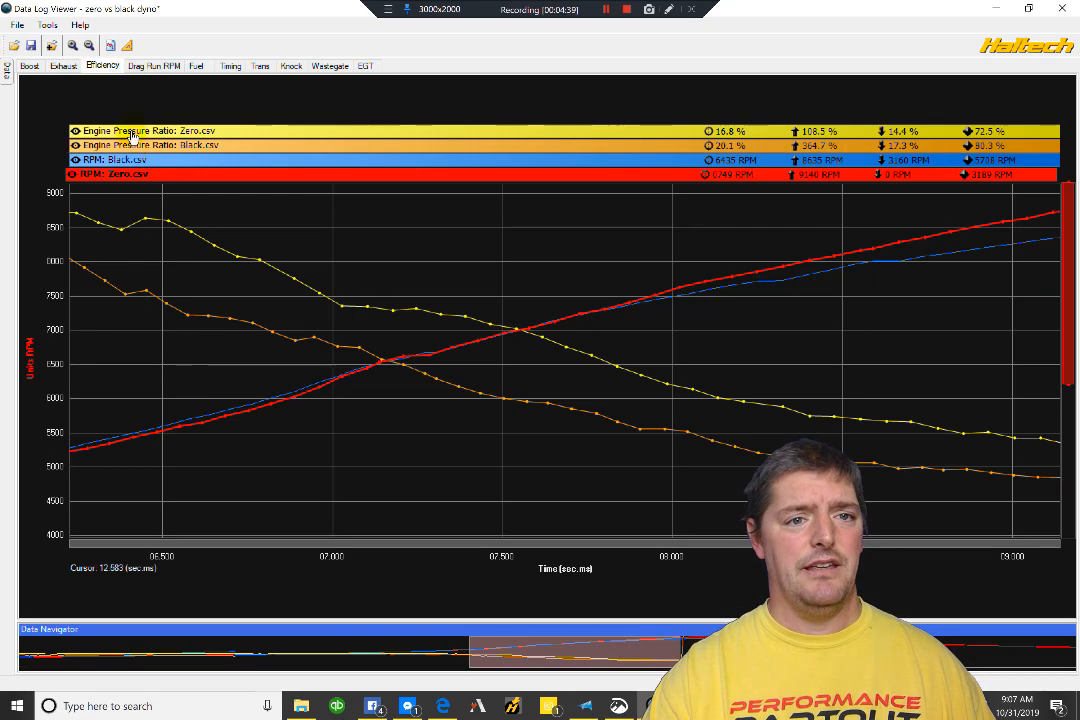
pyautogui.moveTo(393, 357)
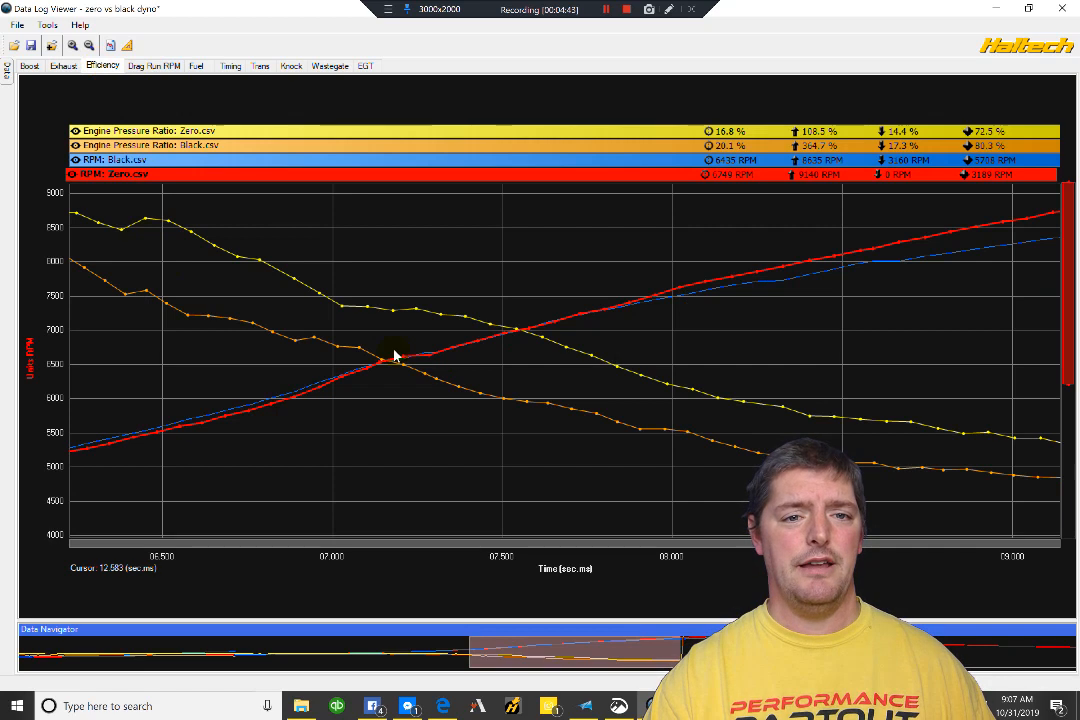
pyautogui.moveTo(582, 475)
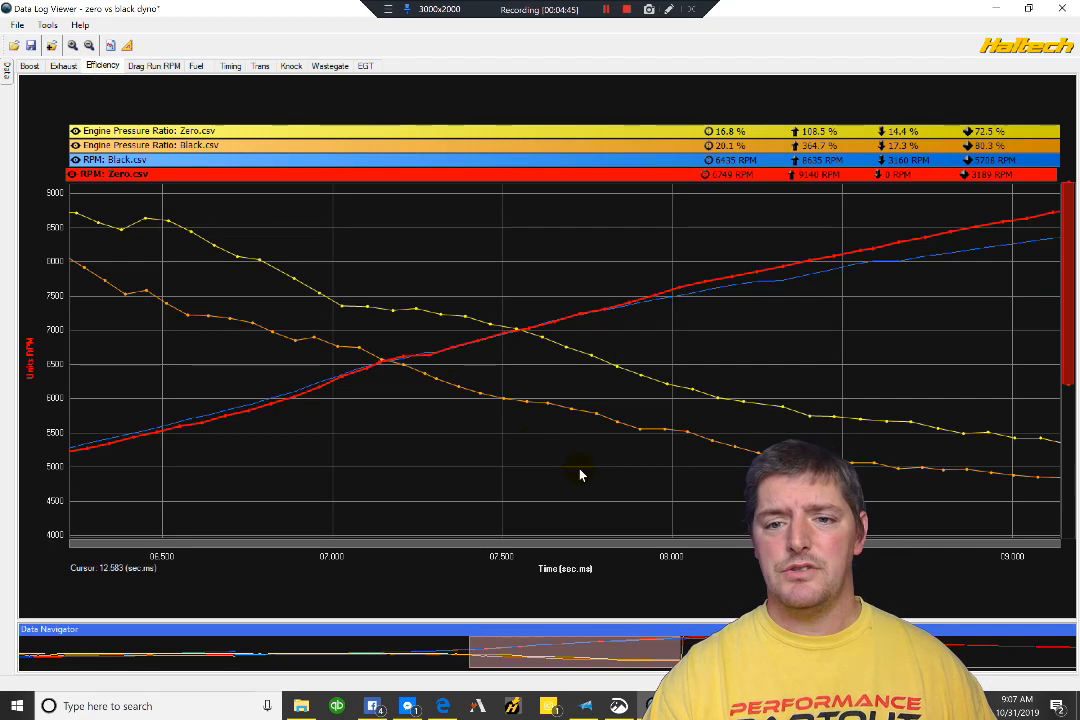
pyautogui.moveTo(561, 467)
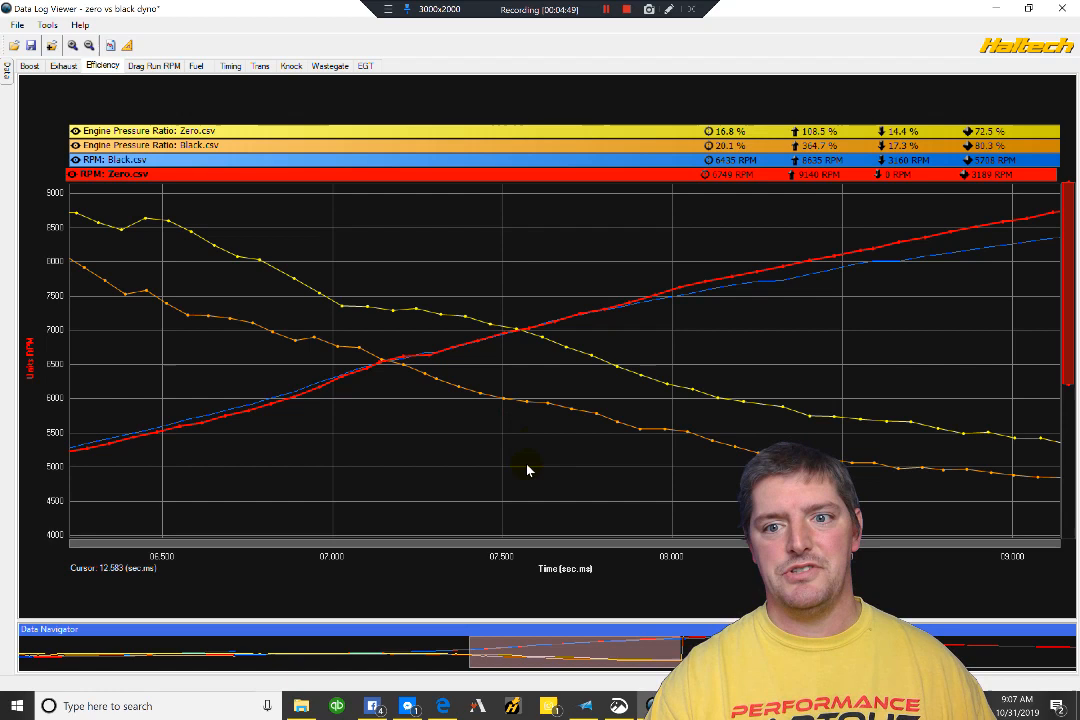
pyautogui.moveTo(519, 478)
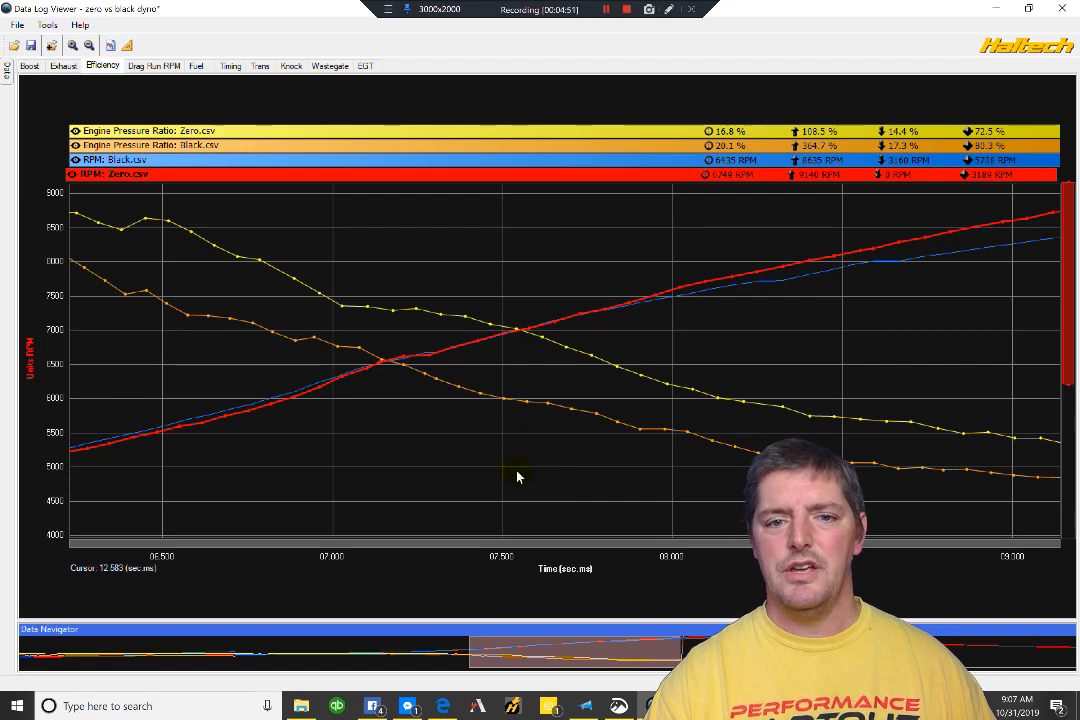
pyautogui.moveTo(465, 377)
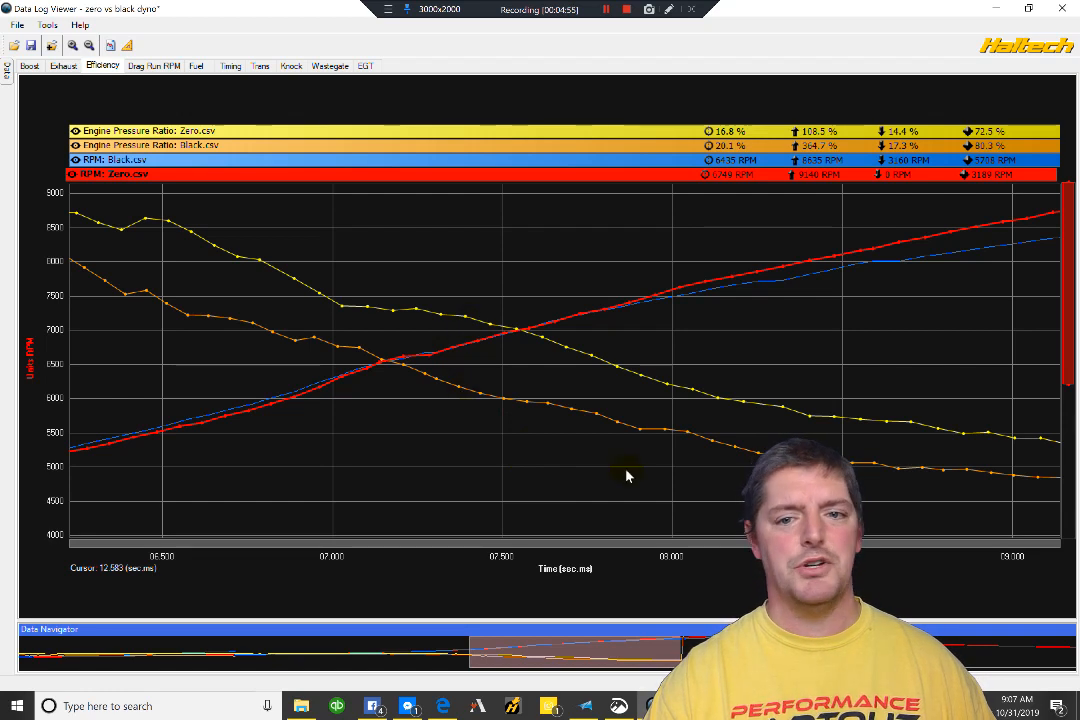
pyautogui.click(803, 260)
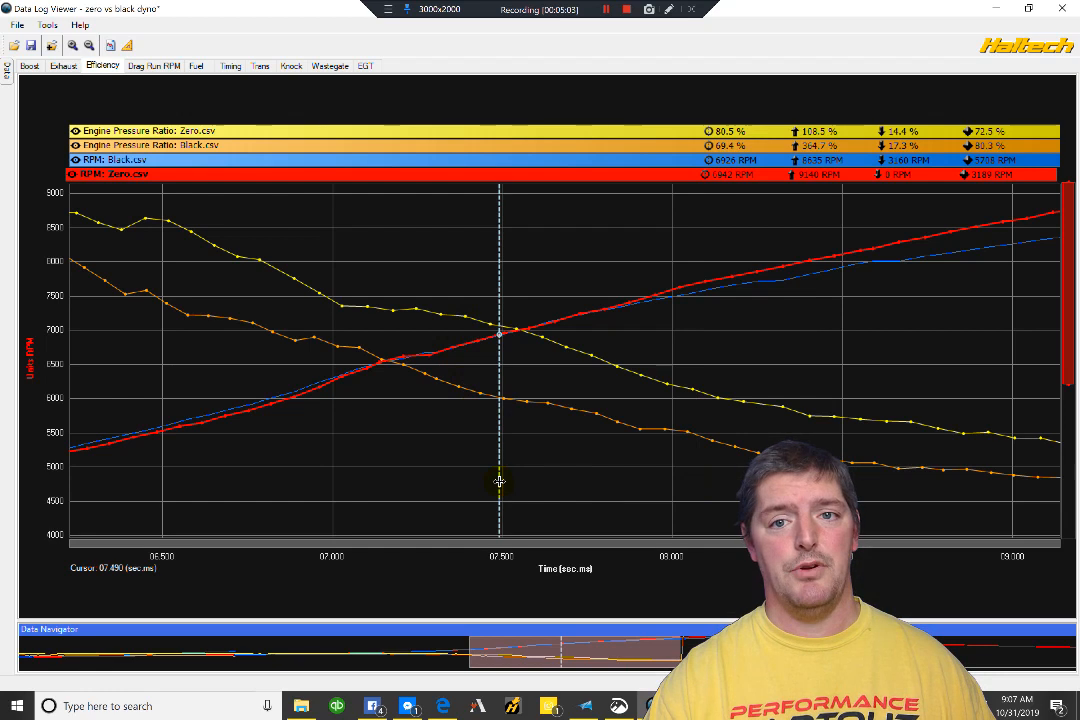
pyautogui.moveTo(595, 417)
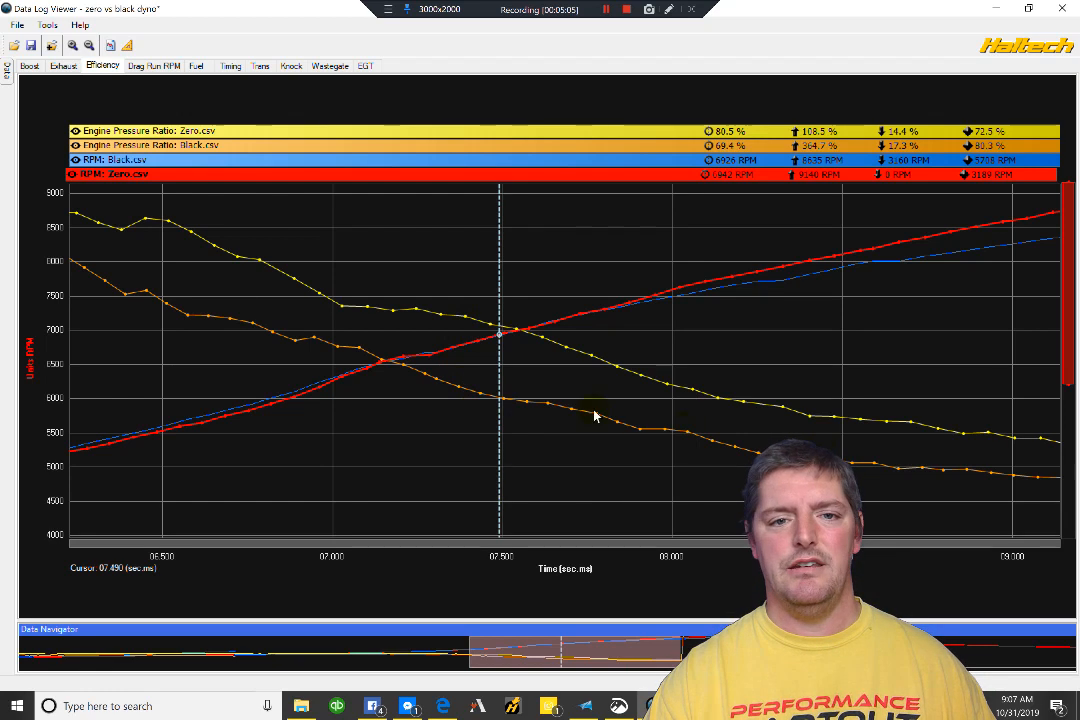
pyautogui.moveTo(222, 300)
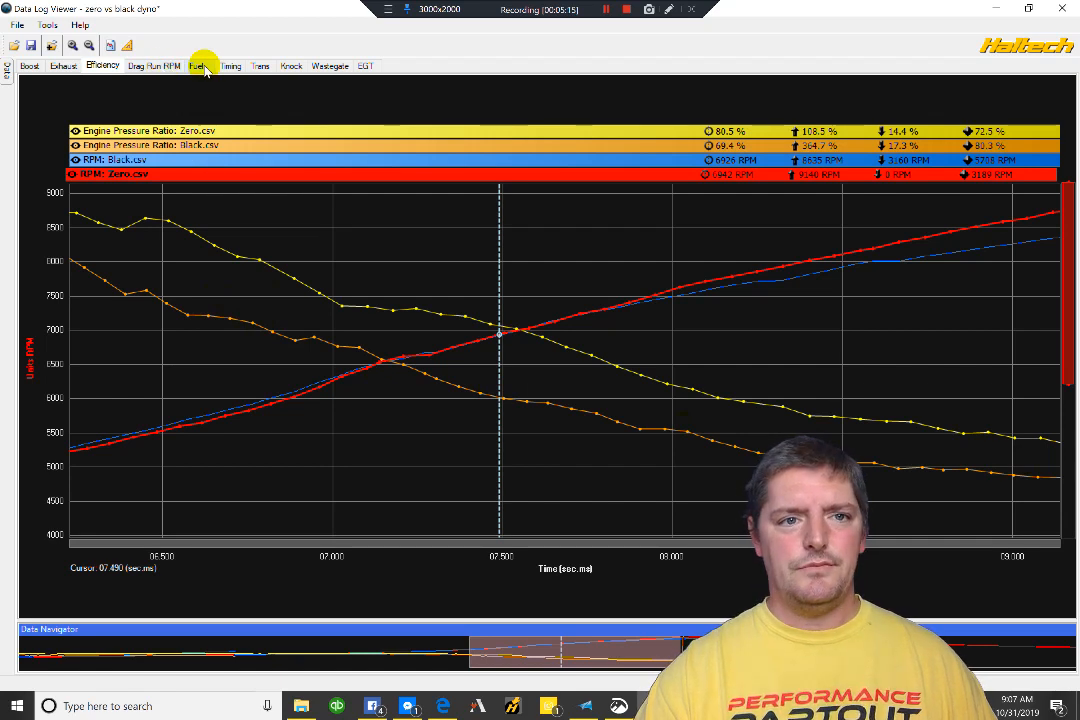
# Open the Fuel tab comparing injector pressure, duty cycle, wideband O2 and RPM.
pyautogui.click(205, 68)
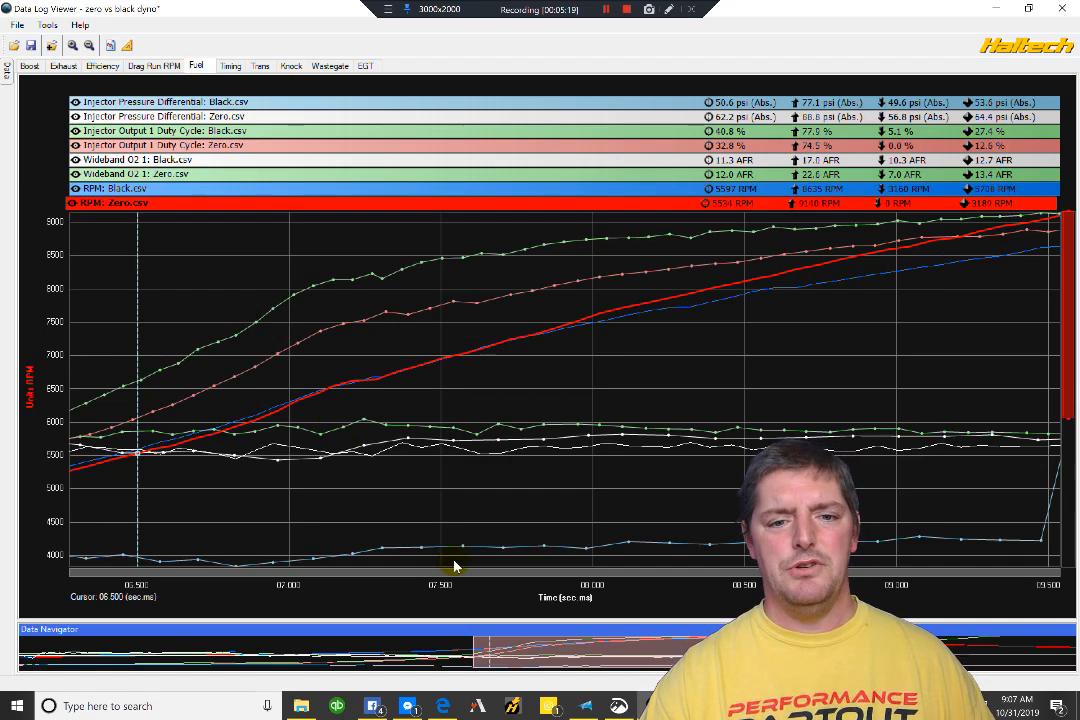
pyautogui.moveTo(475, 474)
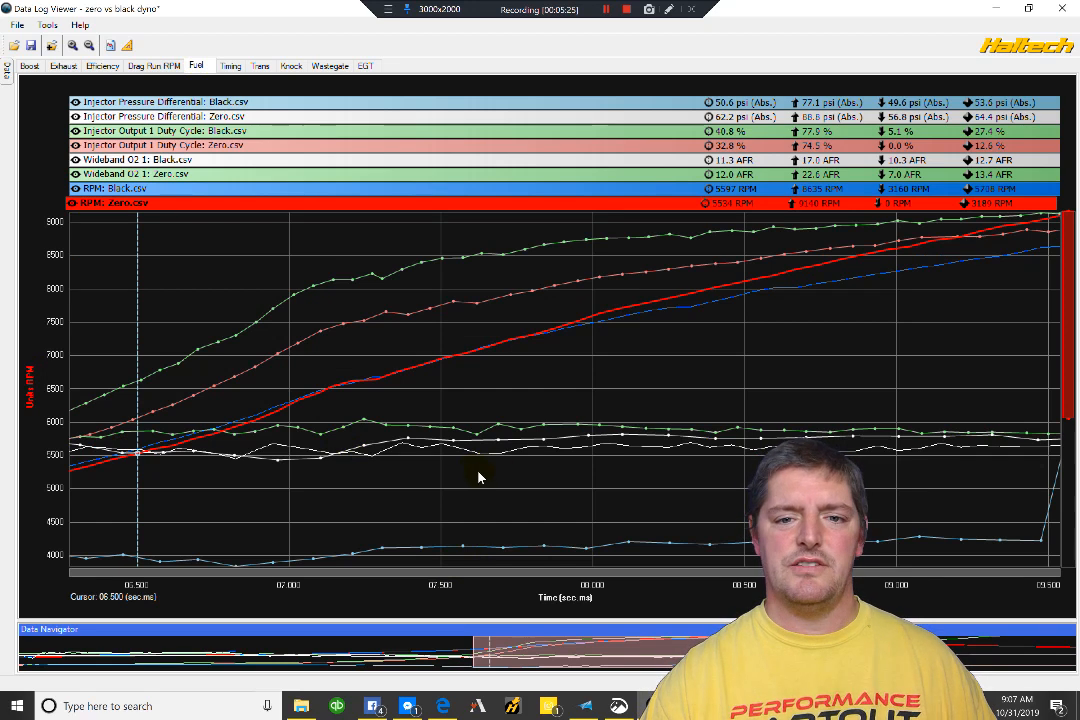
pyautogui.moveTo(510, 463)
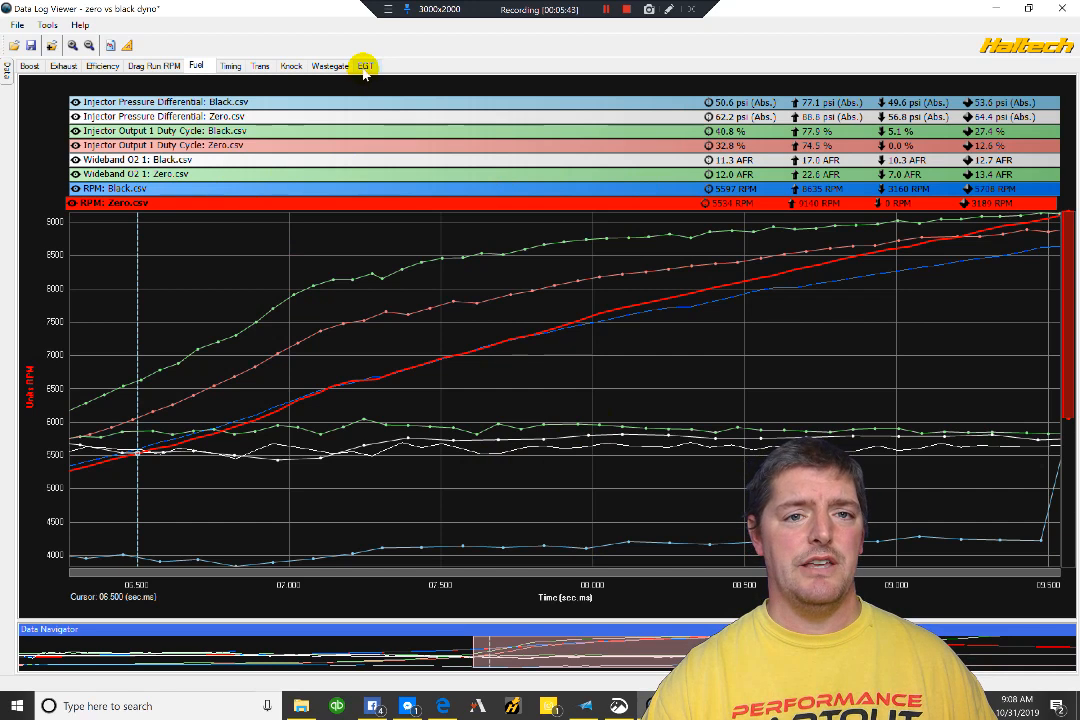
# Open the EGT tab plotting exhaust gas temperatures, ignition angle and RPM per log.
pyautogui.click(364, 66)
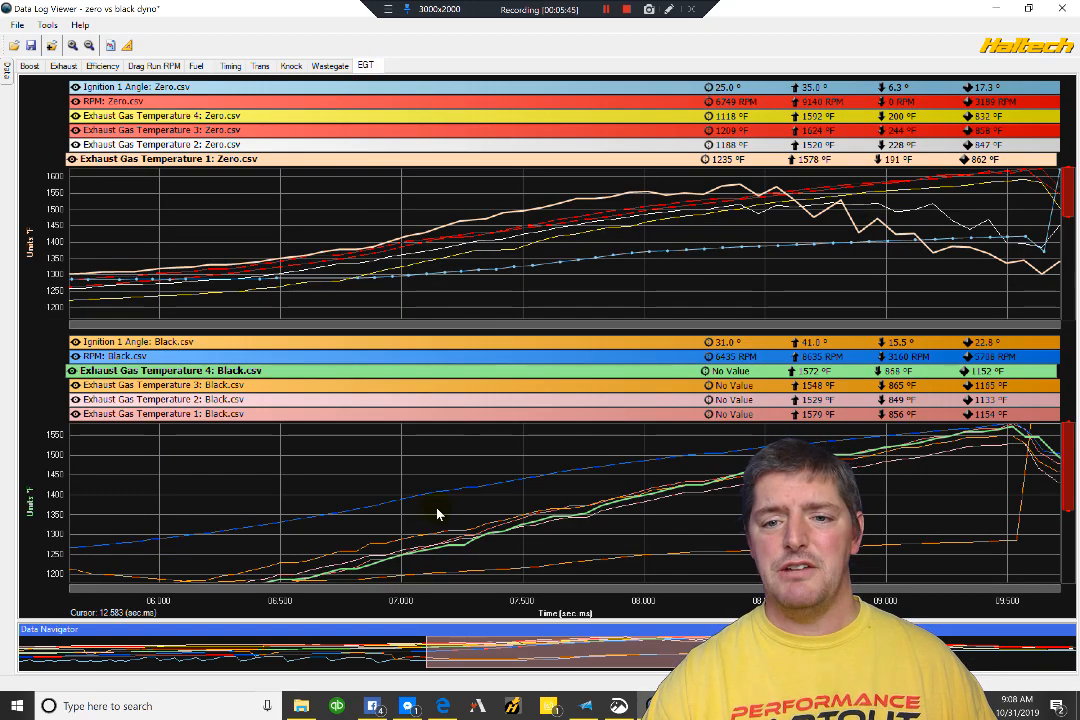
pyautogui.moveTo(481, 542)
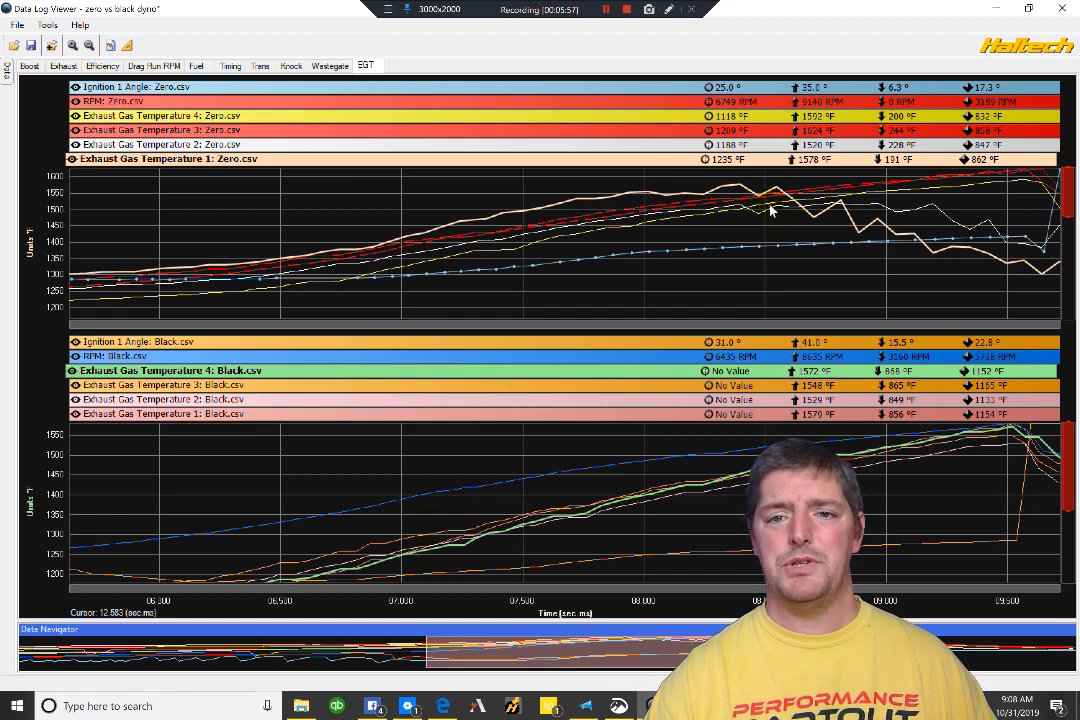
pyautogui.moveTo(745, 244)
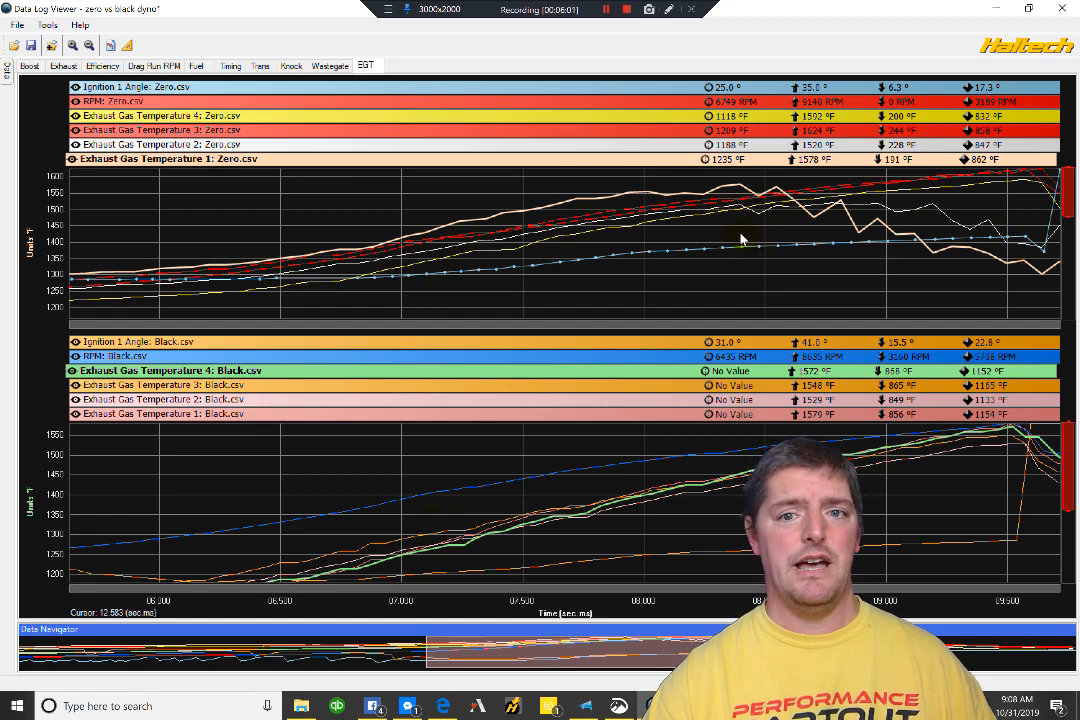
pyautogui.moveTo(628, 192)
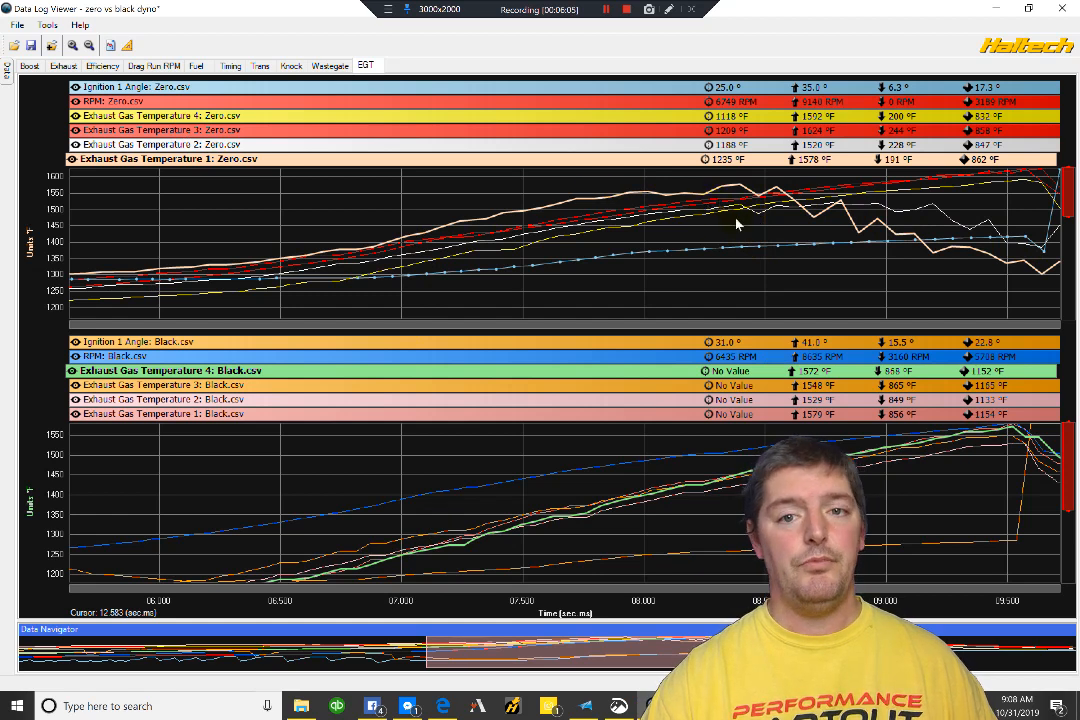
pyautogui.moveTo(576, 256)
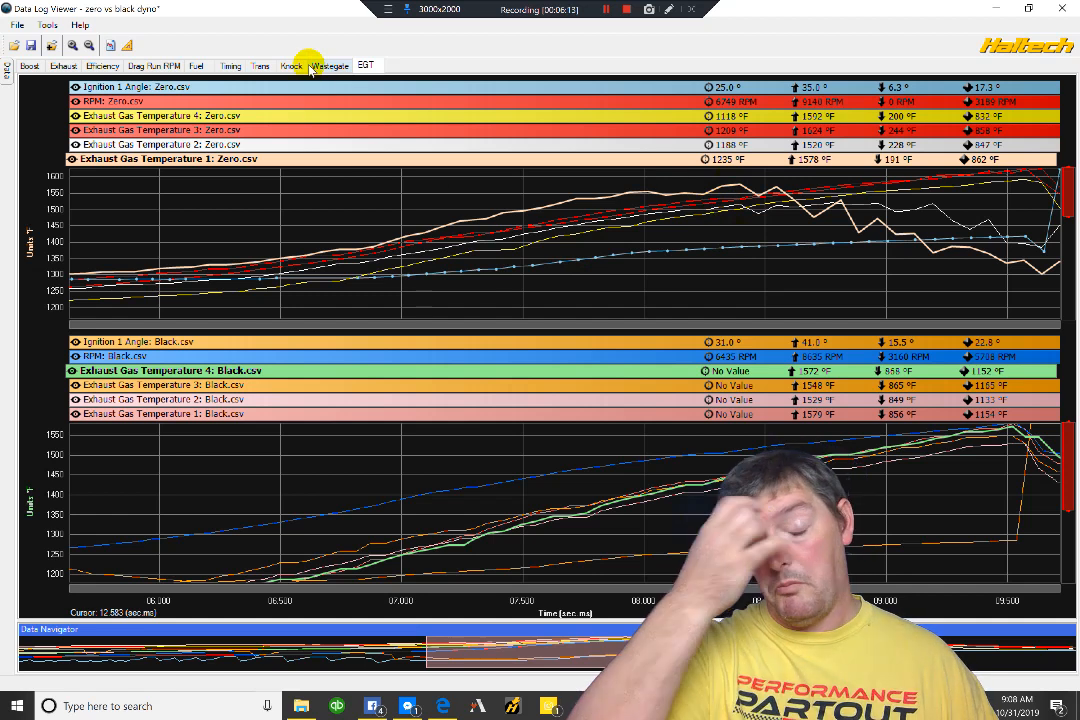
pyautogui.click(205, 67)
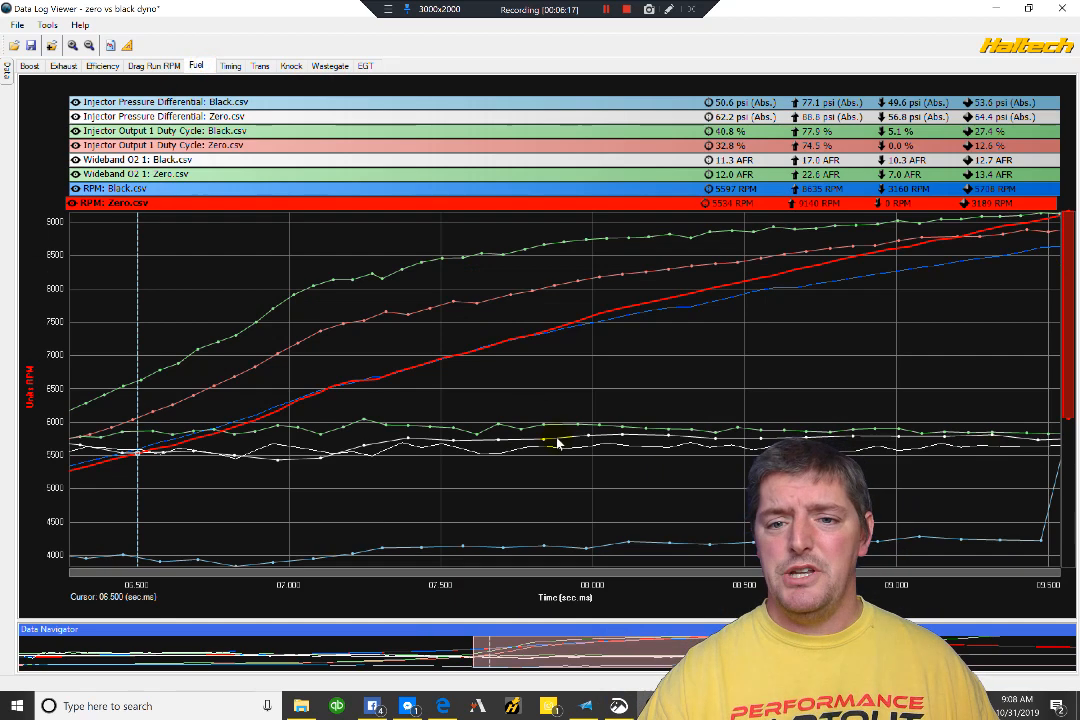
pyautogui.moveTo(337, 161)
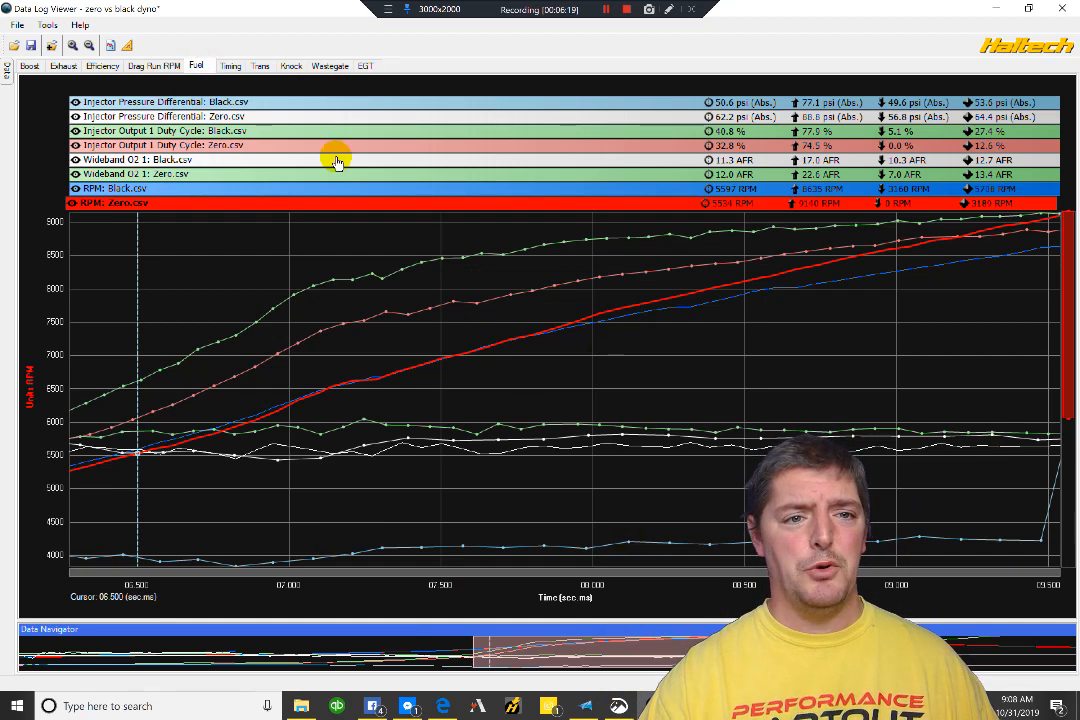
pyautogui.moveTo(303, 145)
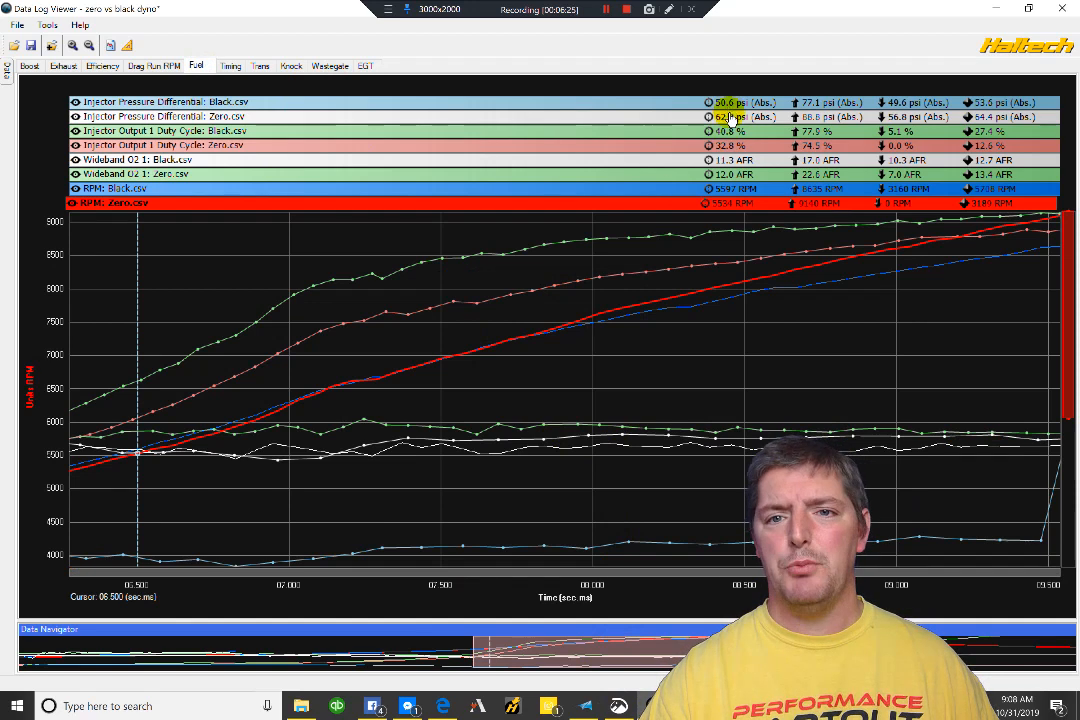
pyautogui.moveTo(665, 453)
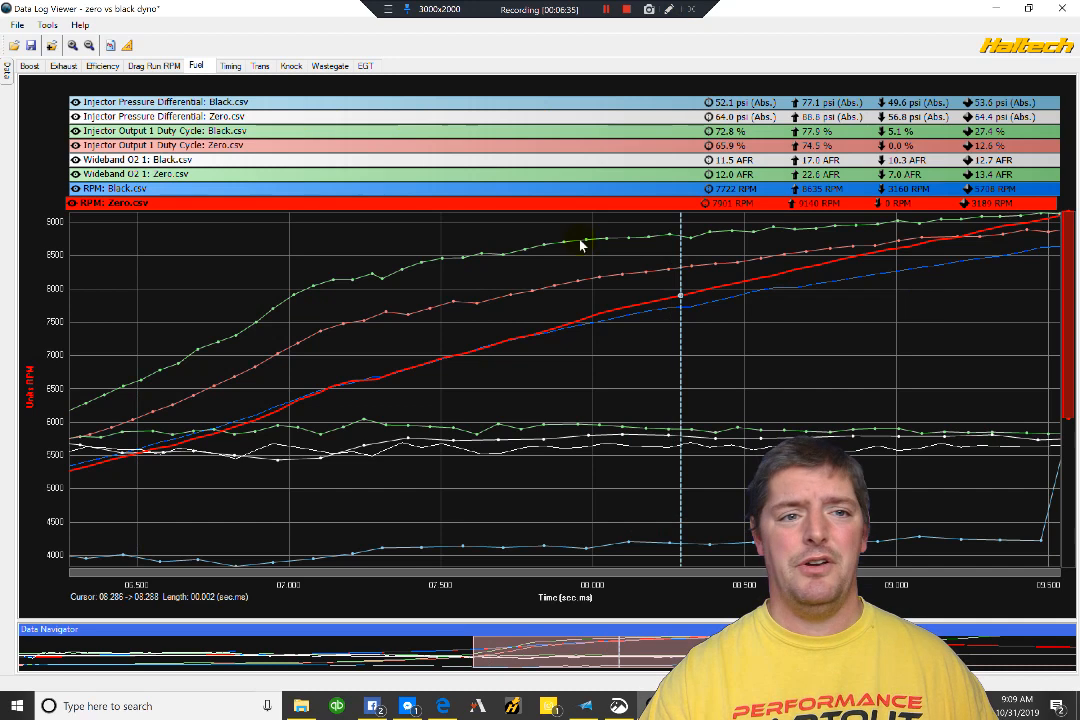
pyautogui.moveTo(818, 235)
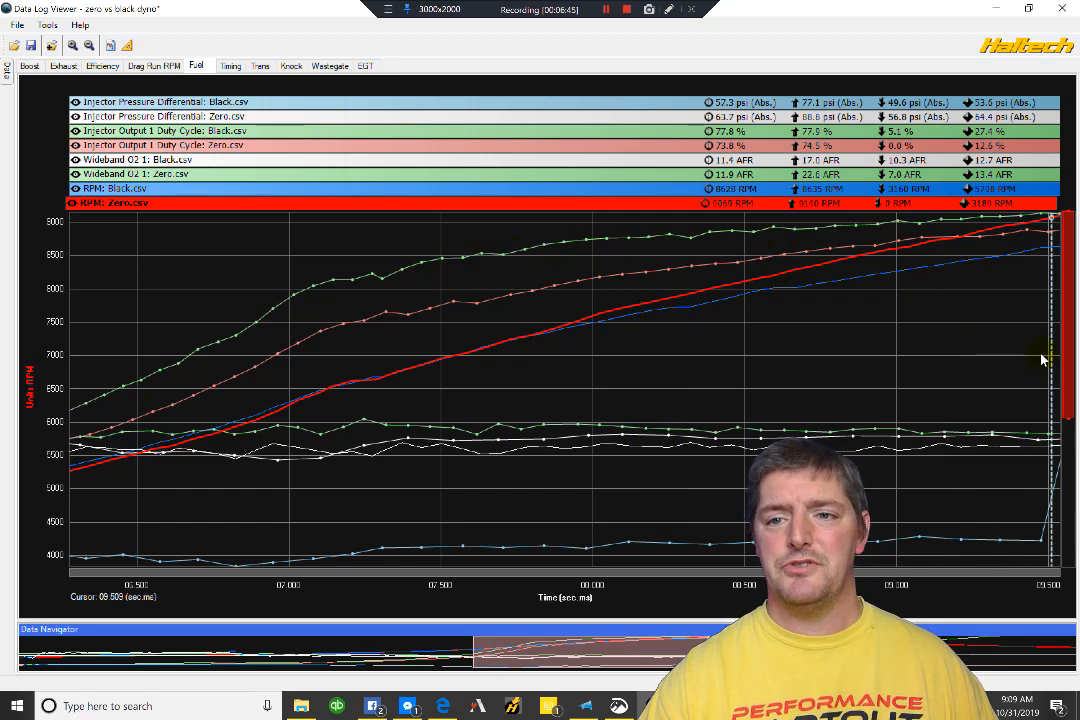
pyautogui.moveTo(898, 385)
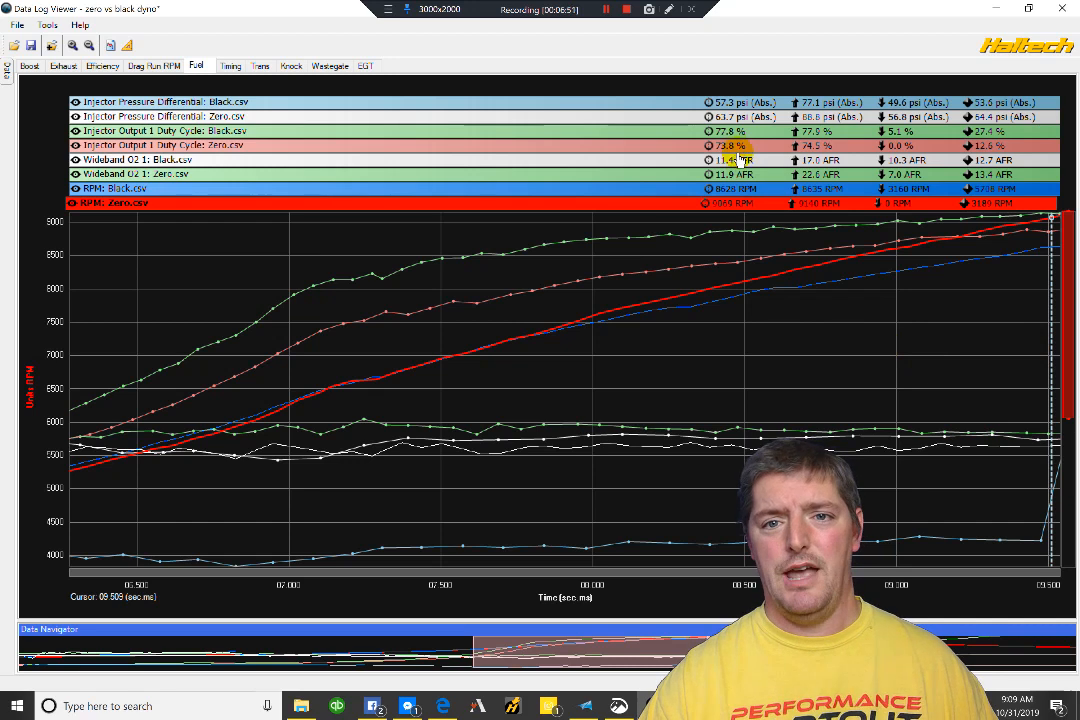
pyautogui.moveTo(789, 245)
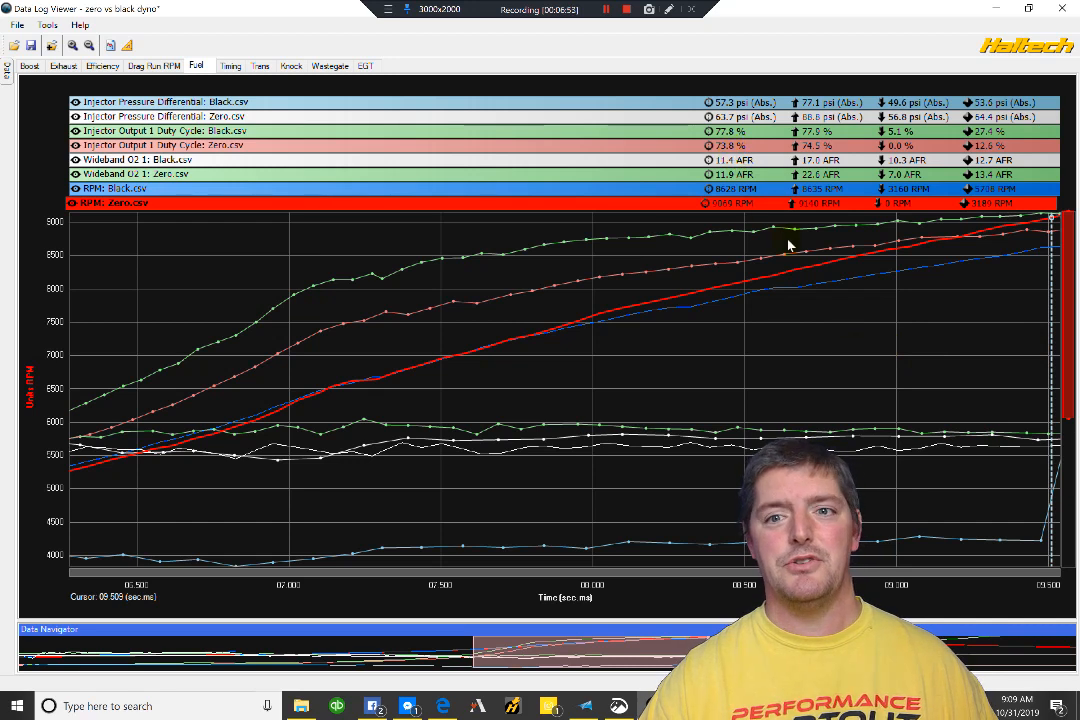
pyautogui.moveTo(1035, 370)
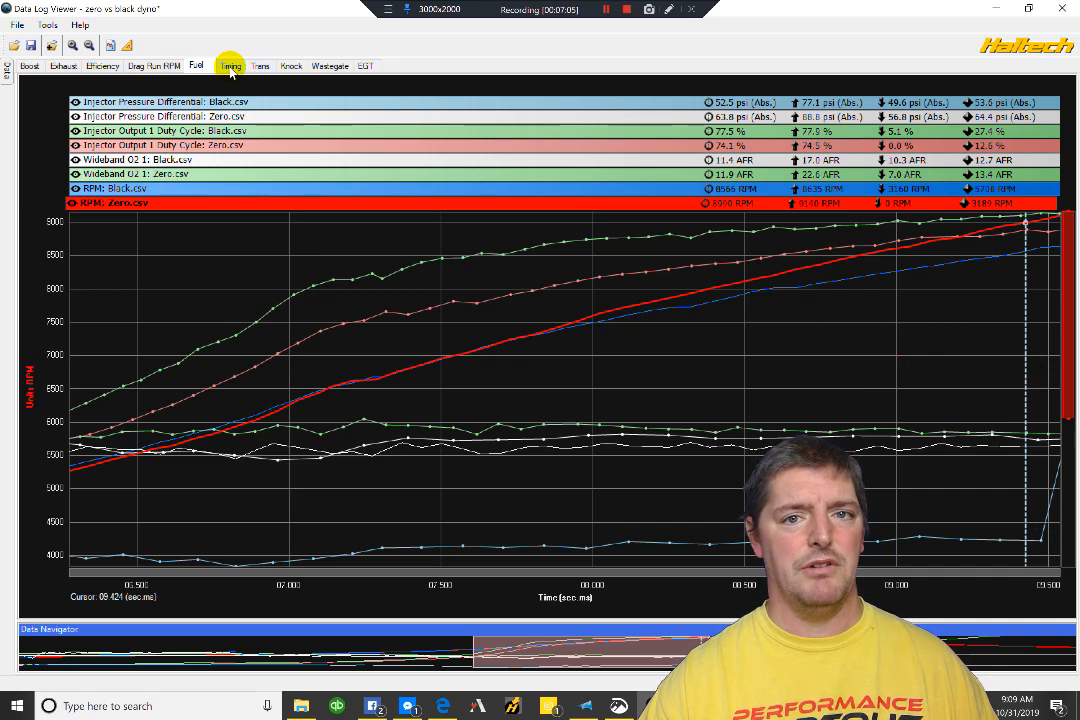
# Open the Timing tab comparing ignition angle and RPM for both logs.
pyautogui.click(230, 68)
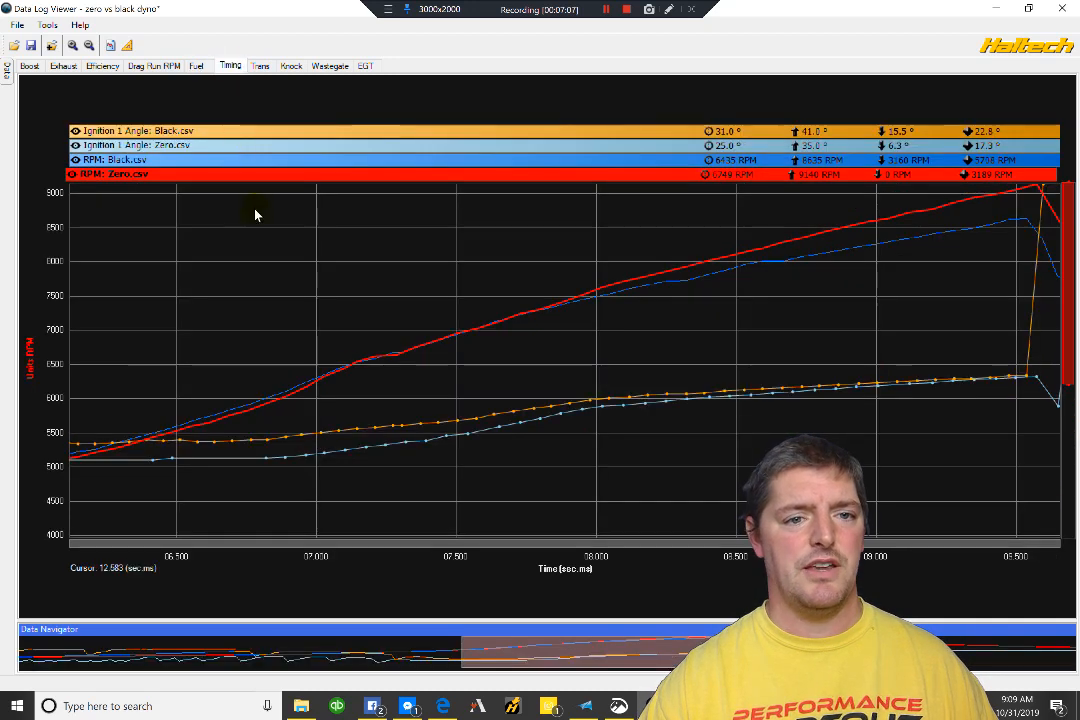
pyautogui.moveTo(293, 348)
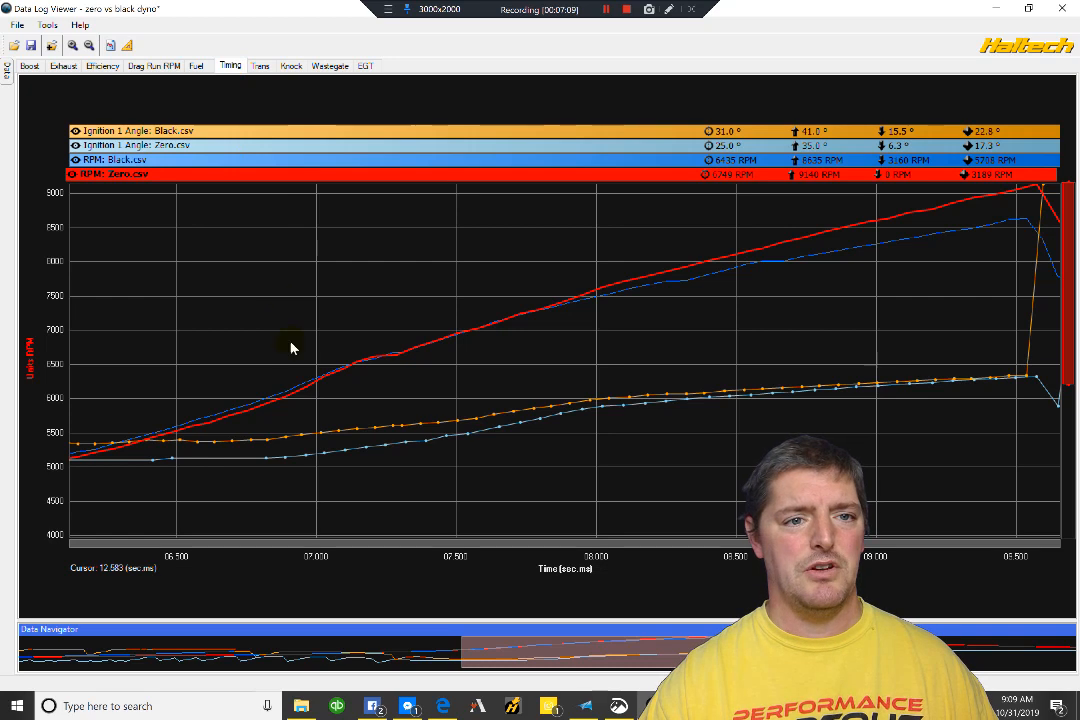
pyautogui.moveTo(505, 392)
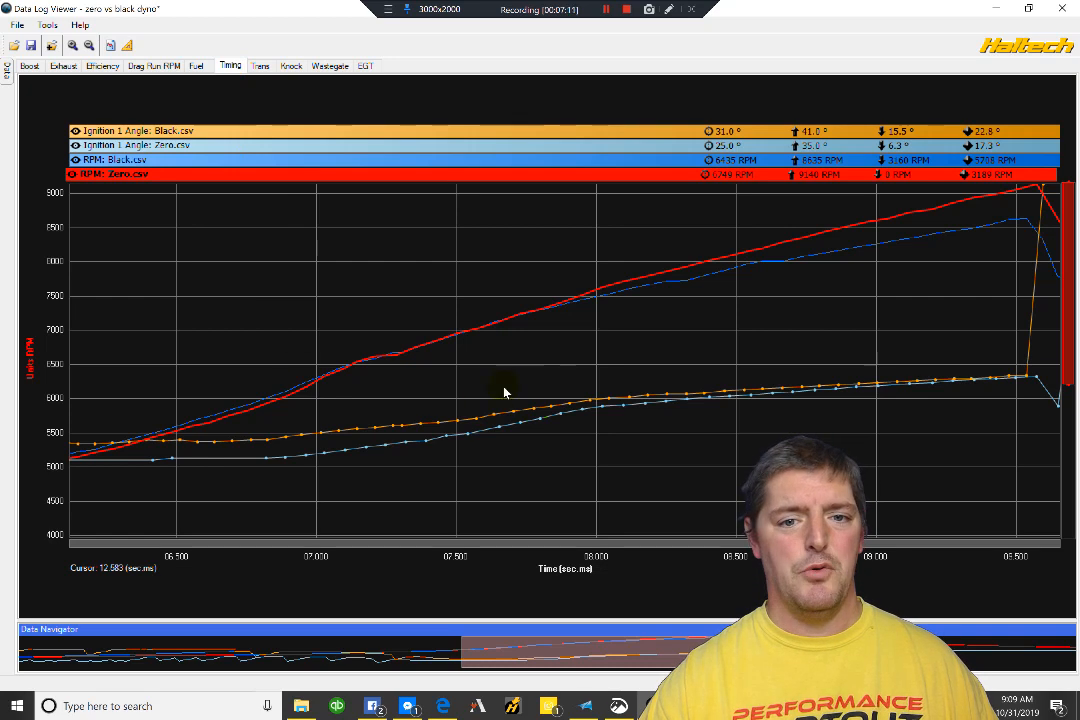
pyautogui.moveTo(640, 425)
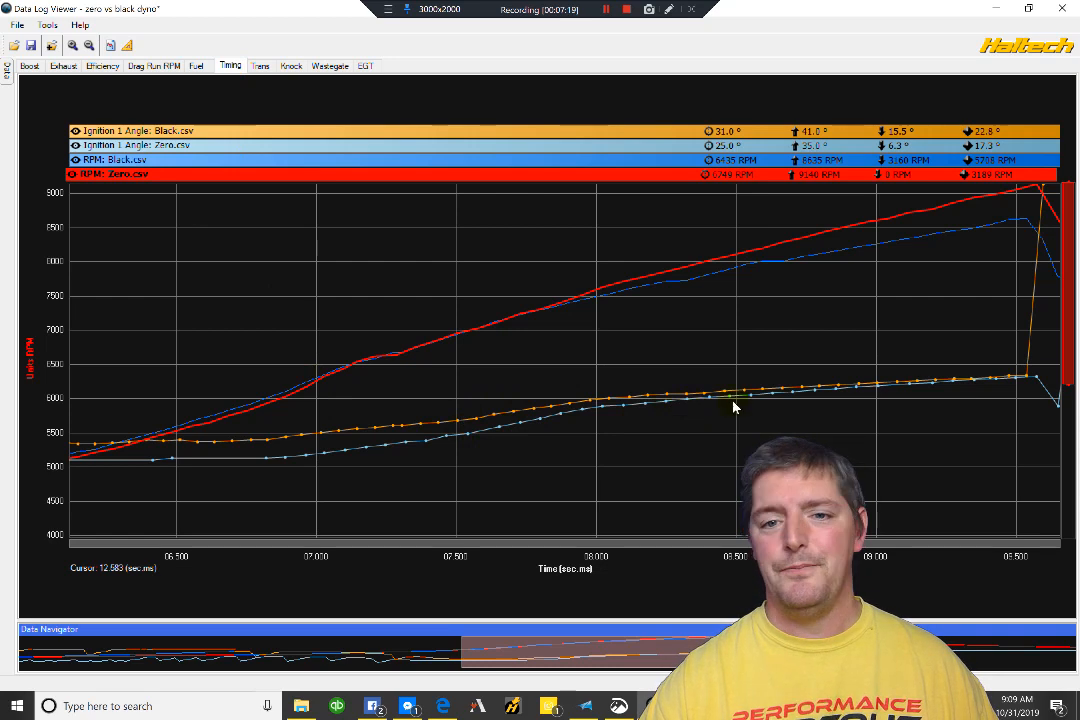
pyautogui.moveTo(1010, 430)
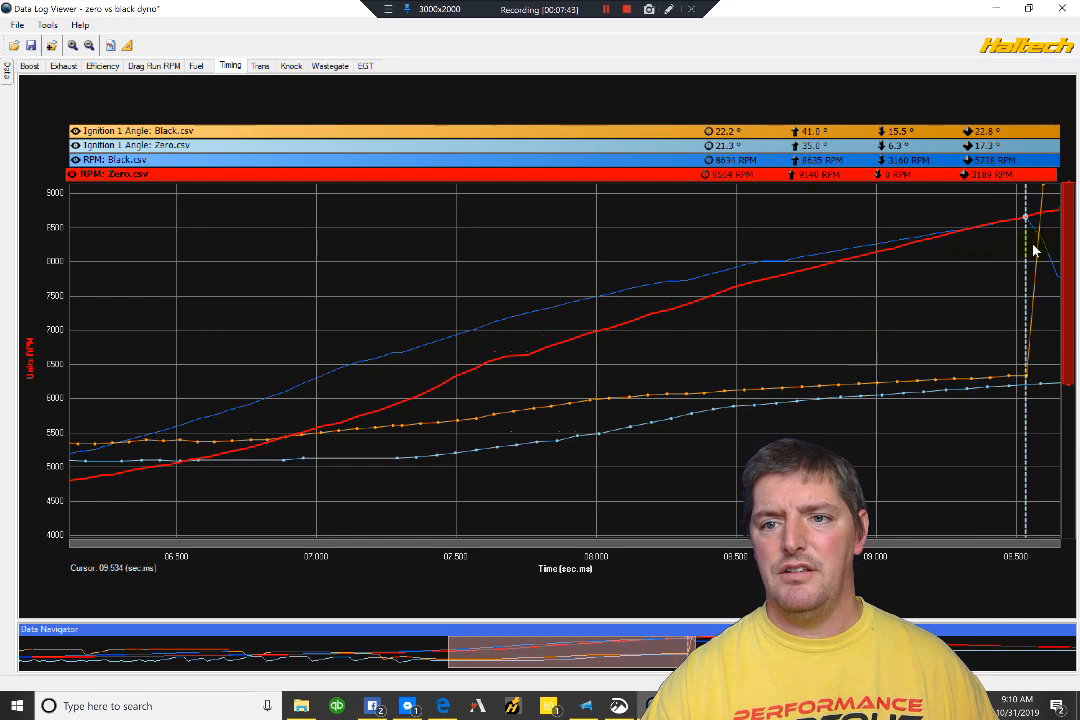
pyautogui.moveTo(1045, 300)
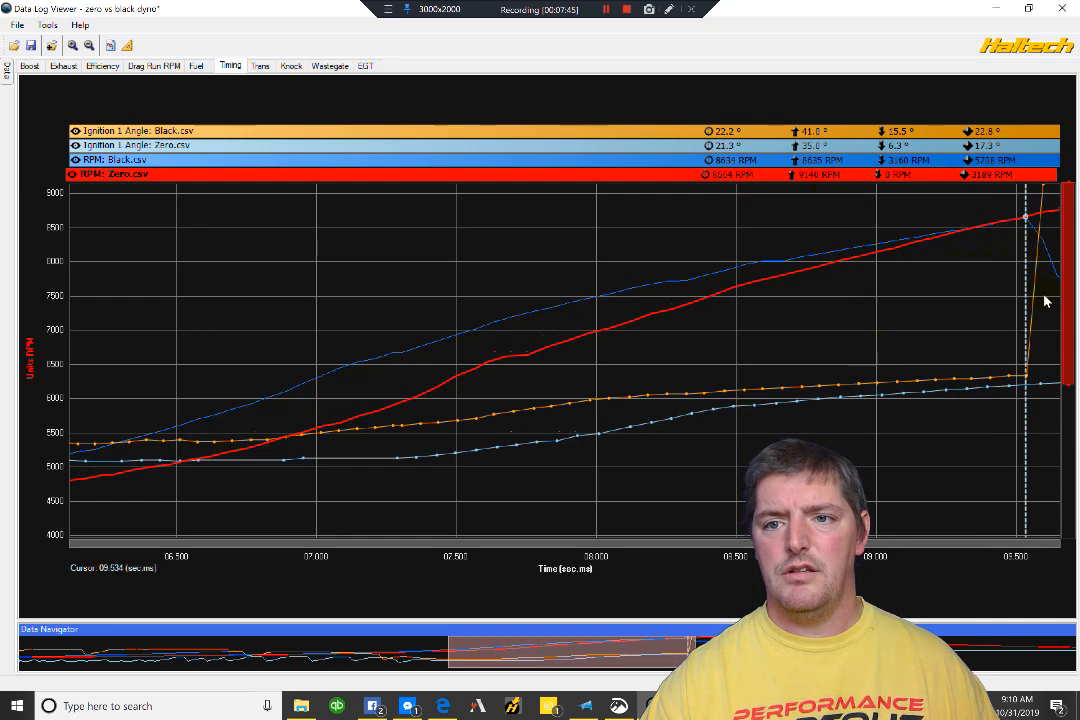
pyautogui.moveTo(768, 326)
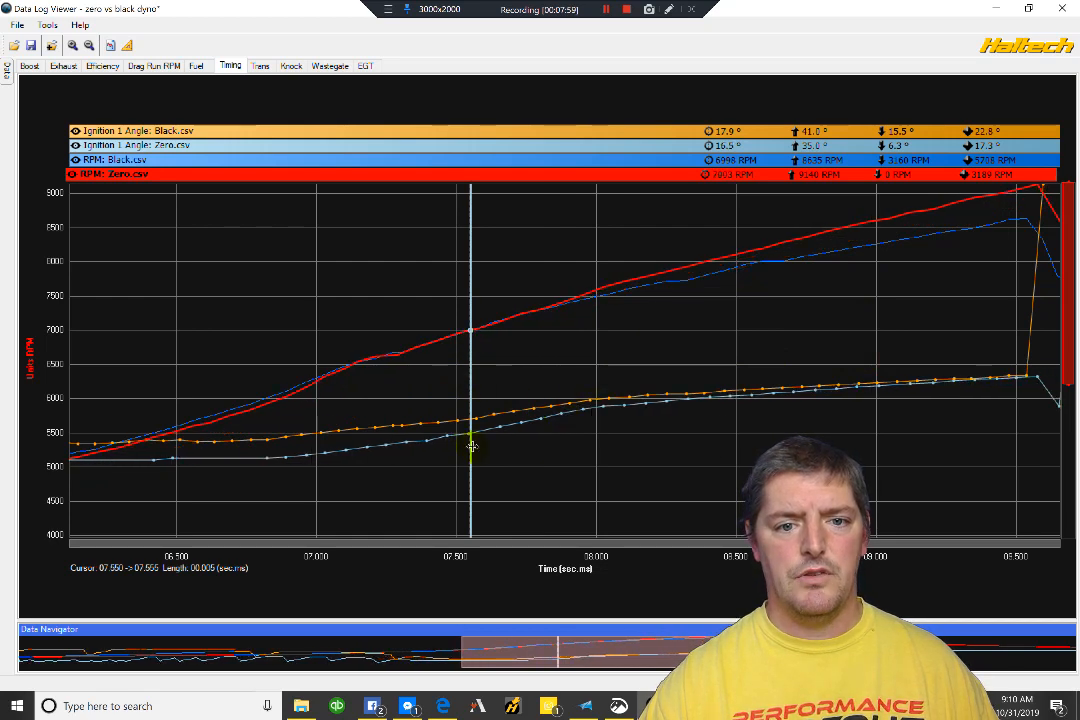
pyautogui.moveTo(720, 163)
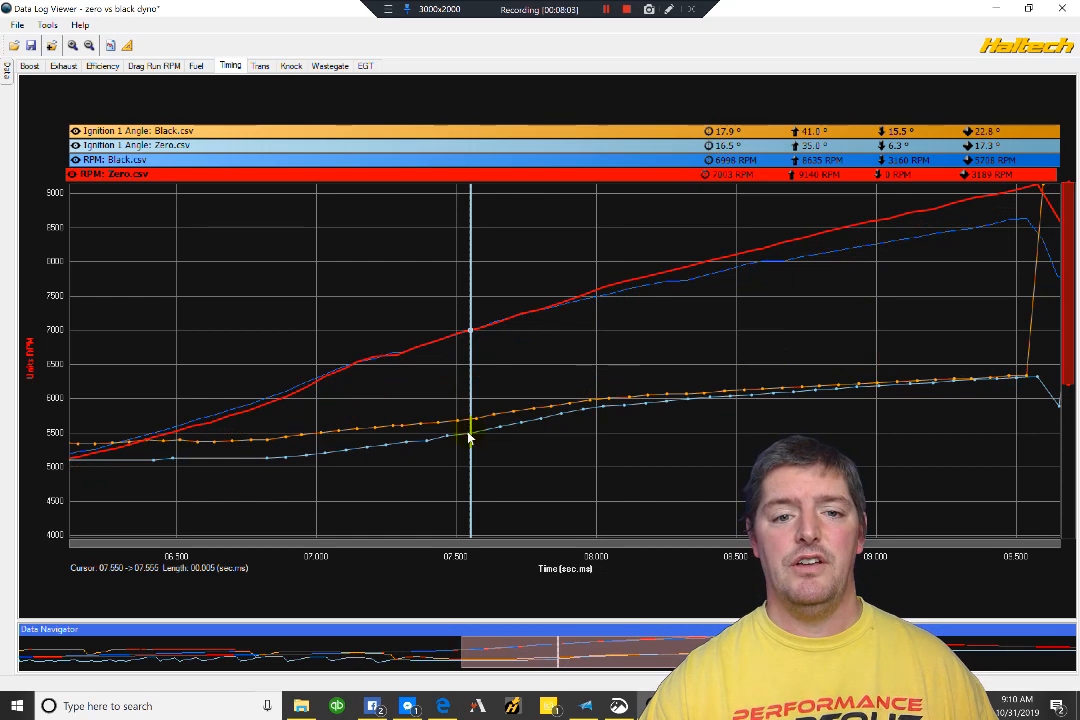
pyautogui.moveTo(468, 427)
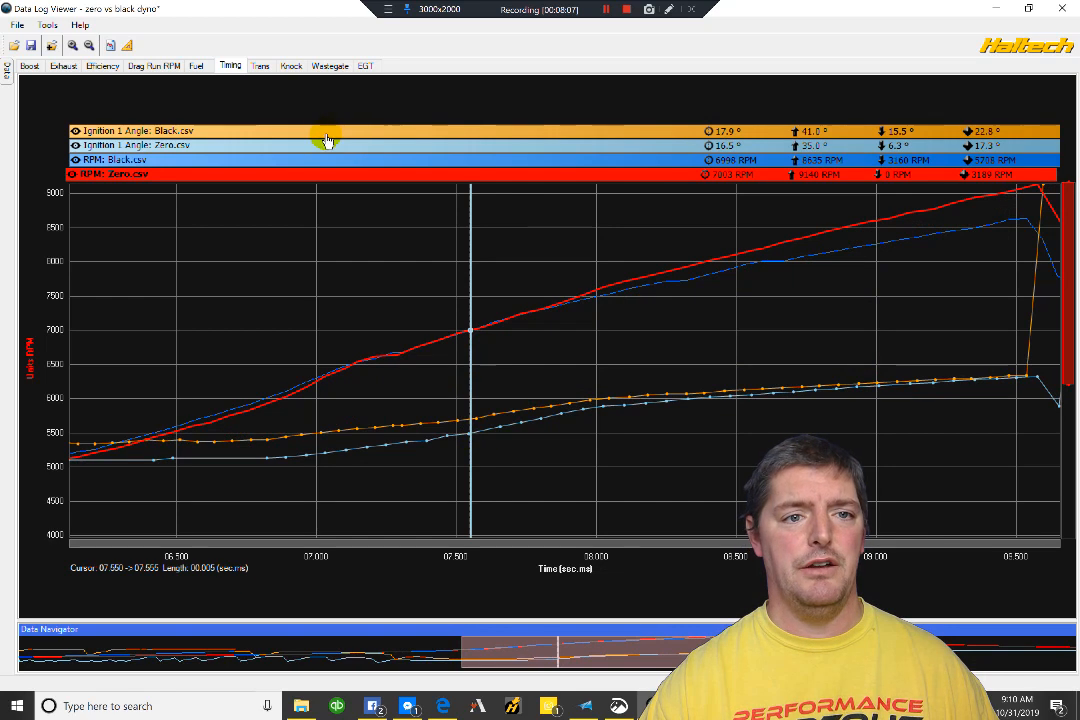
pyautogui.moveTo(315, 140)
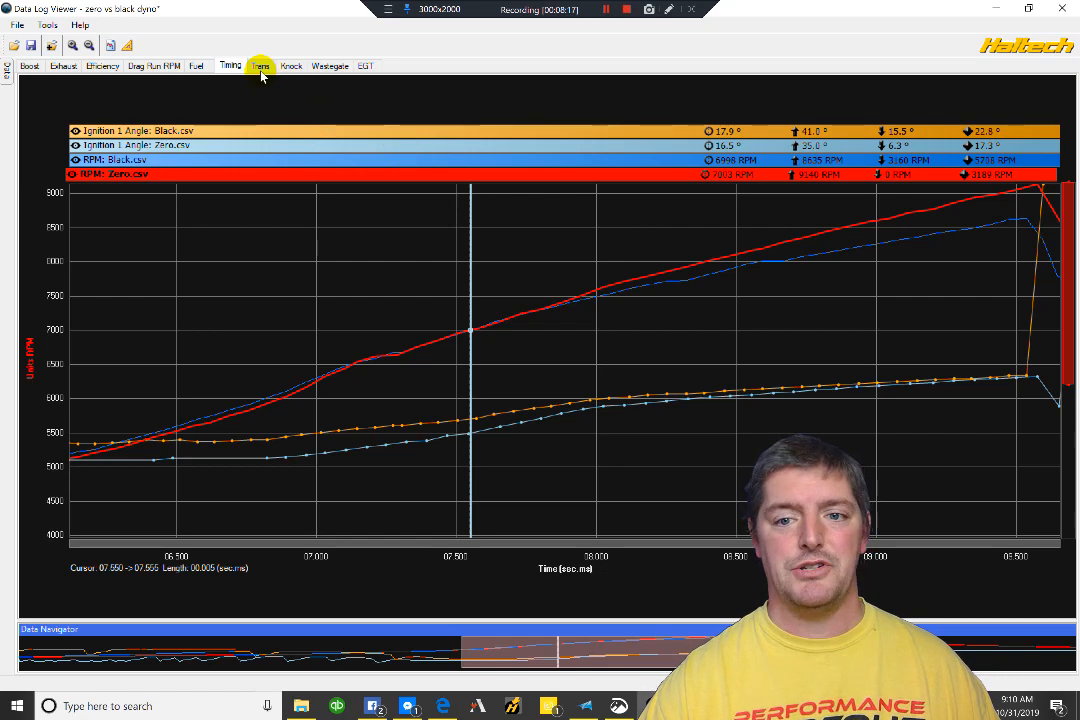
# Open the Trans tab comparing vehicle speed, gearbox input slip and RPM.
pyautogui.click(262, 67)
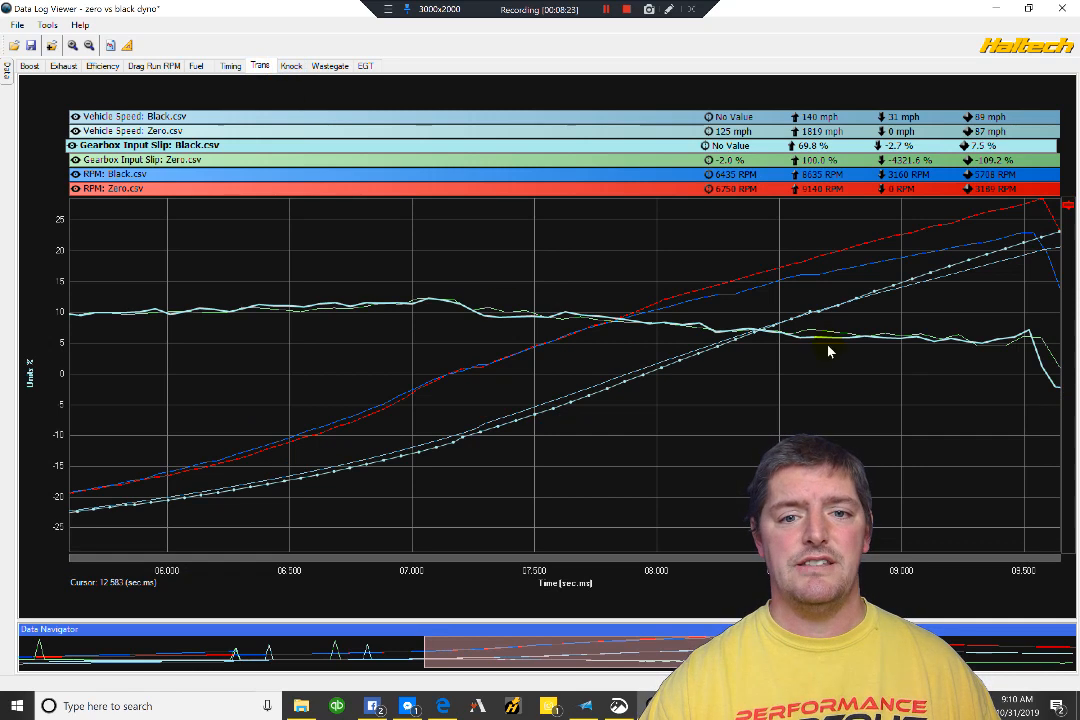
pyautogui.moveTo(957, 272)
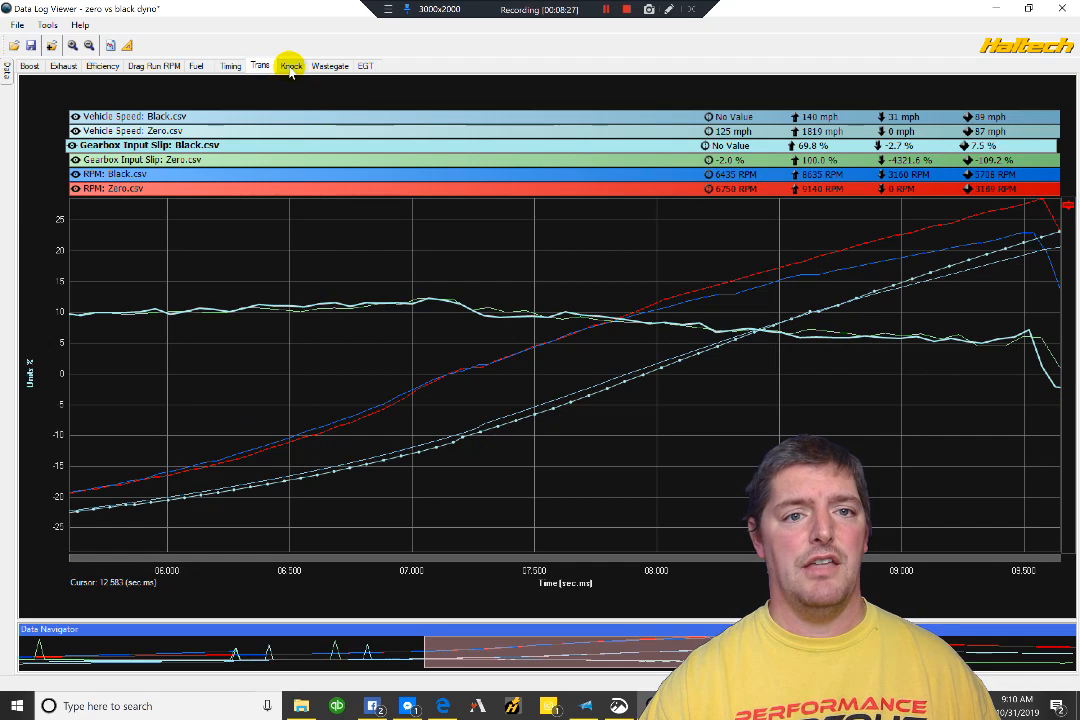
# Open the Knock tab comparing knock threshold, knock sensor signals and RPM.
pyautogui.click(291, 66)
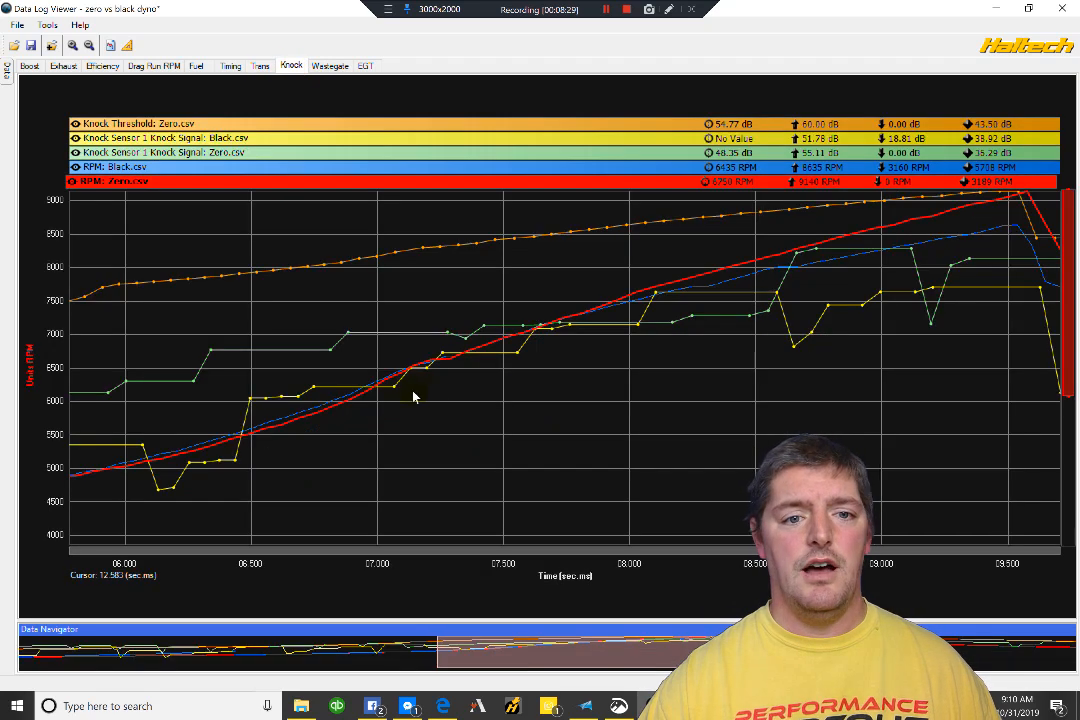
pyautogui.moveTo(407, 450)
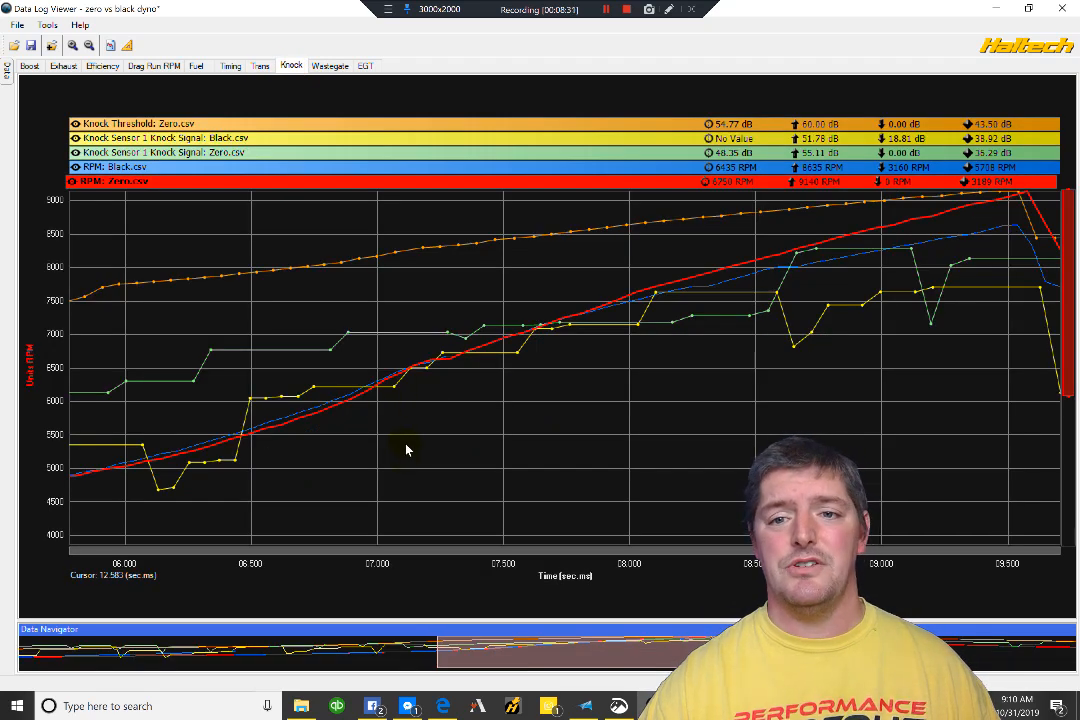
pyautogui.moveTo(196, 291)
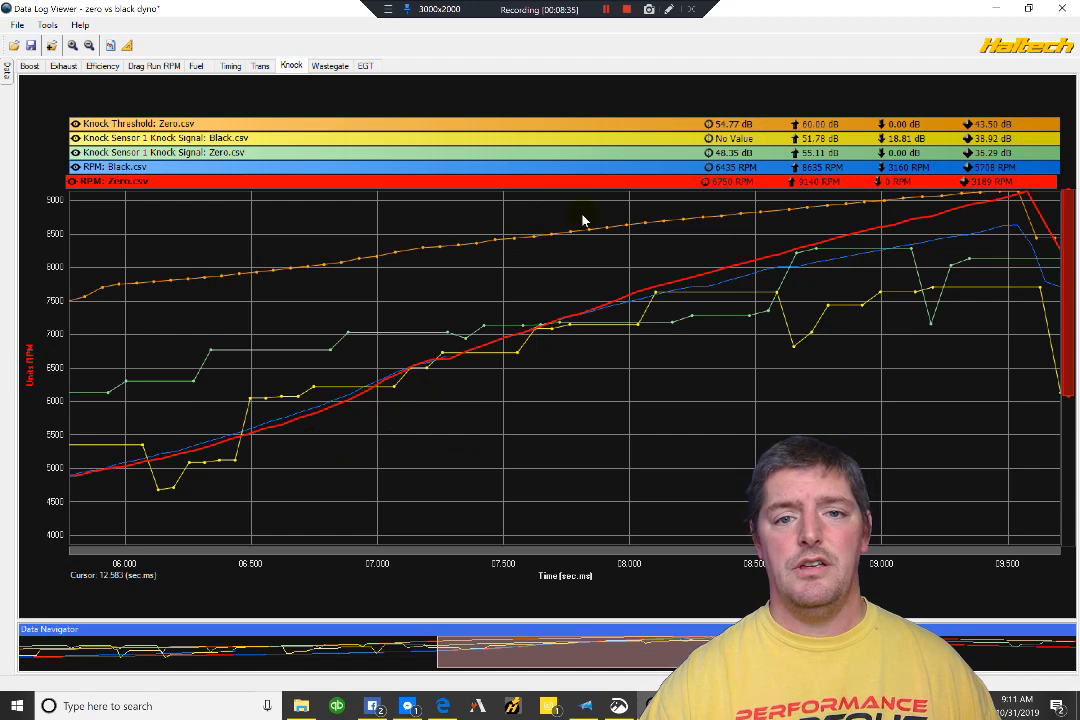
pyautogui.moveTo(394, 347)
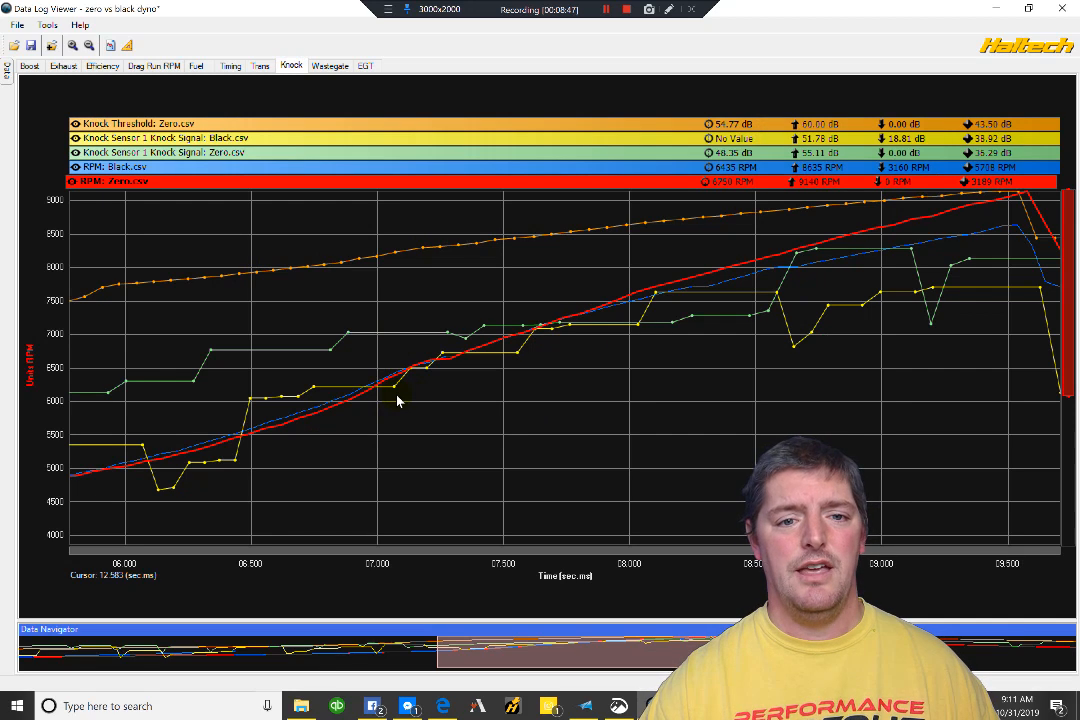
pyautogui.moveTo(835, 283)
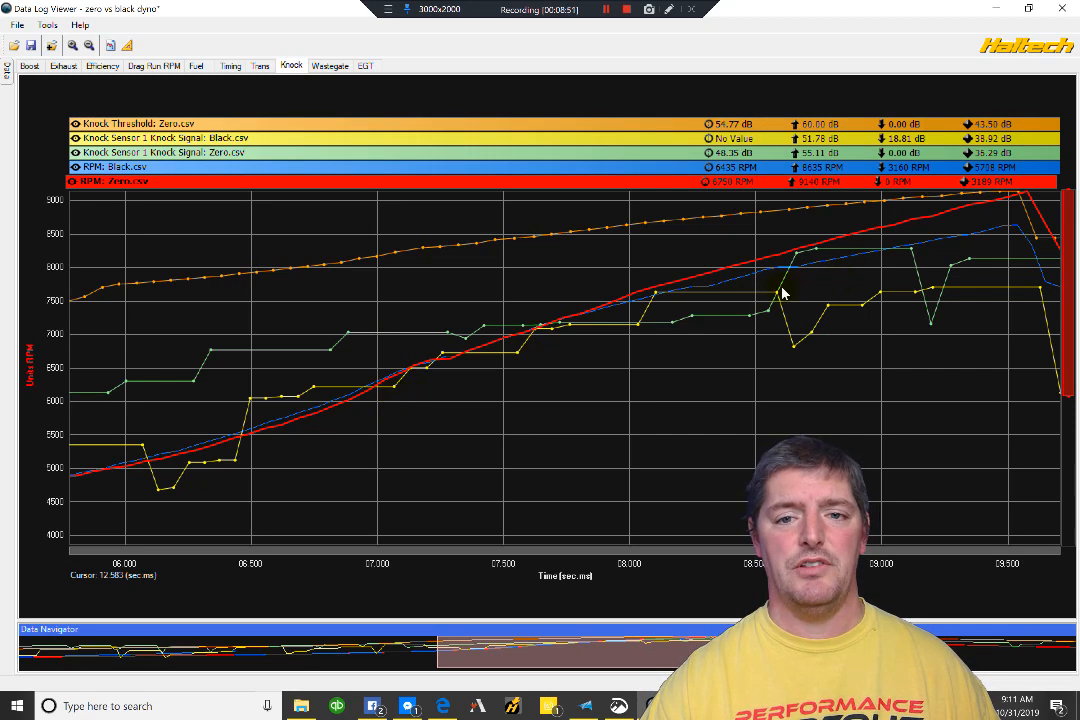
pyautogui.moveTo(592, 256)
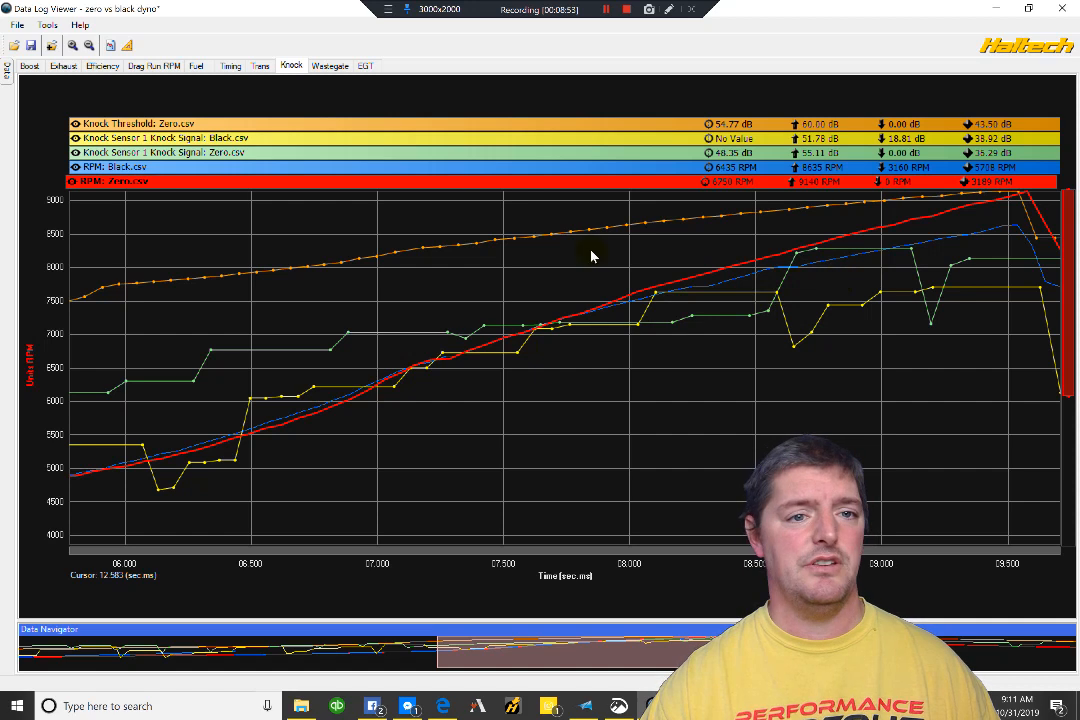
pyautogui.click(329, 67)
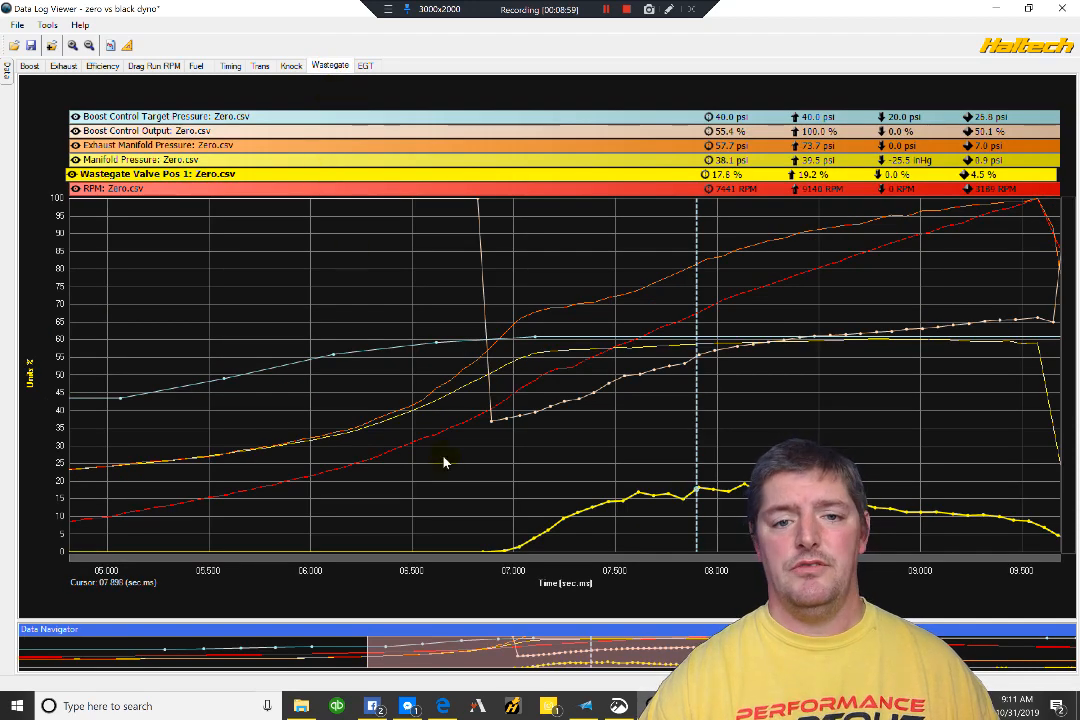
pyautogui.moveTo(440, 489)
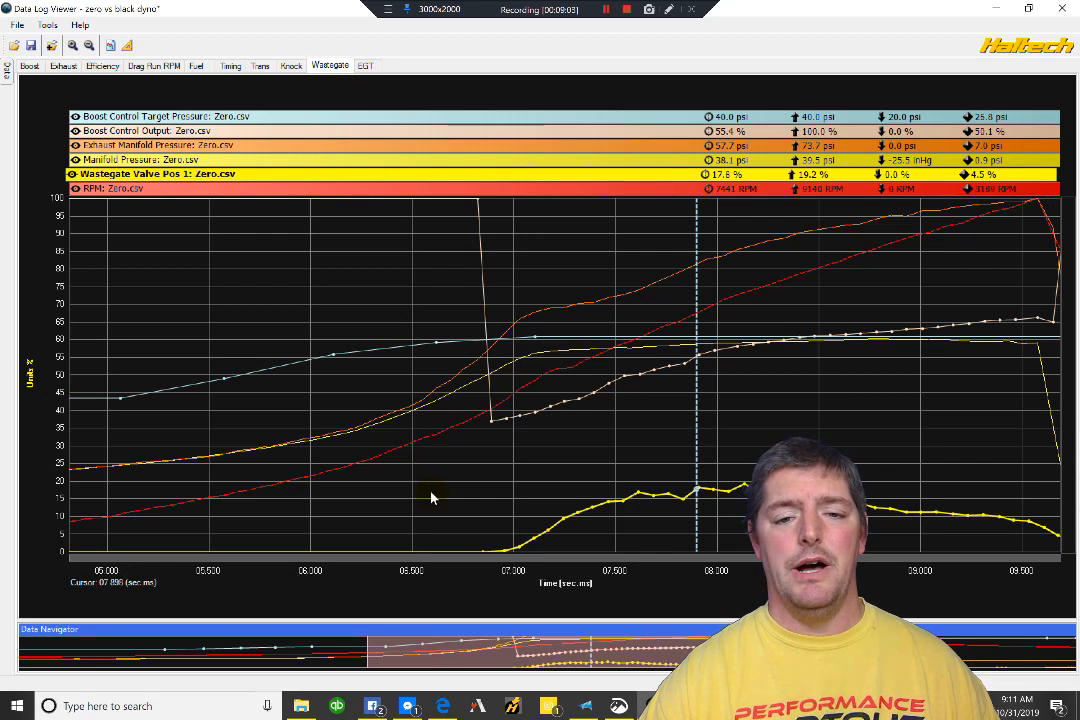
pyautogui.moveTo(512, 508)
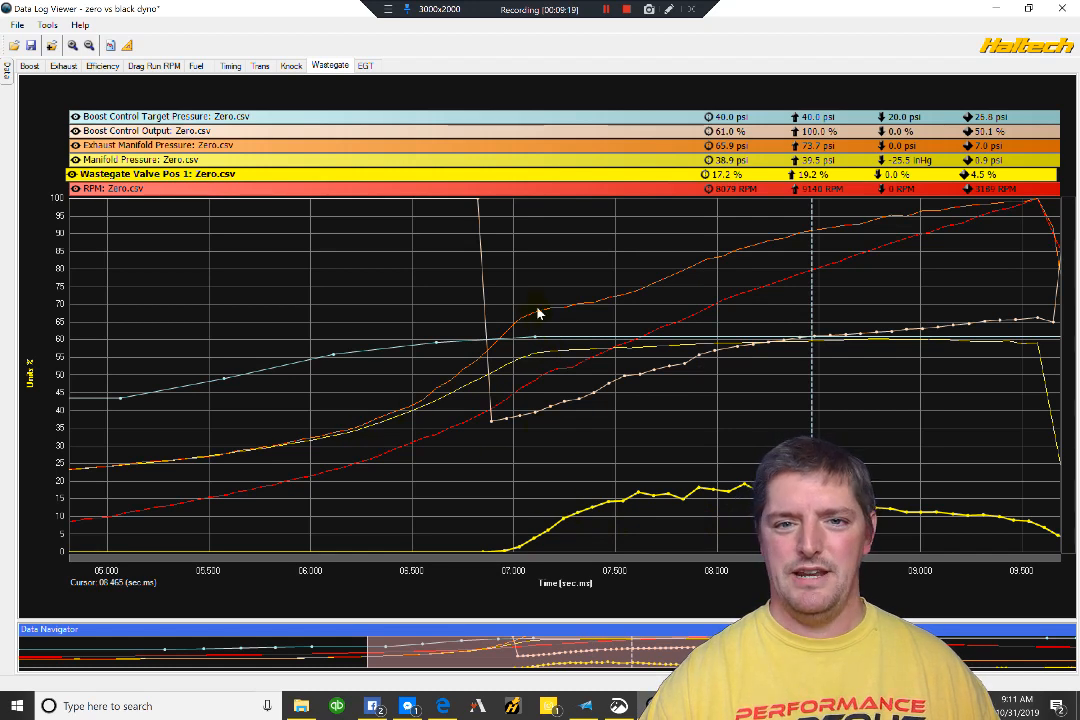
pyautogui.moveTo(557, 360)
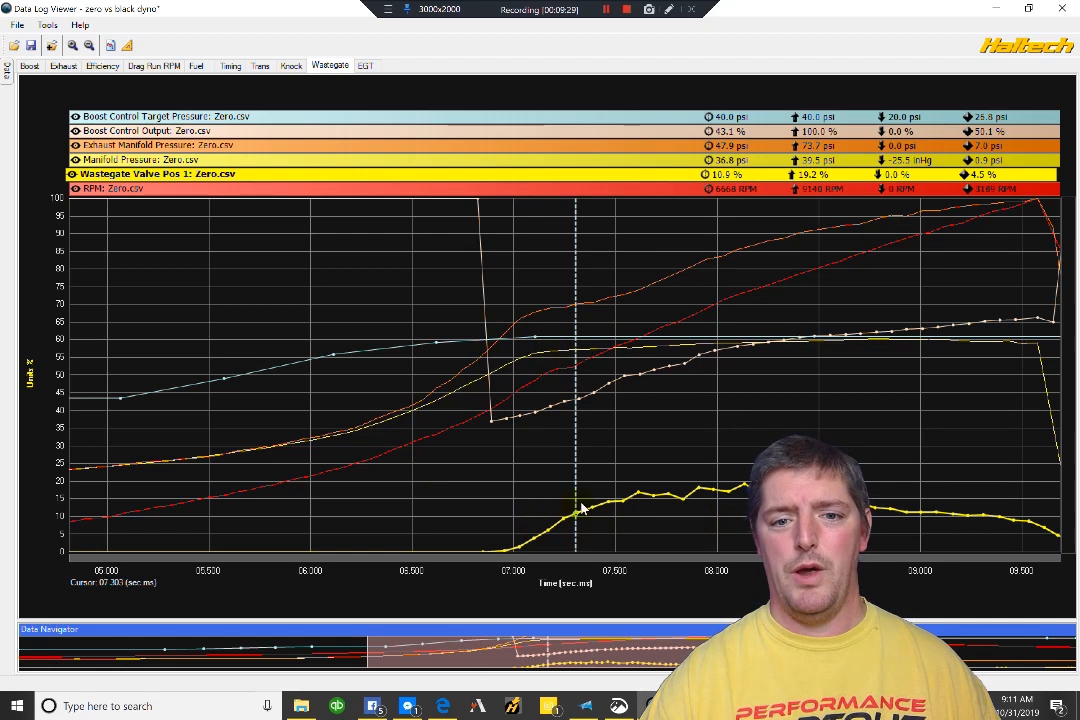
pyautogui.moveTo(415, 412)
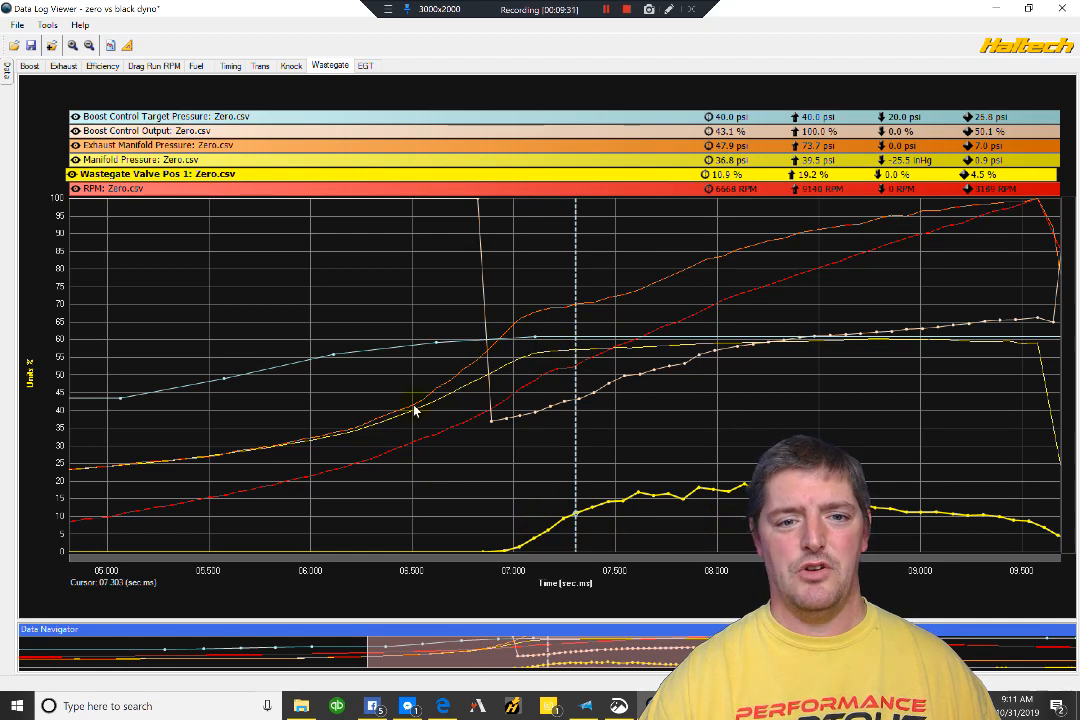
pyautogui.moveTo(467, 366)
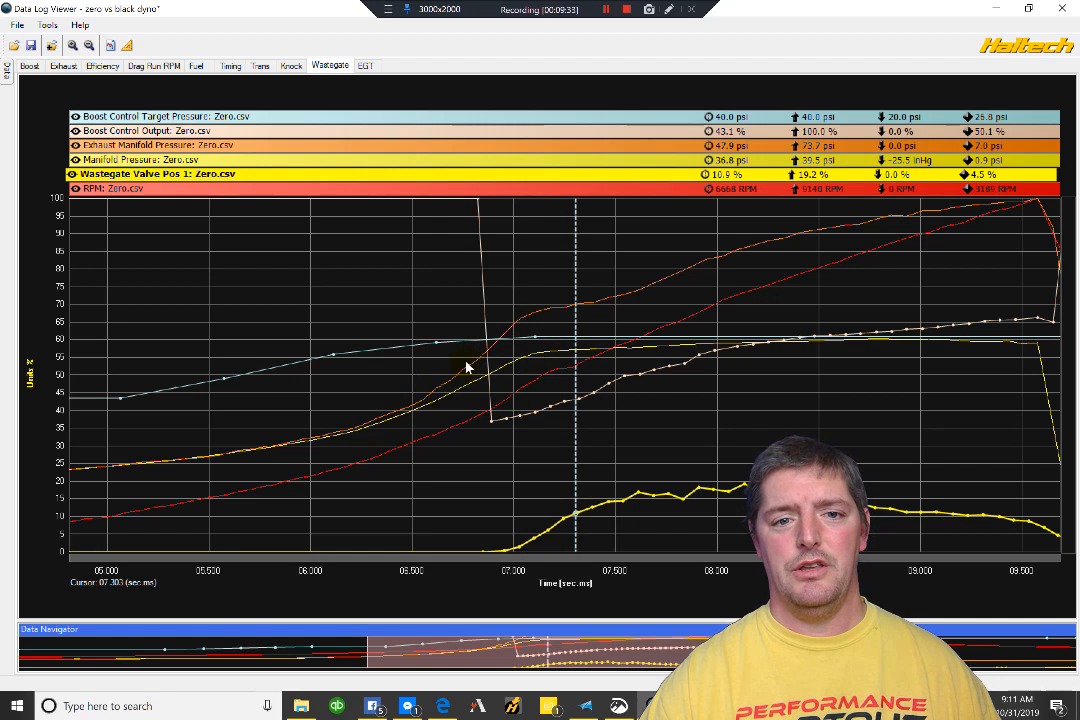
pyautogui.moveTo(545, 315)
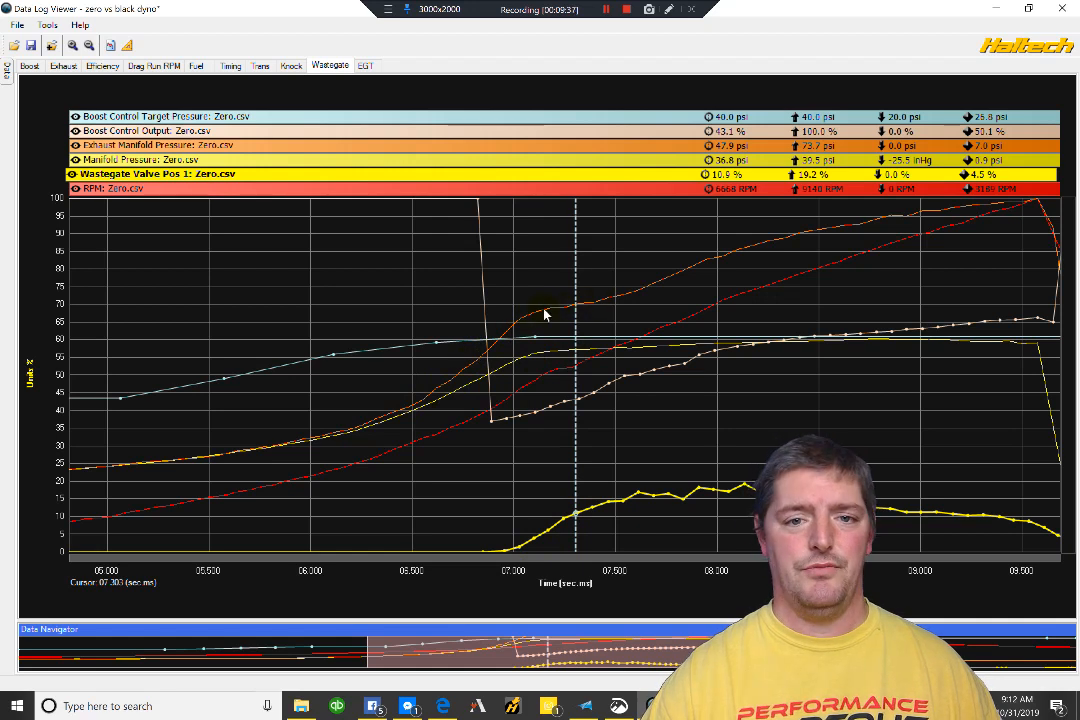
pyautogui.moveTo(612, 303)
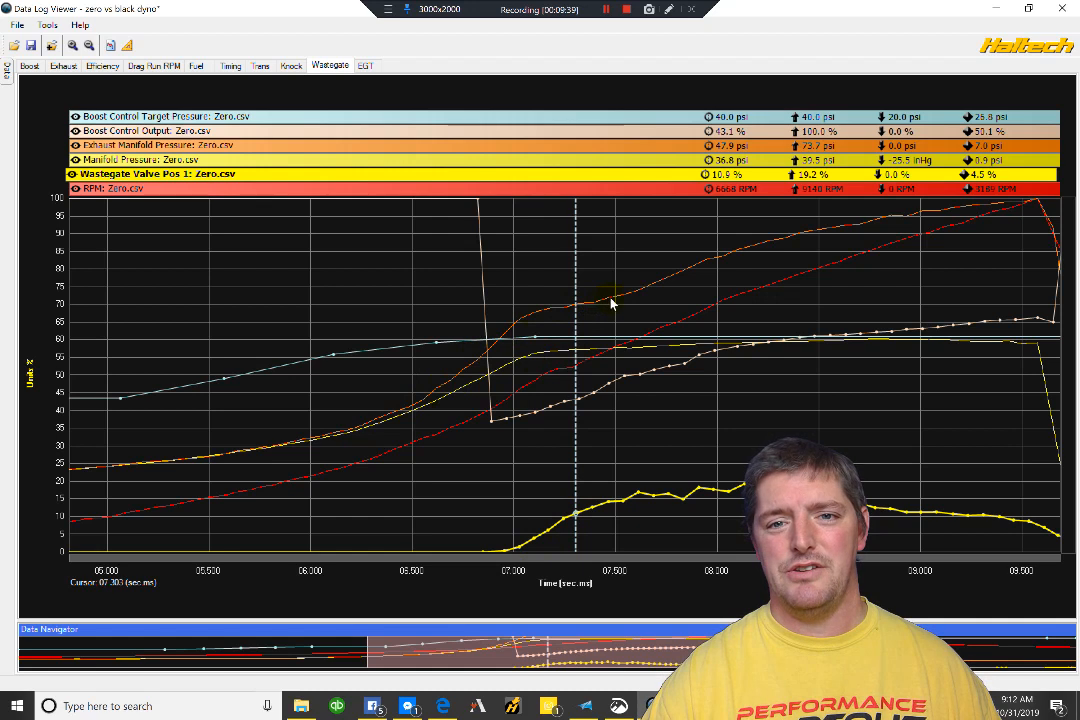
pyautogui.moveTo(855, 218)
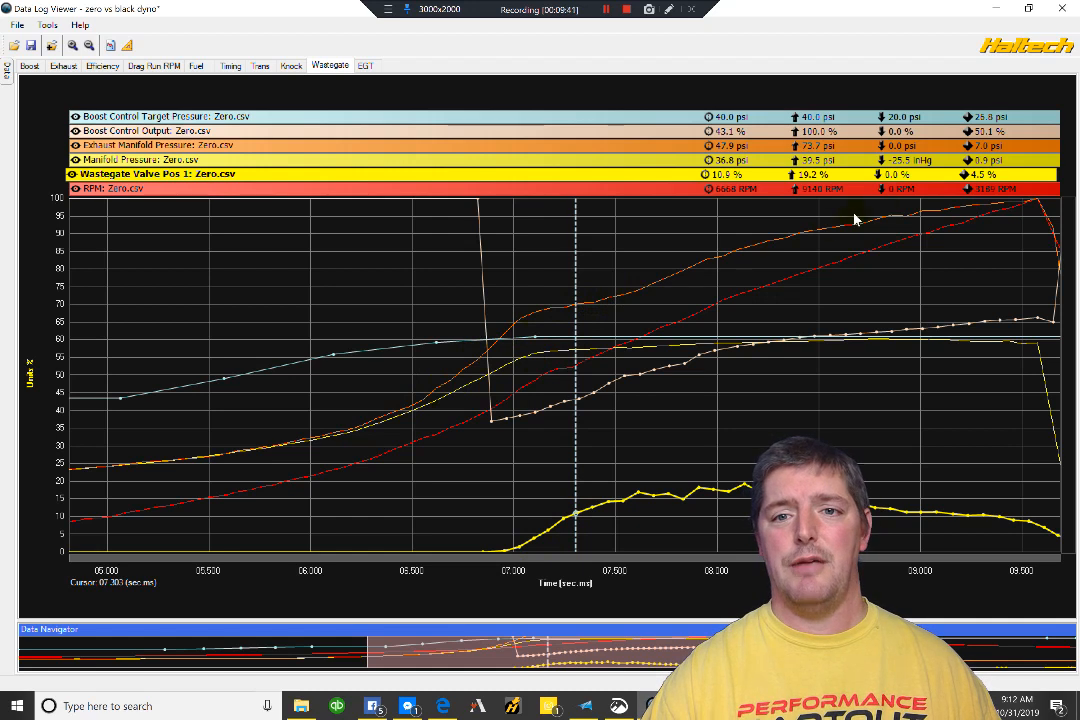
pyautogui.moveTo(569, 448)
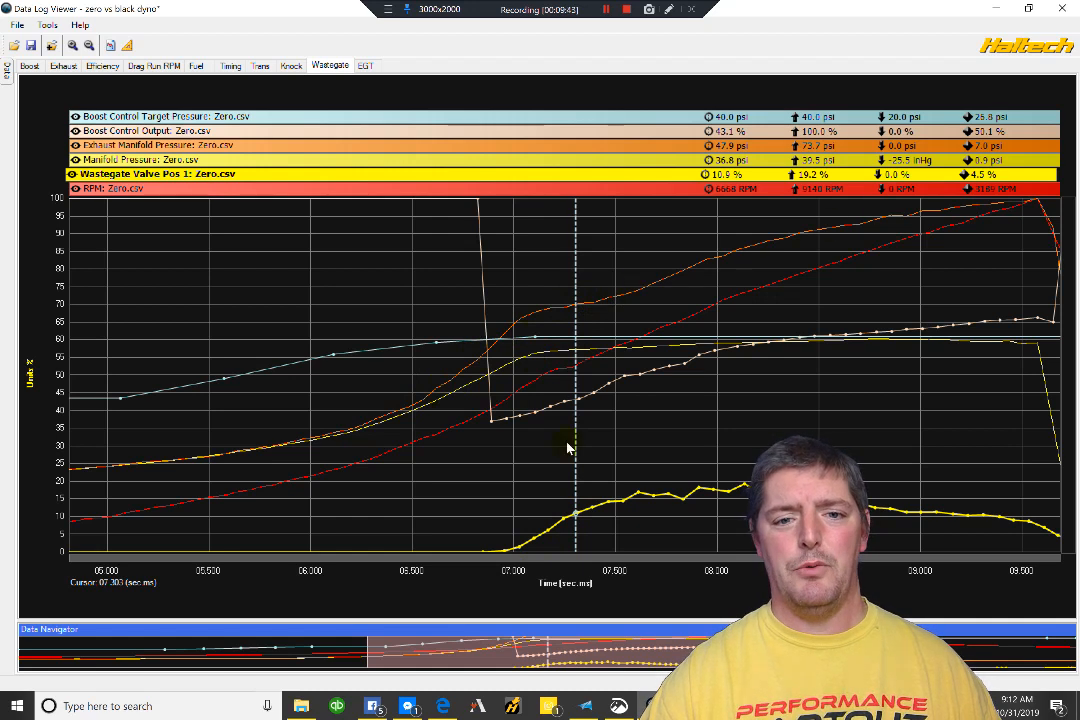
pyautogui.moveTo(500, 426)
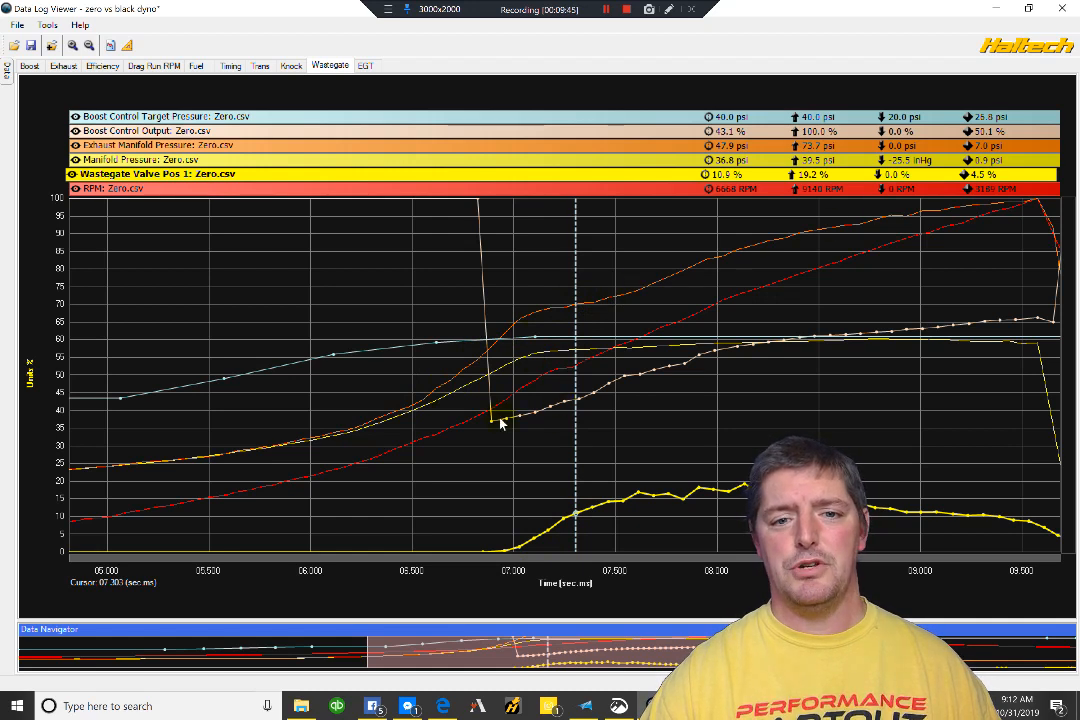
pyautogui.moveTo(596, 499)
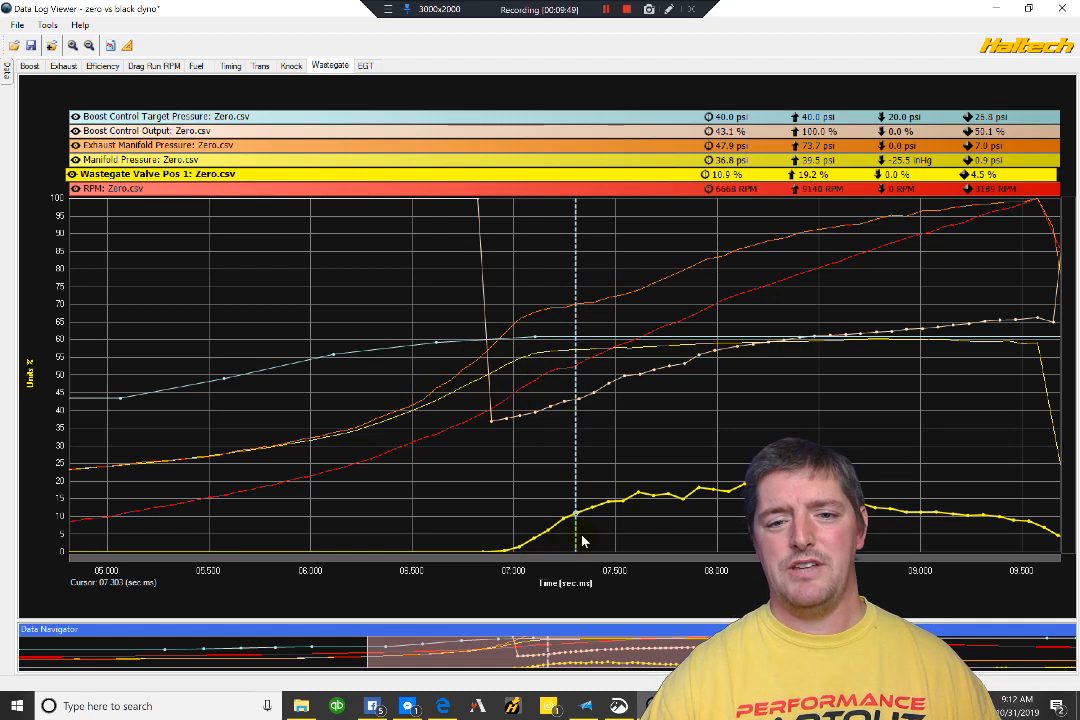
pyautogui.moveTo(526, 351)
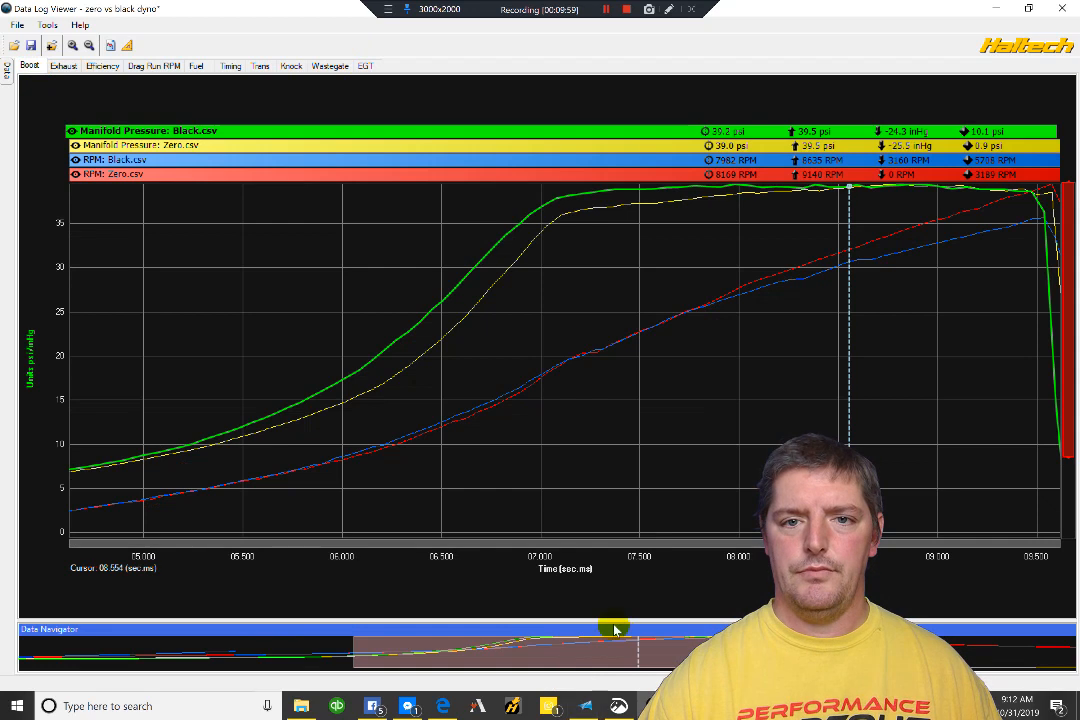
pyautogui.moveTo(583, 703)
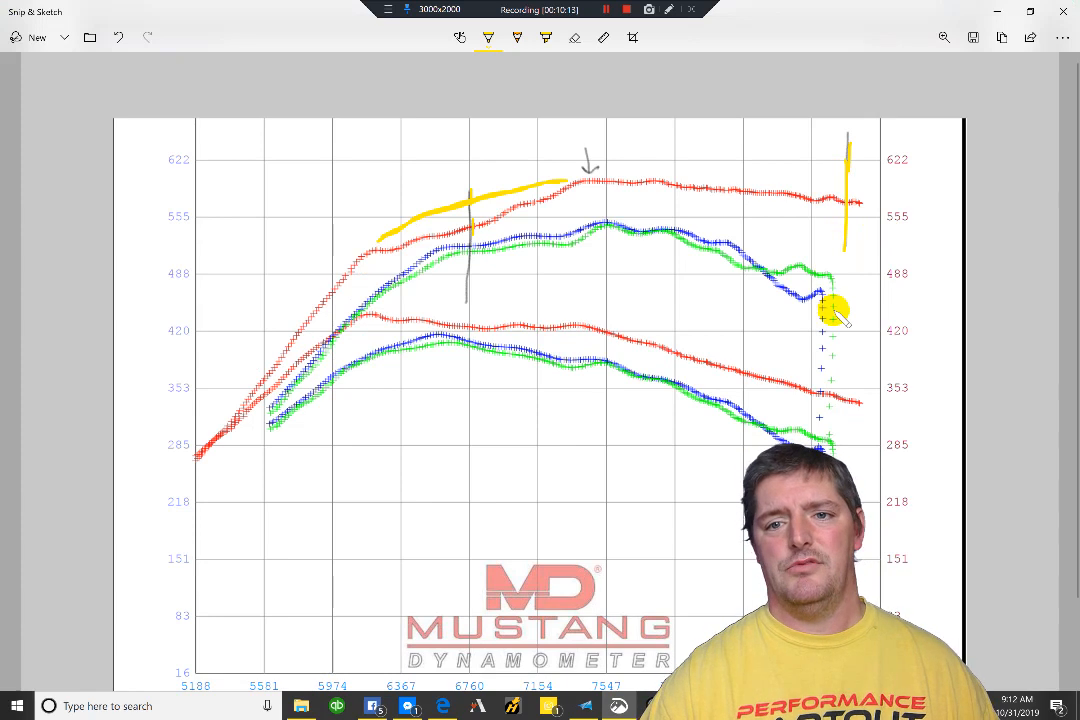
pyautogui.moveTo(573, 212)
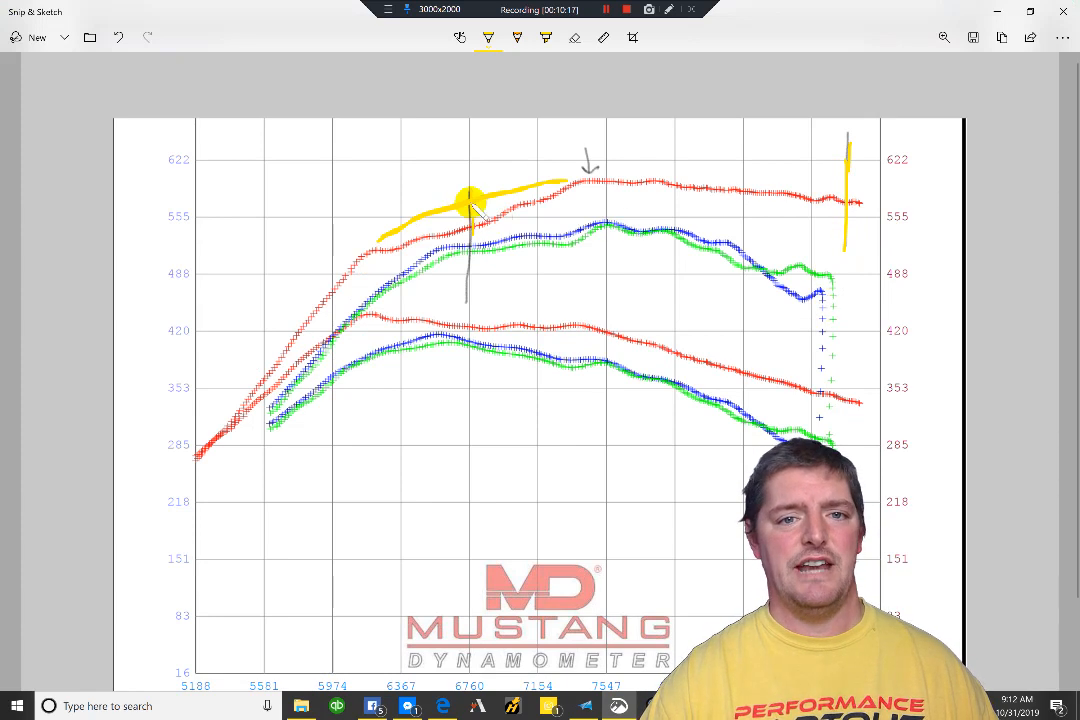
pyautogui.moveTo(835, 218)
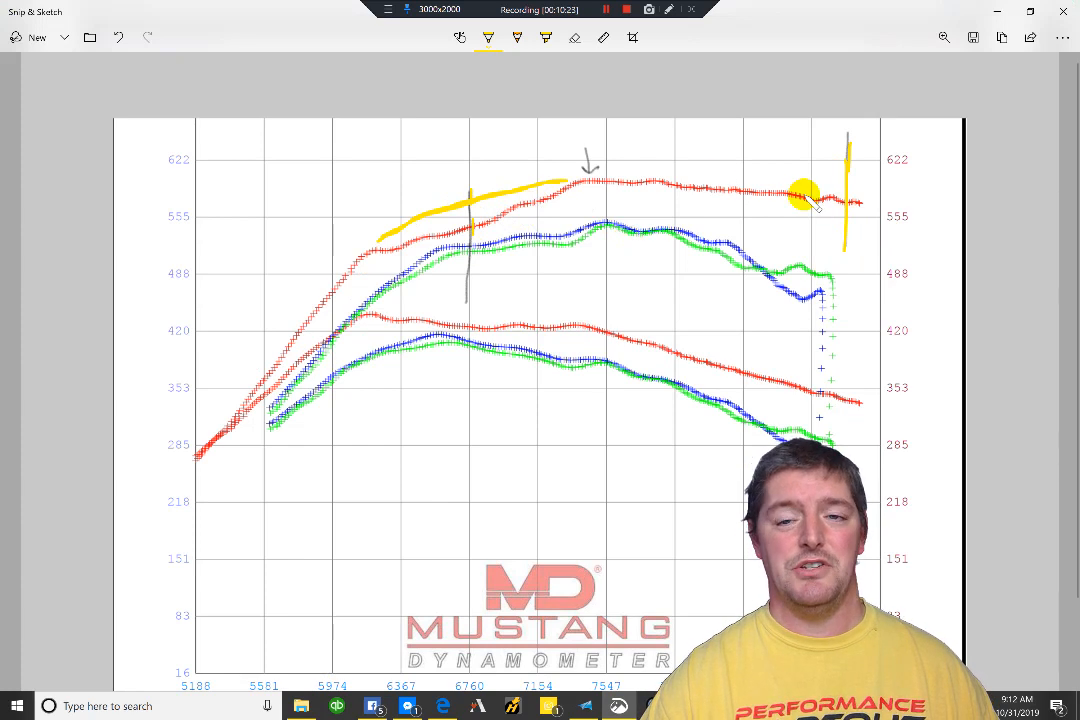
pyautogui.moveTo(718, 190)
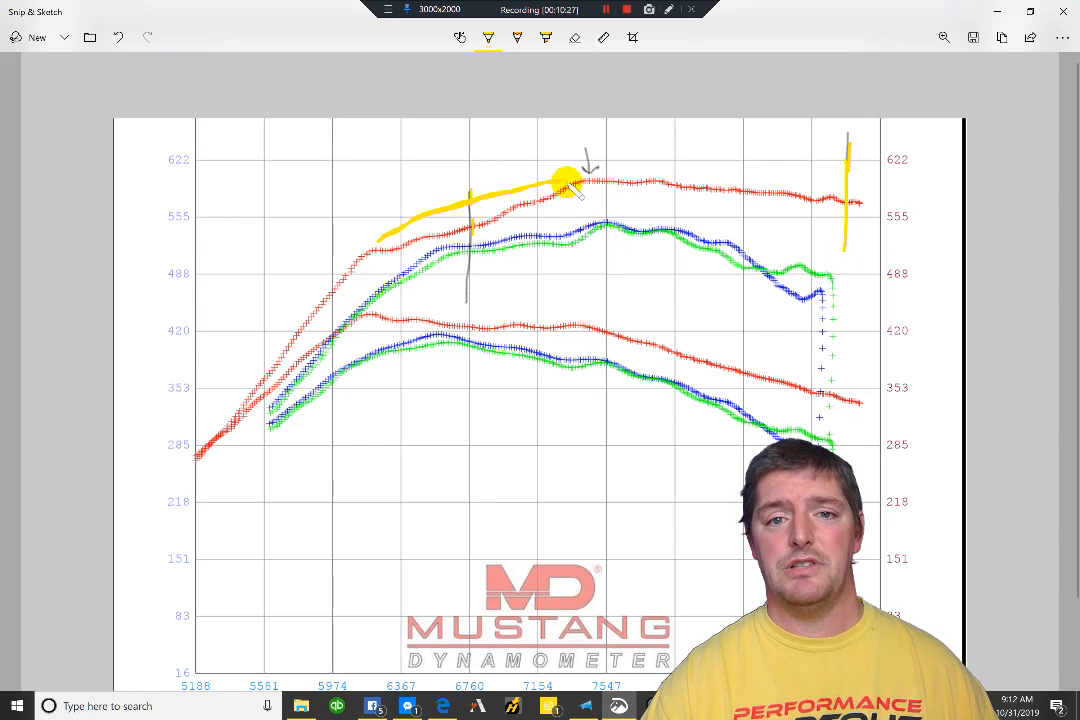
pyautogui.moveTo(716, 188)
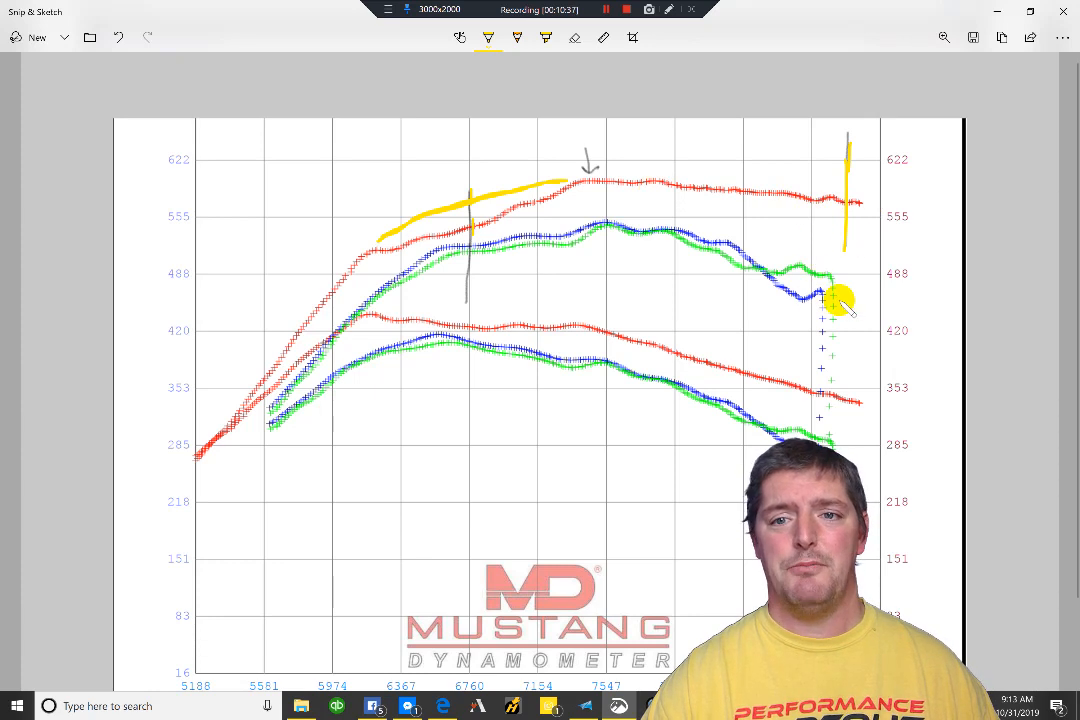
pyautogui.moveTo(547, 232)
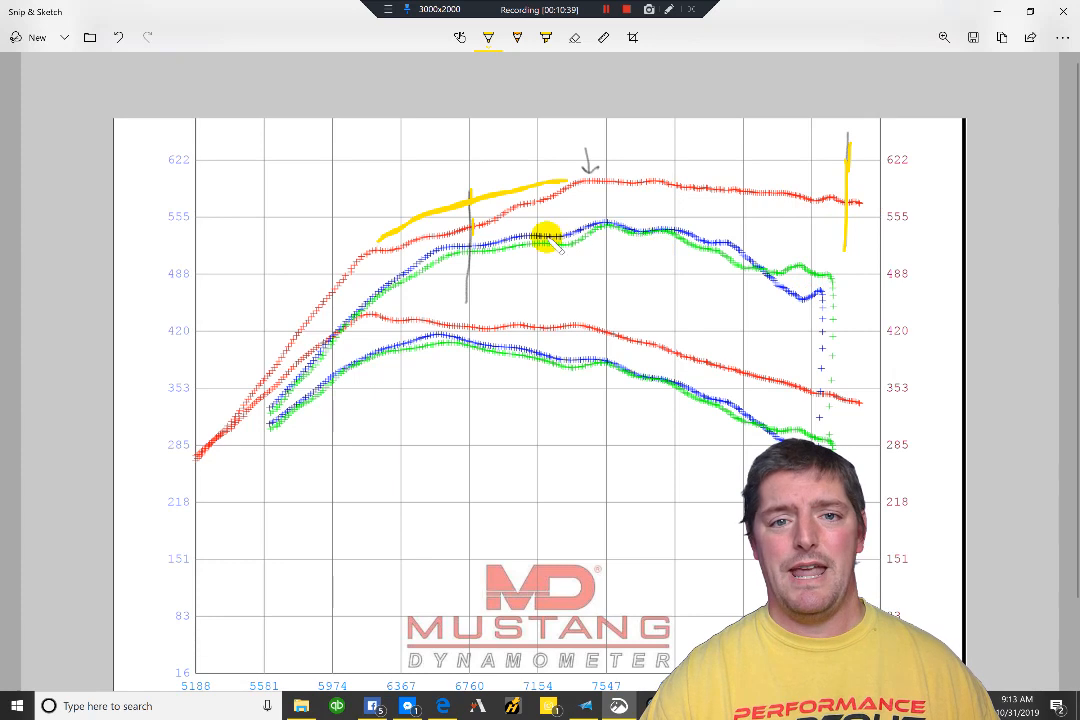
pyautogui.moveTo(620, 205)
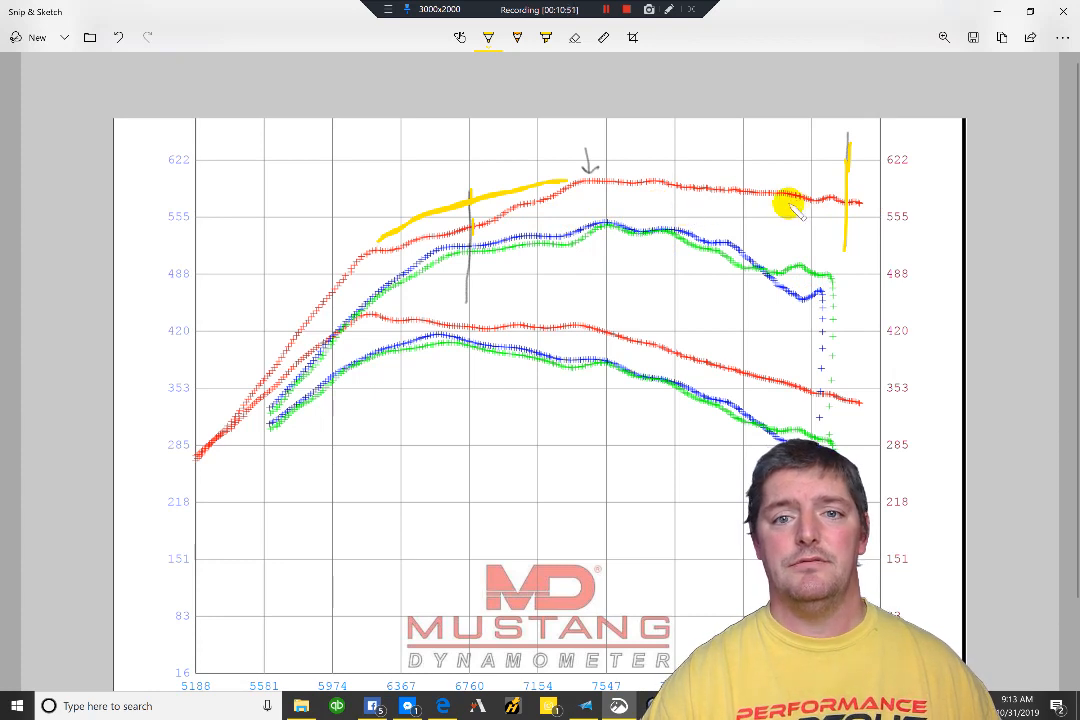
pyautogui.moveTo(705, 198)
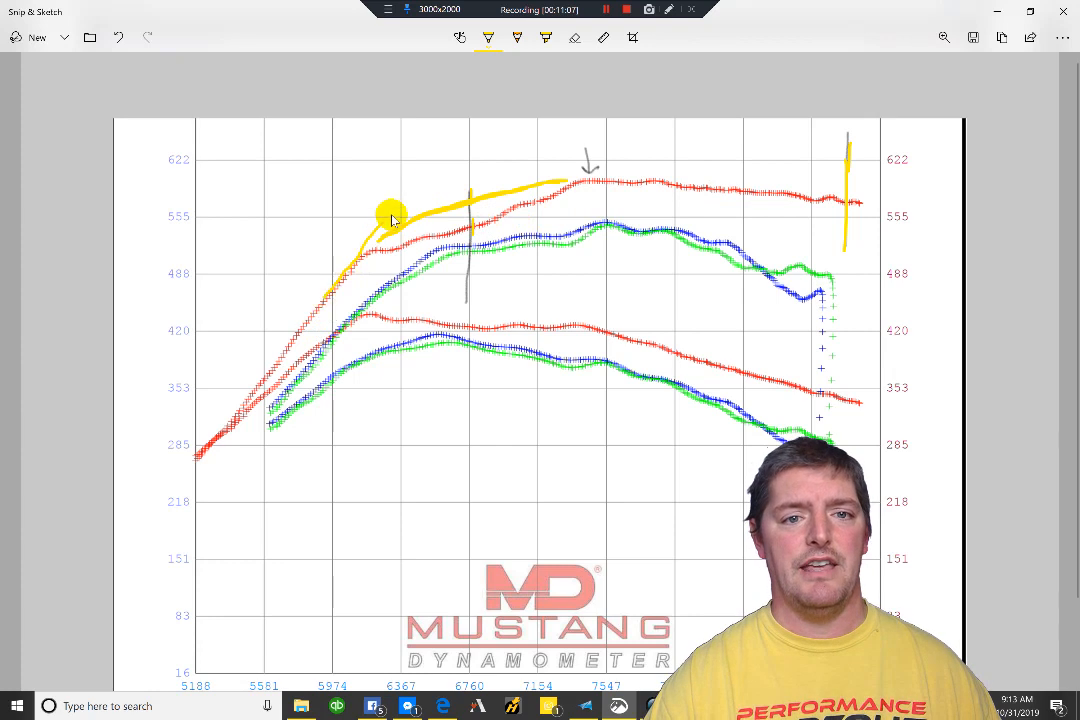
# Draw a yellow arc from the red power line over the chart top to the right-hand mark.
pyautogui.moveTo(390, 215); pyautogui.dragTo(525, 138)
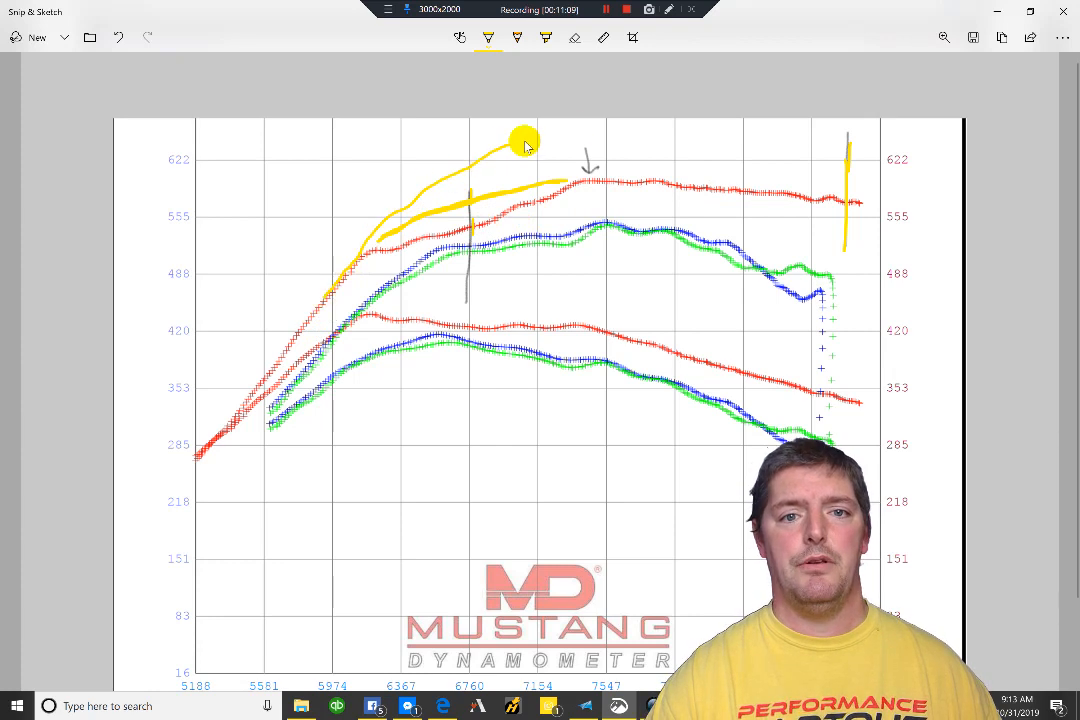
pyautogui.moveTo(525, 140); pyautogui.dragTo(695, 118)
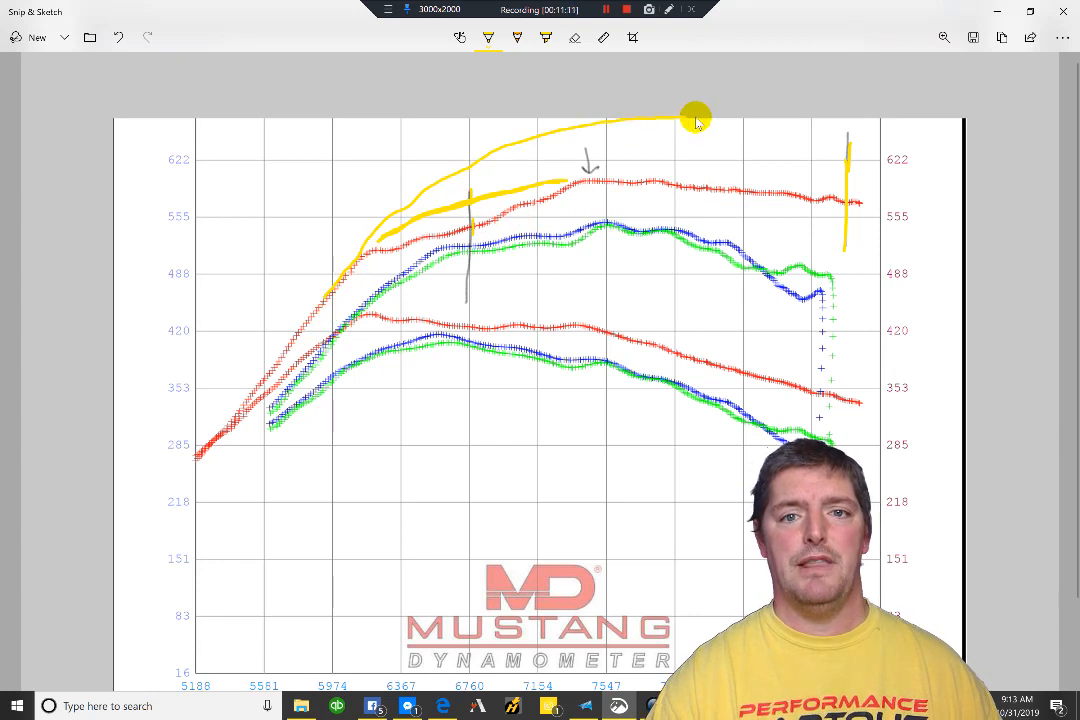
pyautogui.moveTo(695, 118); pyautogui.dragTo(845, 135)
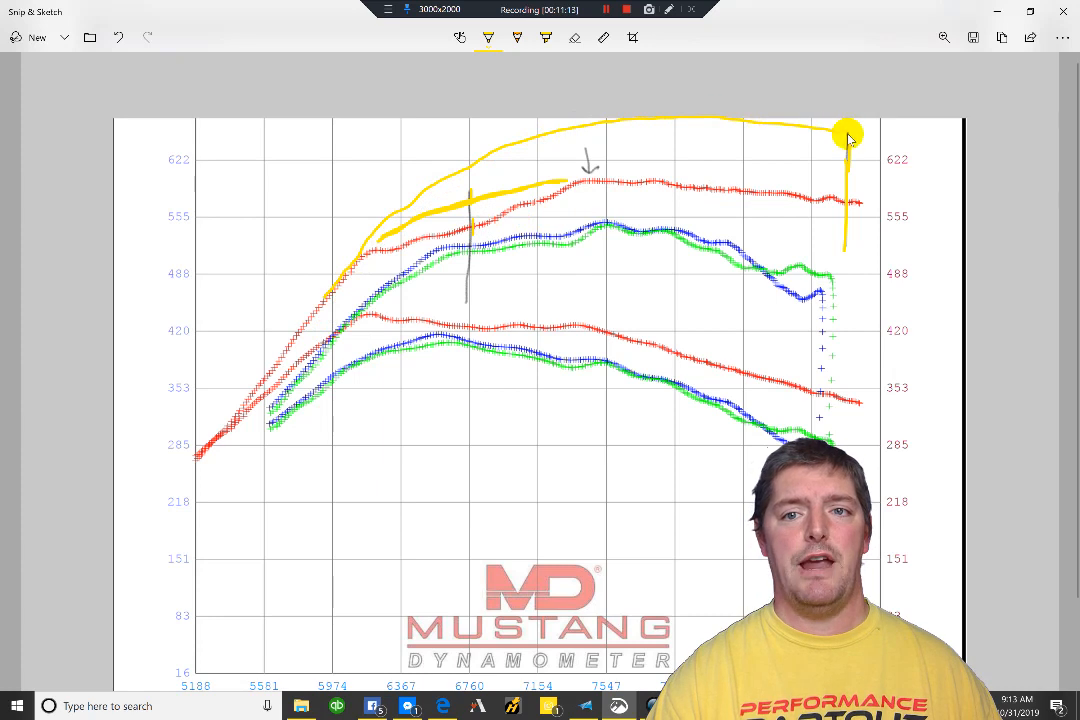
pyautogui.moveTo(808, 148)
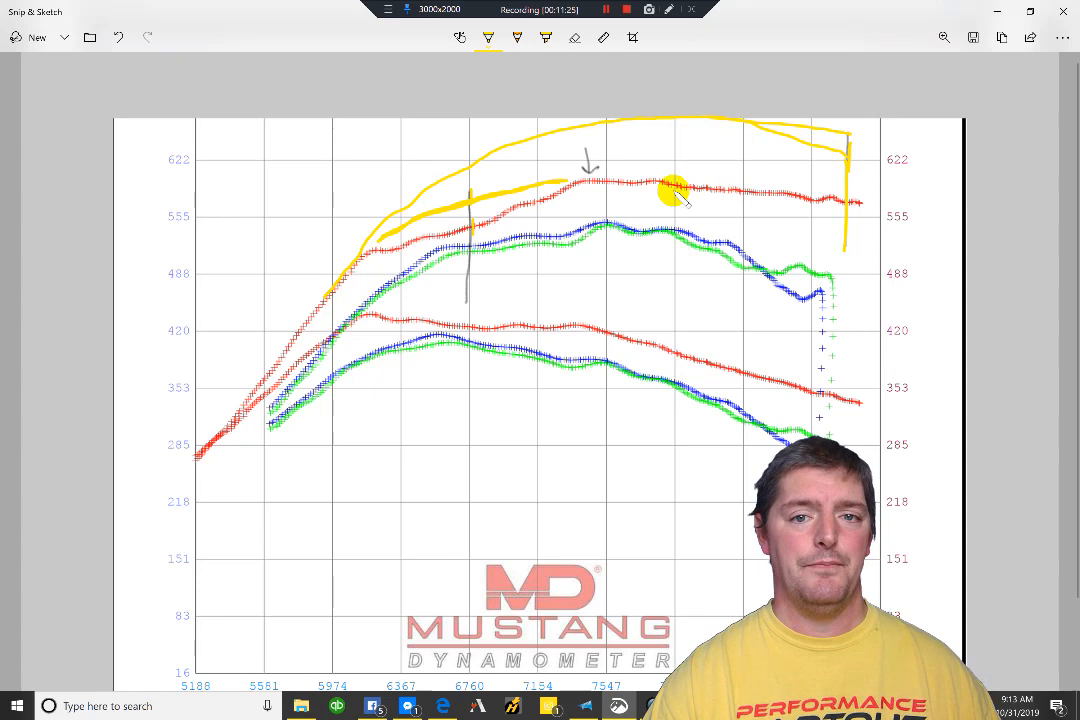
pyautogui.moveTo(650, 285)
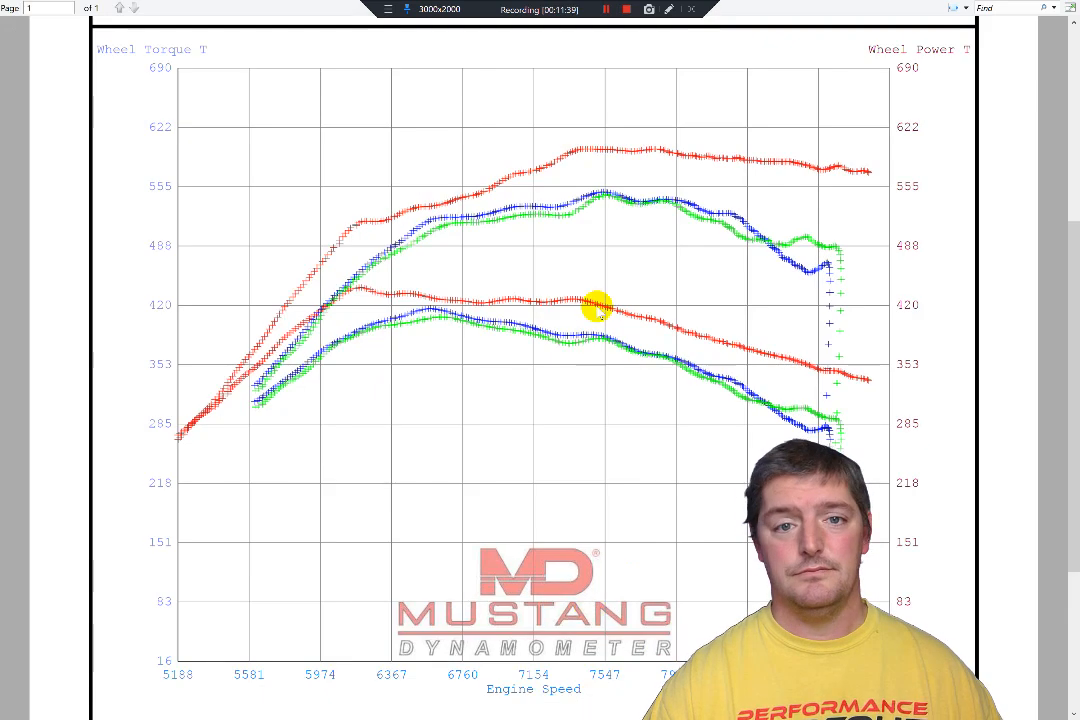
pyautogui.moveTo(653, 319)
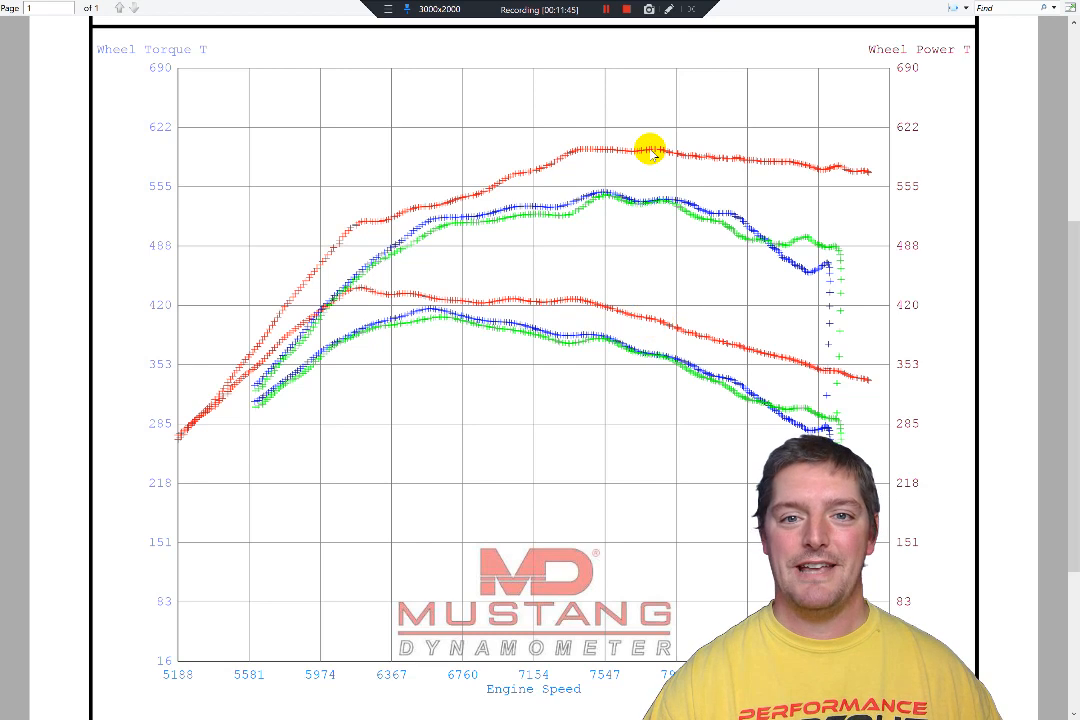
pyautogui.moveTo(802, 171)
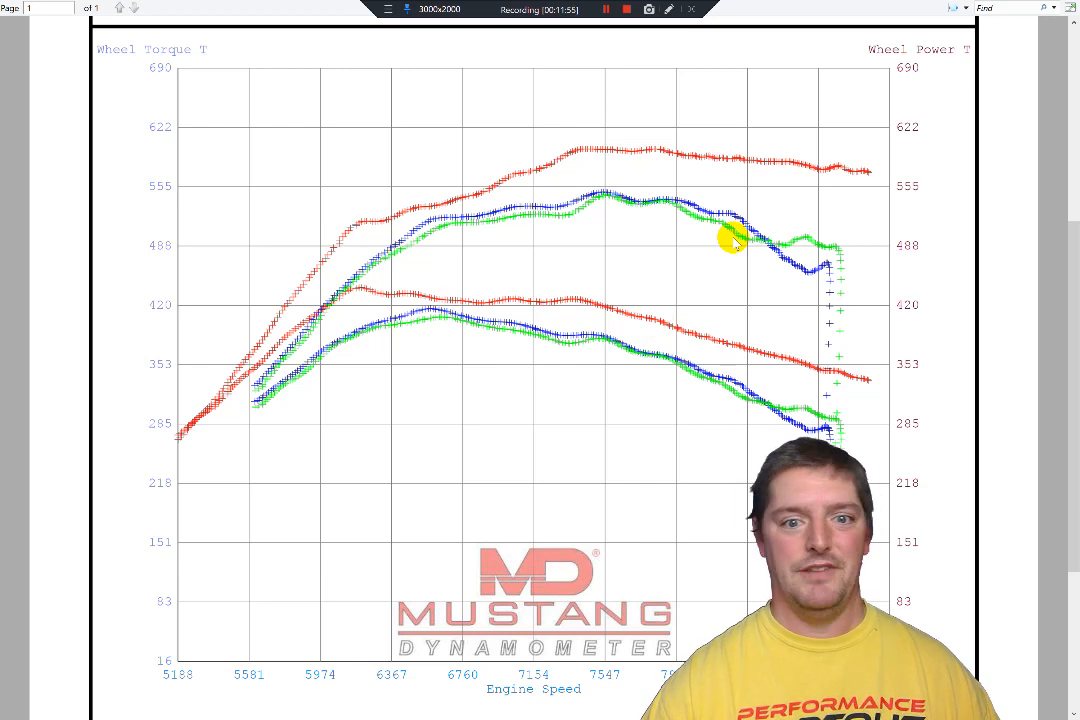
pyautogui.moveTo(705, 234)
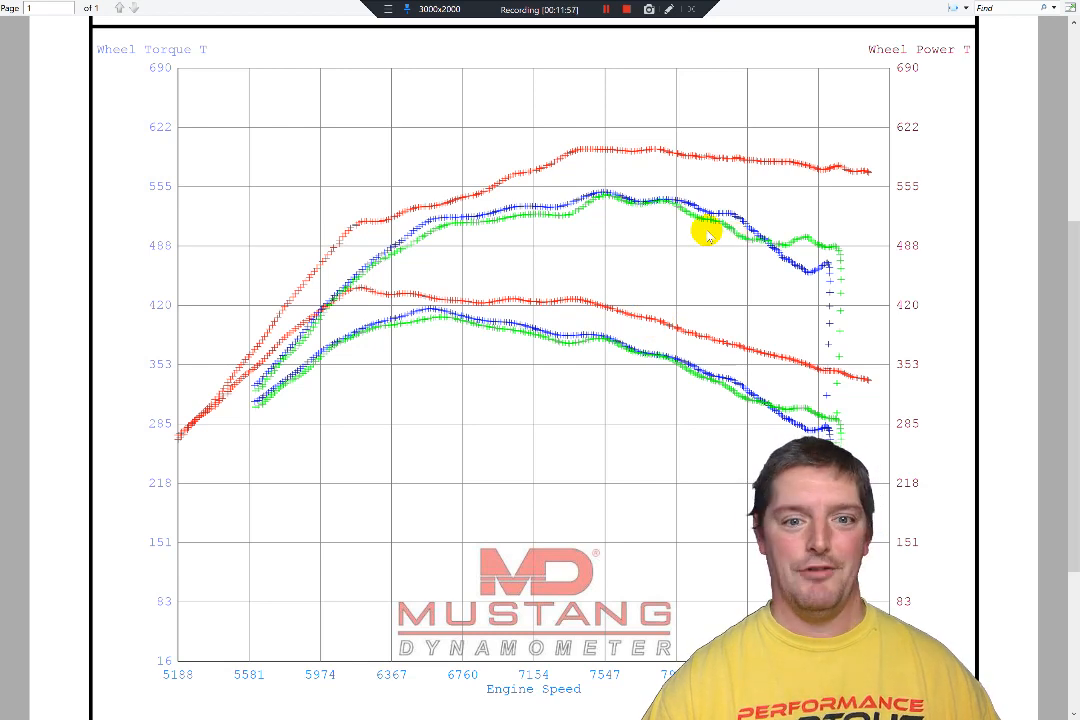